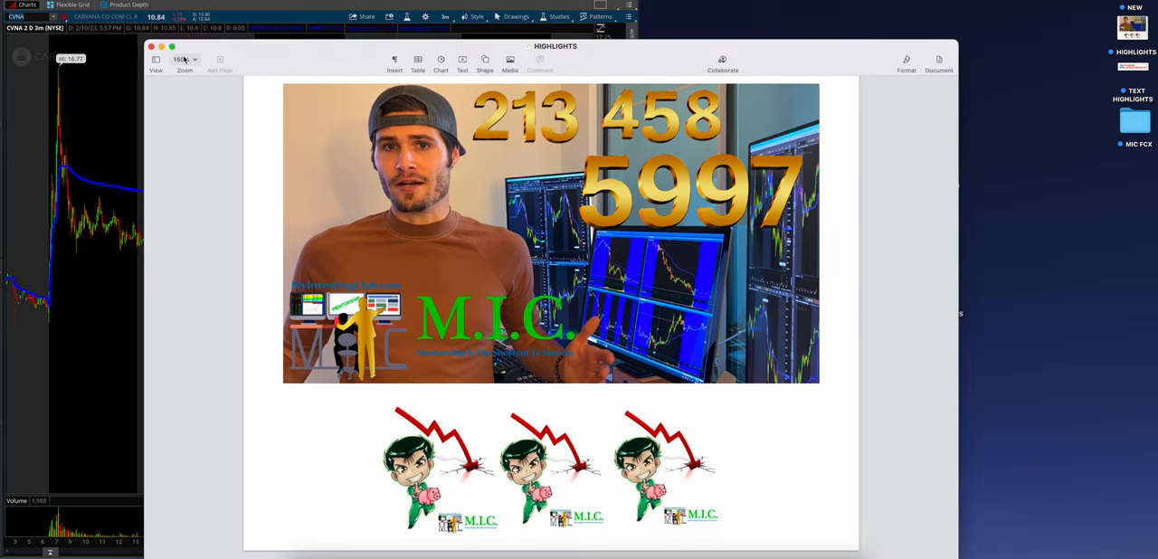
Close the HIGHLIGHTS document and bring up the MON FEB 6TH watchlist notes screenshot.
click(150, 47)
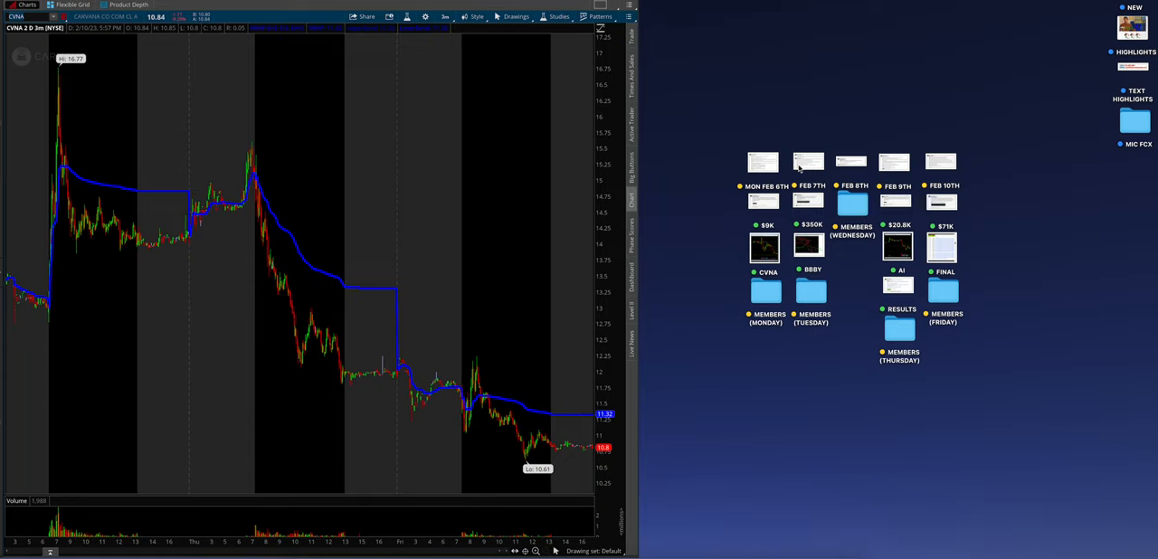
mouse_move(1093, 235)
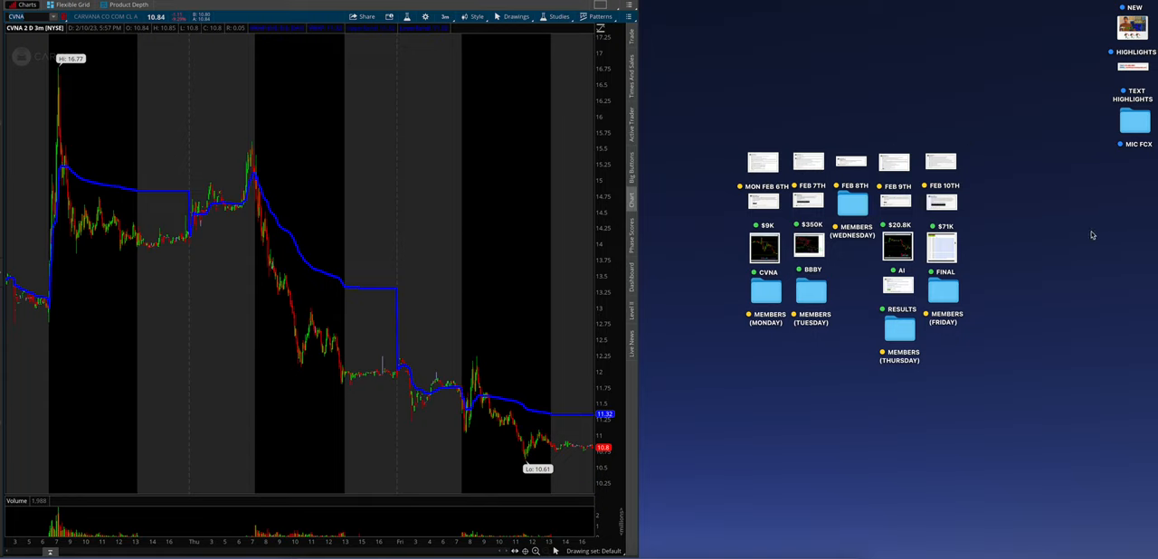
click(764, 163)
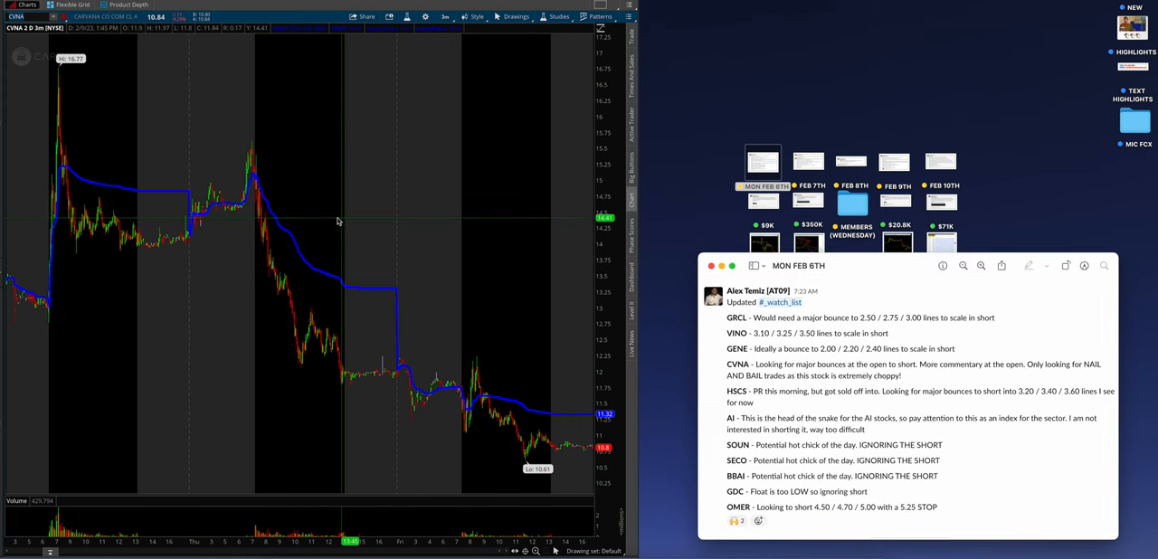
Switch the CVNA chart to a longer multi-day timeframe and bring up the $9K recap screenshot.
click(446, 17)
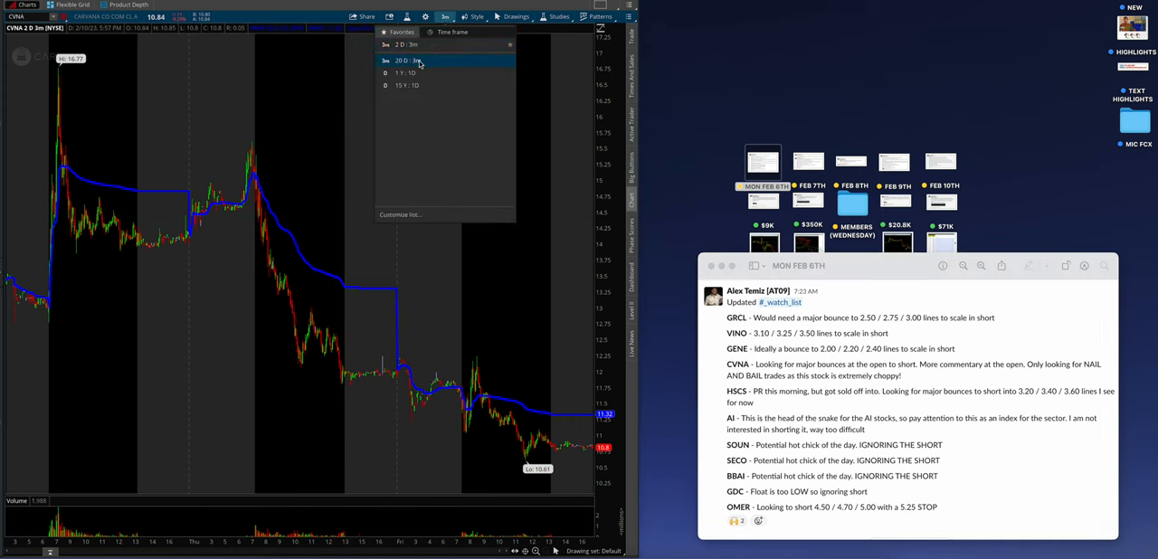
click(407, 62)
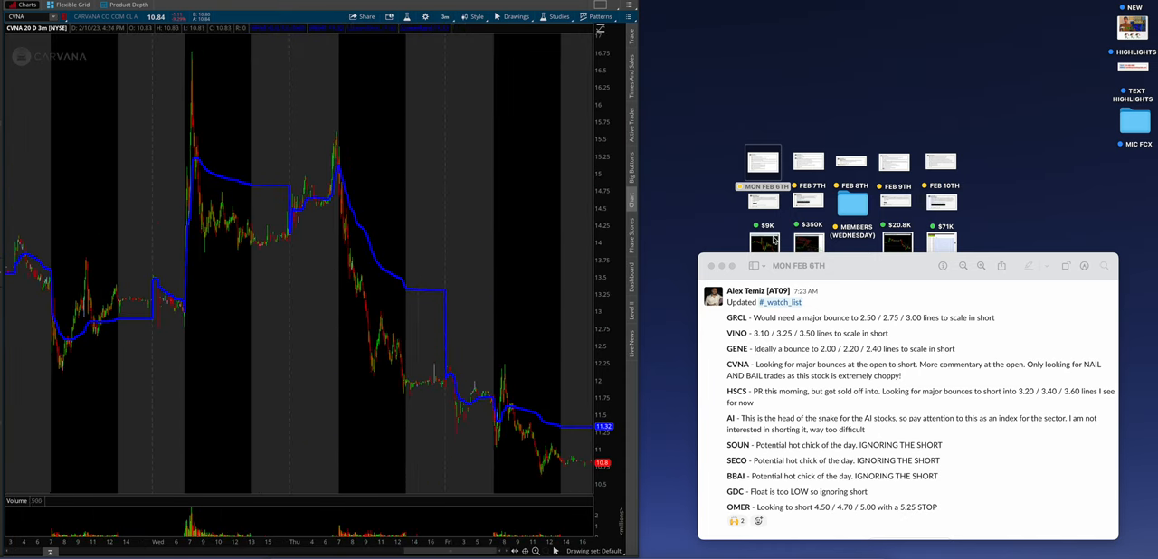
click(764, 201)
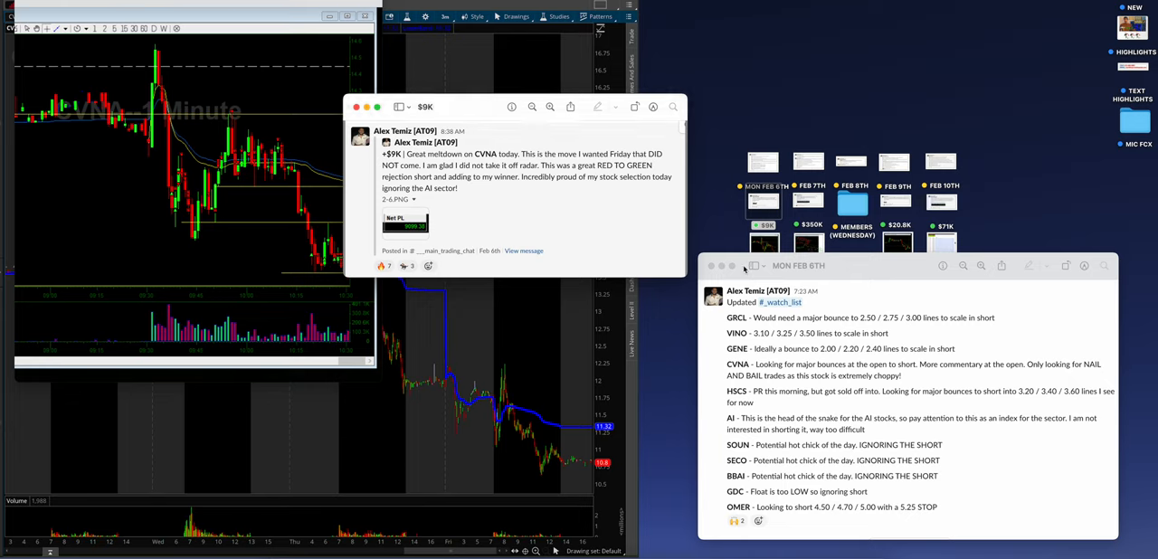
mouse_move(847, 282)
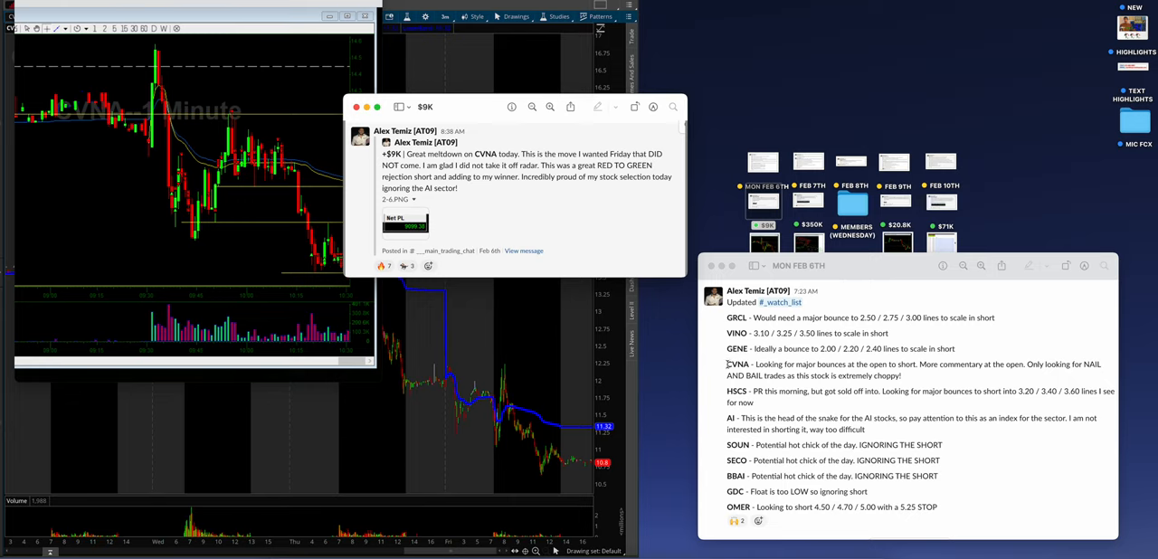
mouse_move(822, 406)
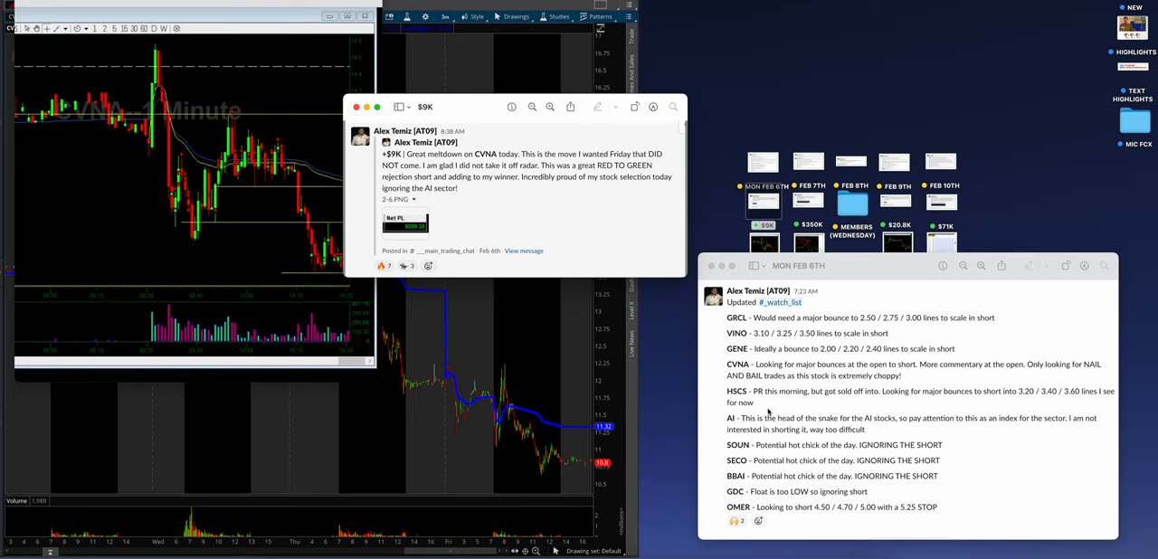
mouse_move(794, 412)
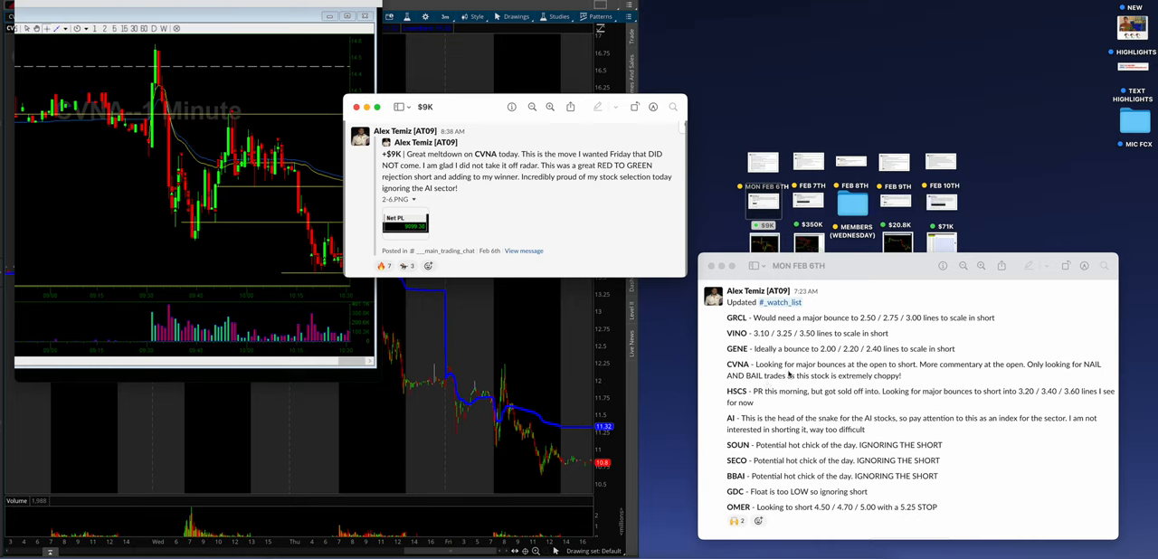
mouse_move(912, 389)
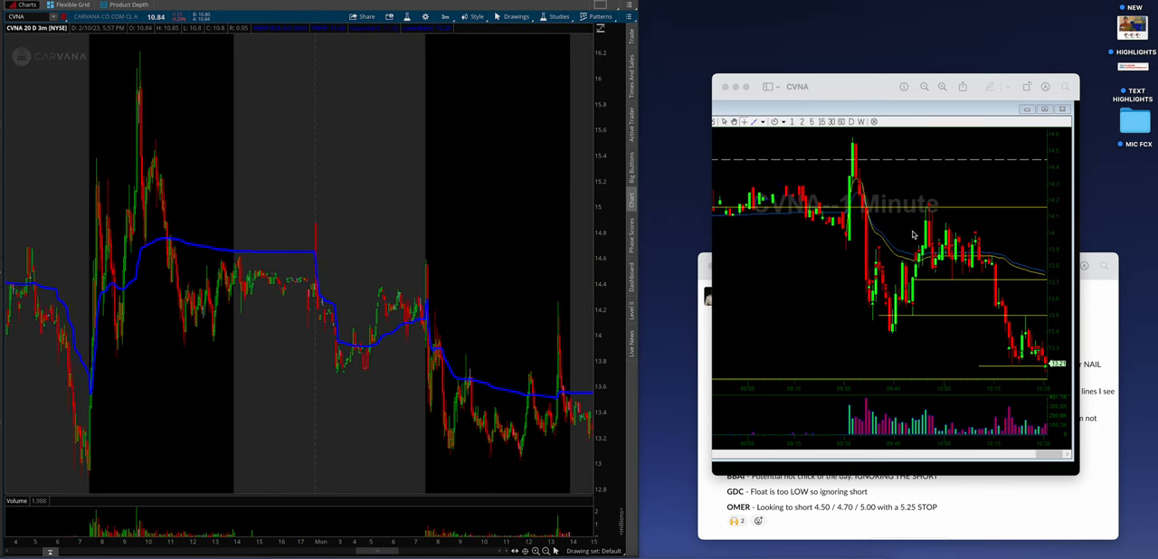
Move the CVNA chart screenshot beside the Feb 6th notes for review.
drag(887, 87, 619, 90)
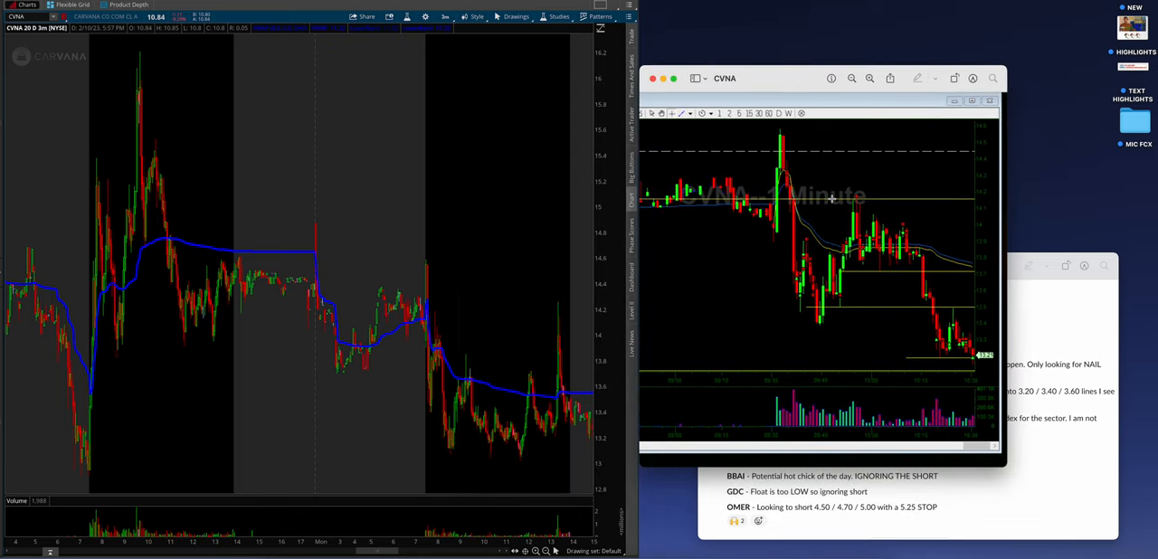
mouse_move(857, 310)
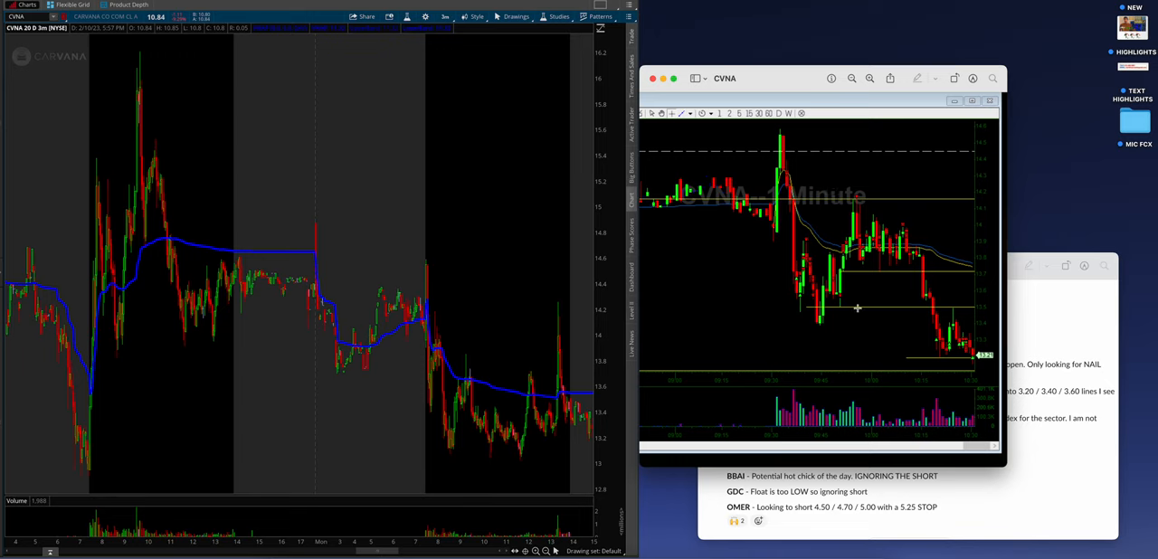
mouse_move(780, 266)
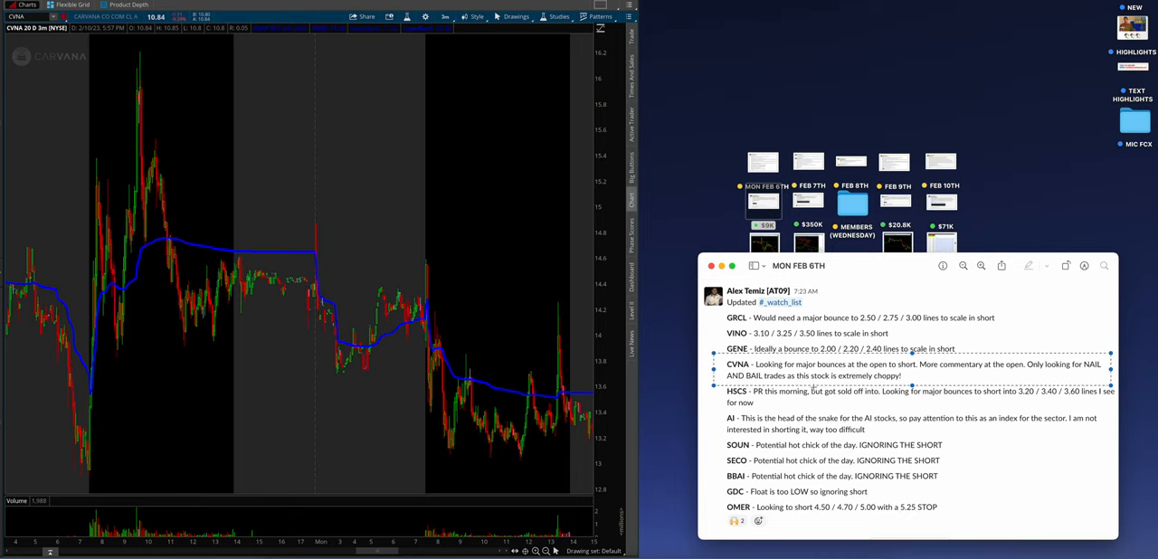
mouse_move(380, 236)
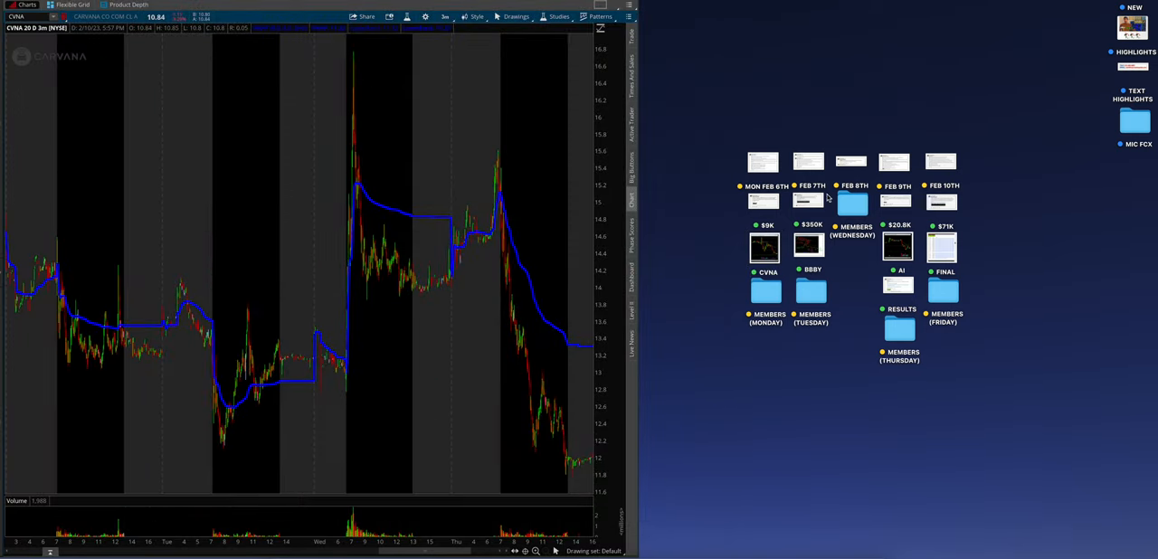
Bring up the FEB 7TH notes and the annotated BBBY one-minute chart screenshots.
click(807, 201)
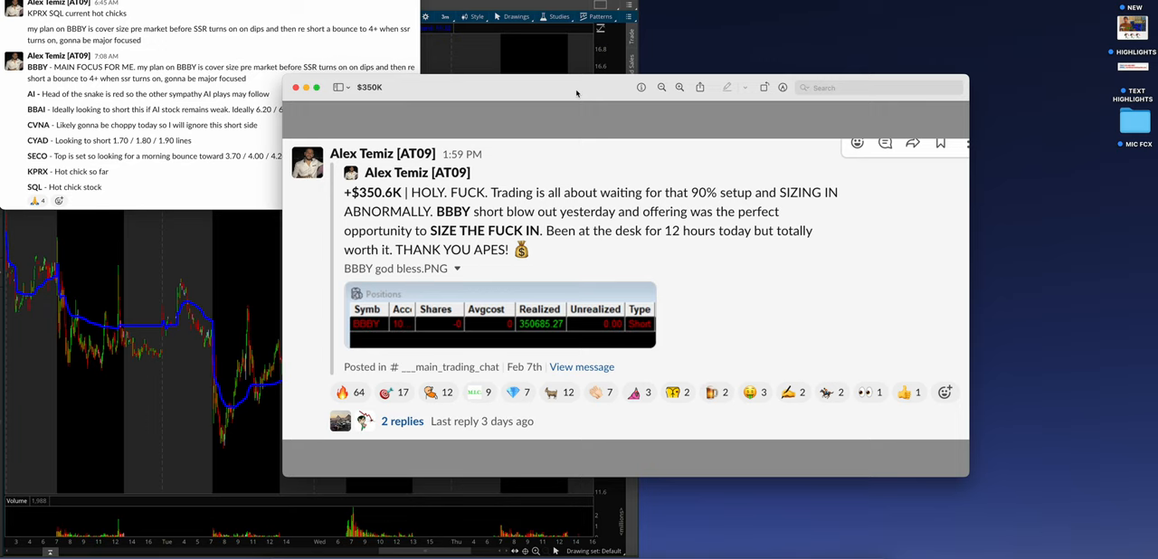
mouse_move(982, 516)
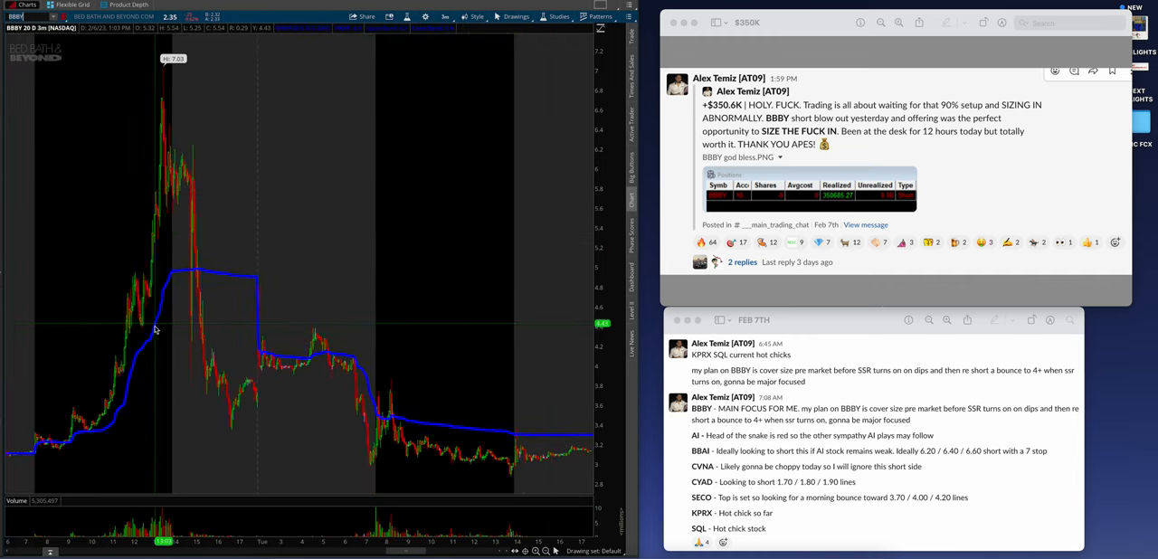
mouse_move(177, 118)
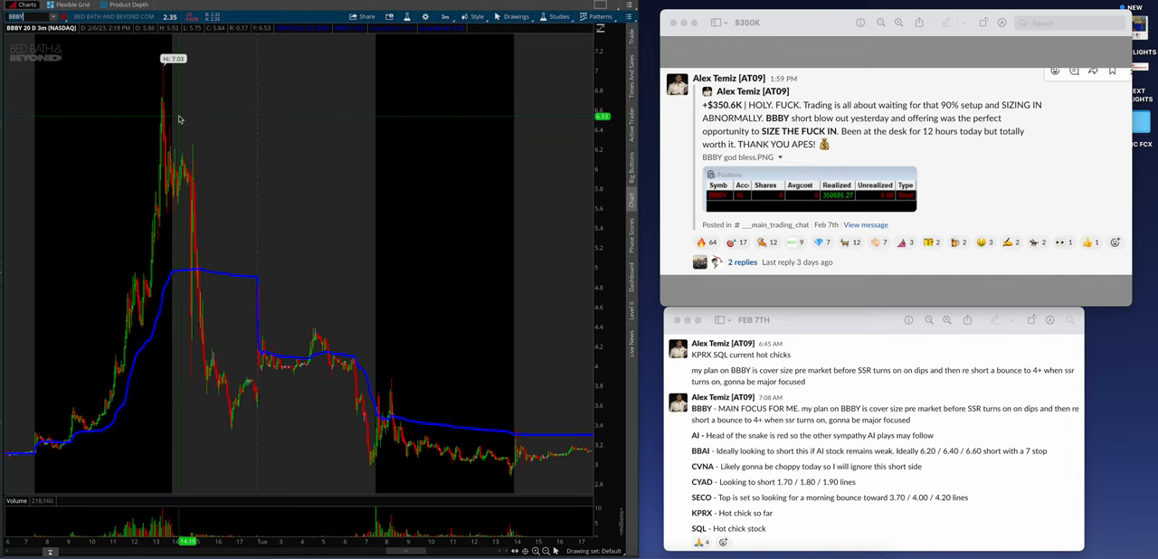
mouse_move(430, 257)
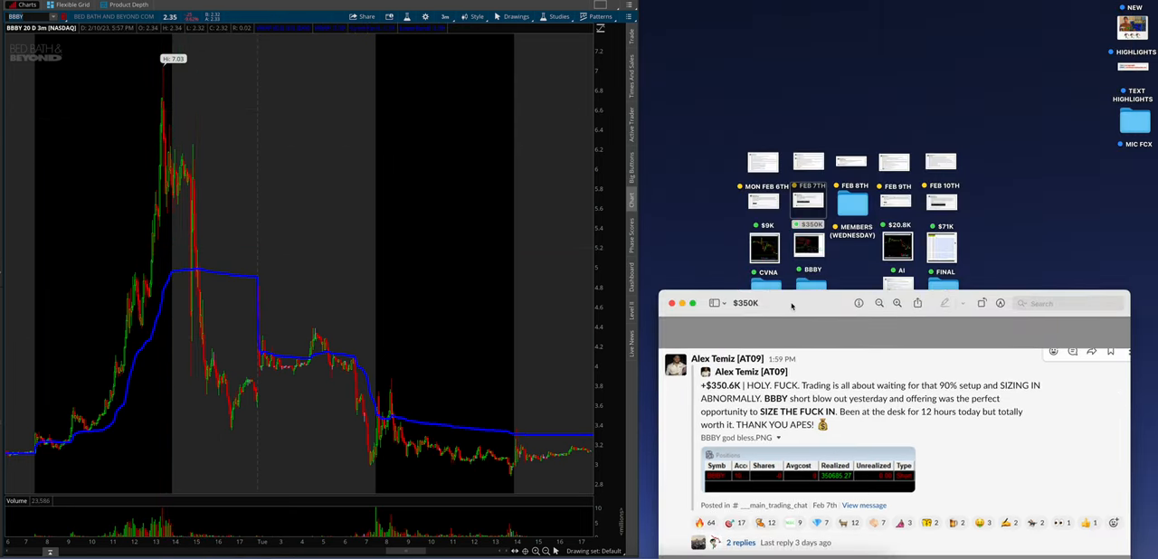
click(807, 246)
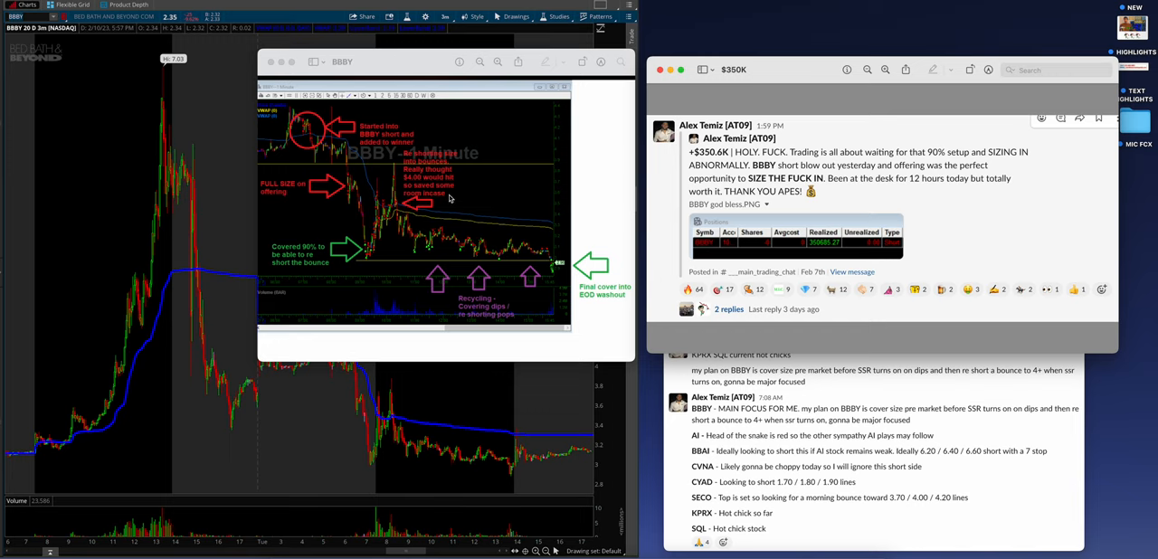
mouse_move(509, 244)
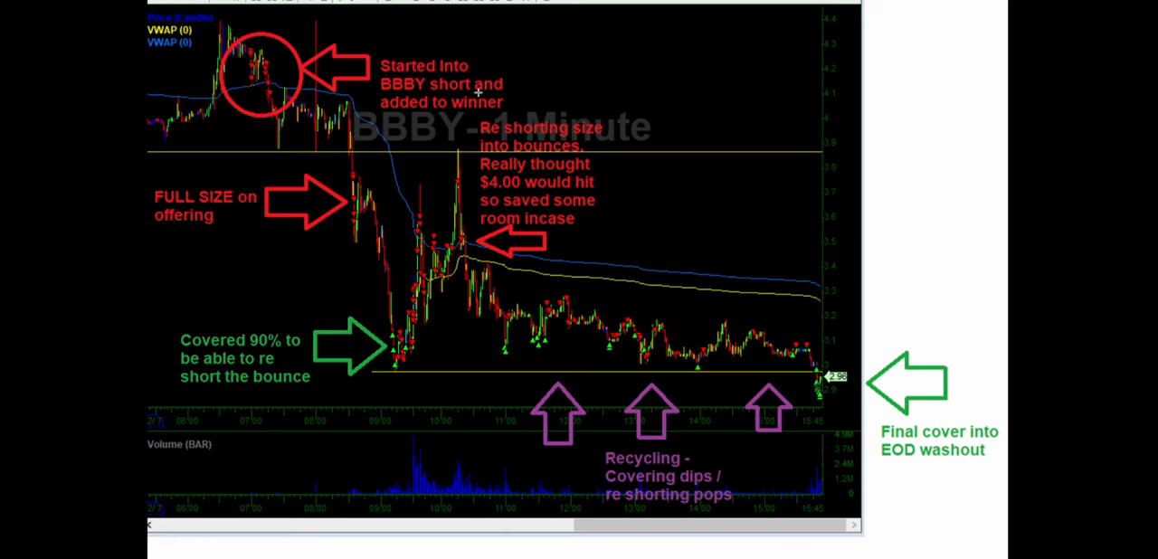
mouse_move(253, 190)
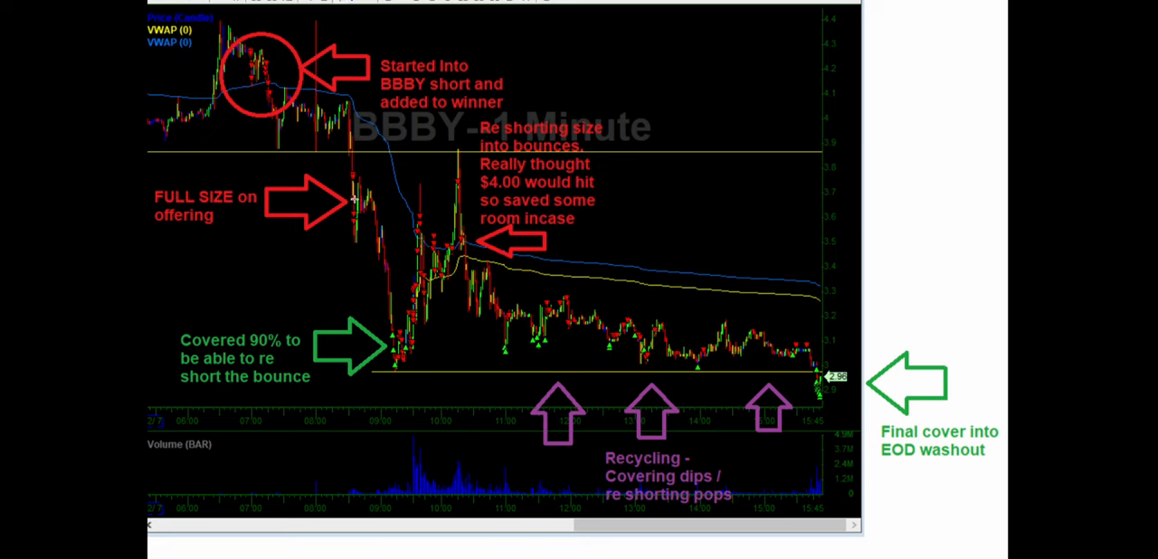
mouse_move(541, 134)
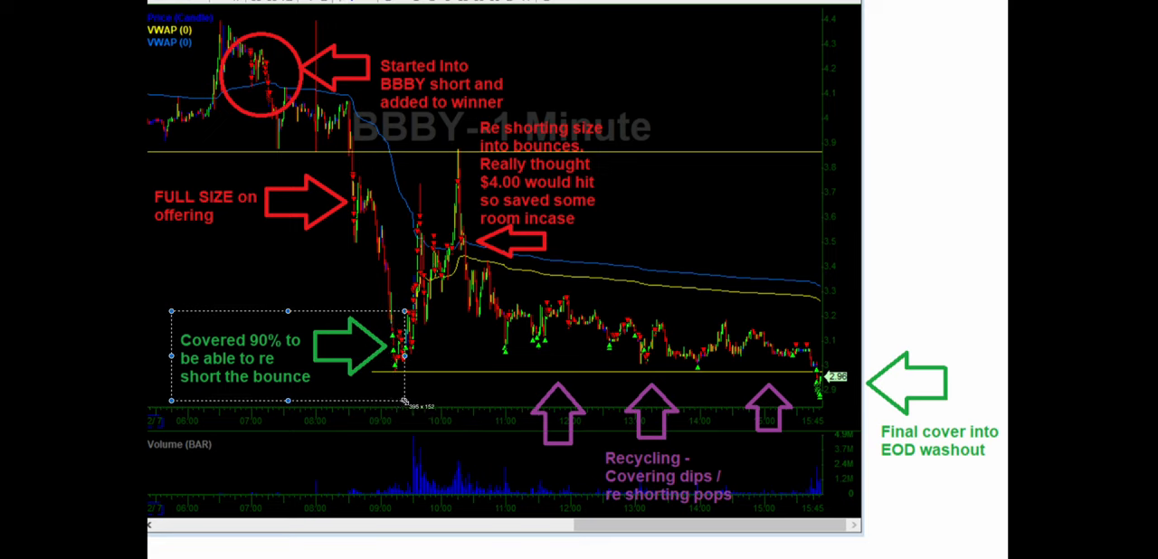
mouse_move(336, 208)
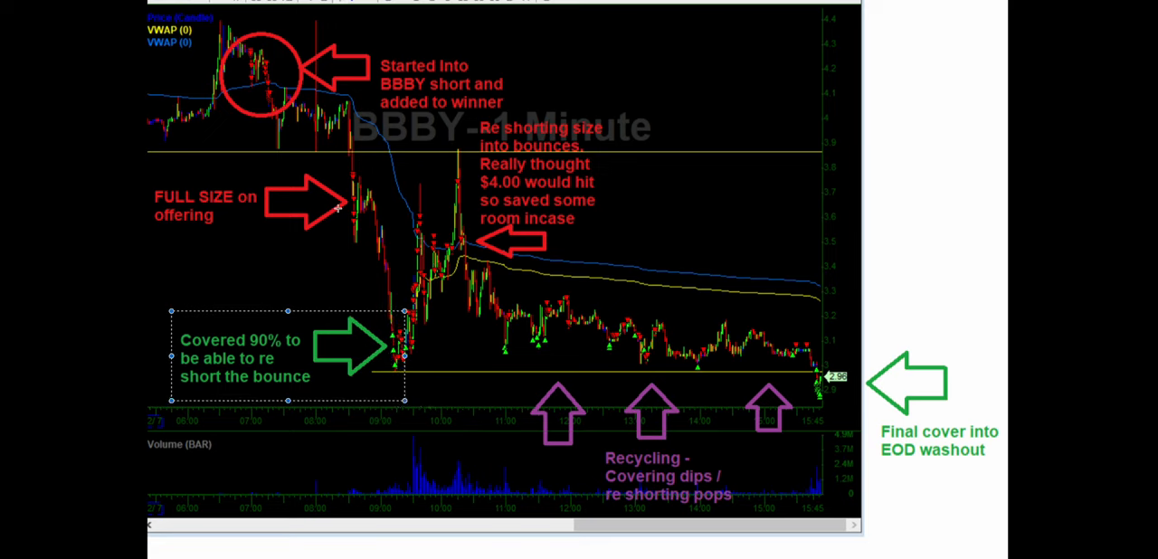
mouse_move(371, 231)
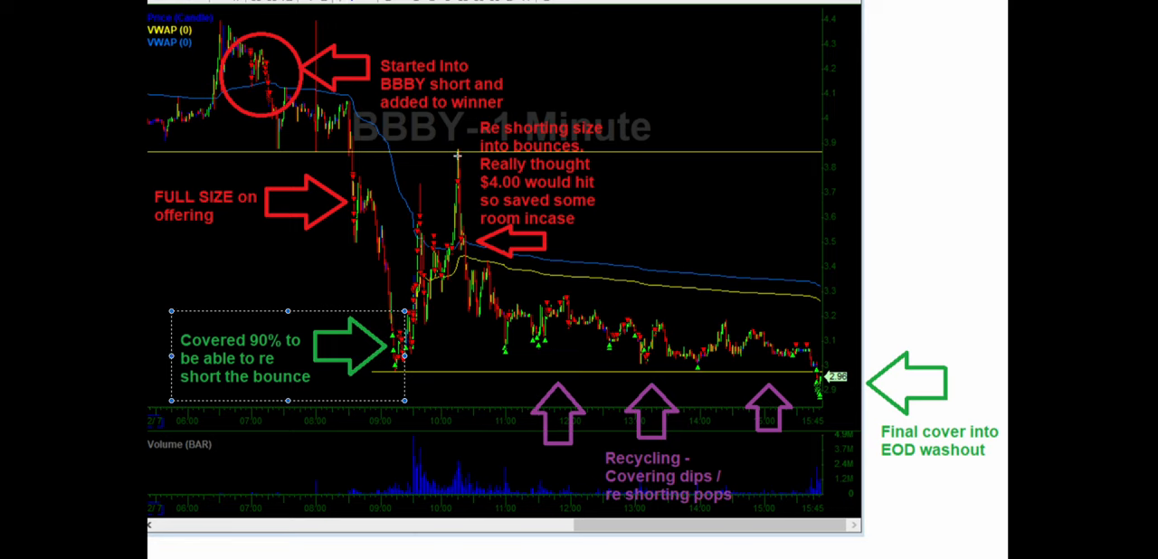
mouse_move(412, 338)
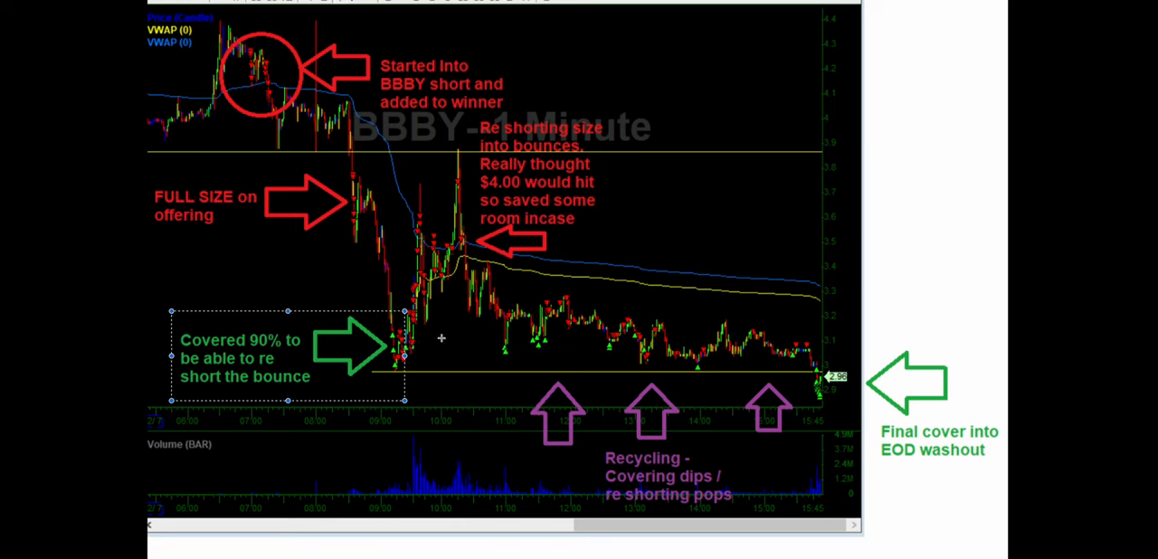
mouse_move(415, 56)
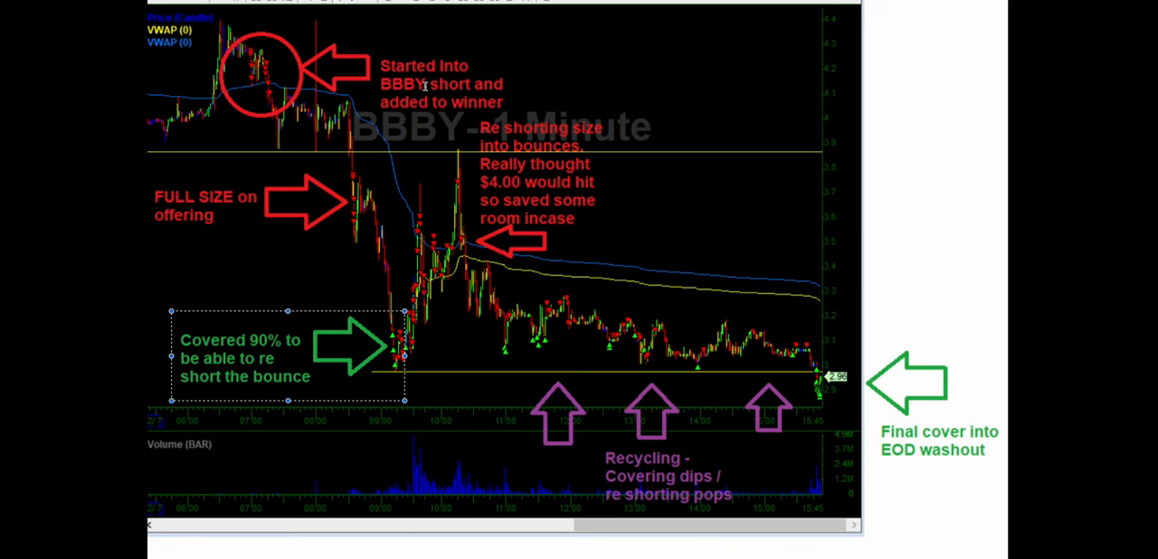
mouse_move(325, 228)
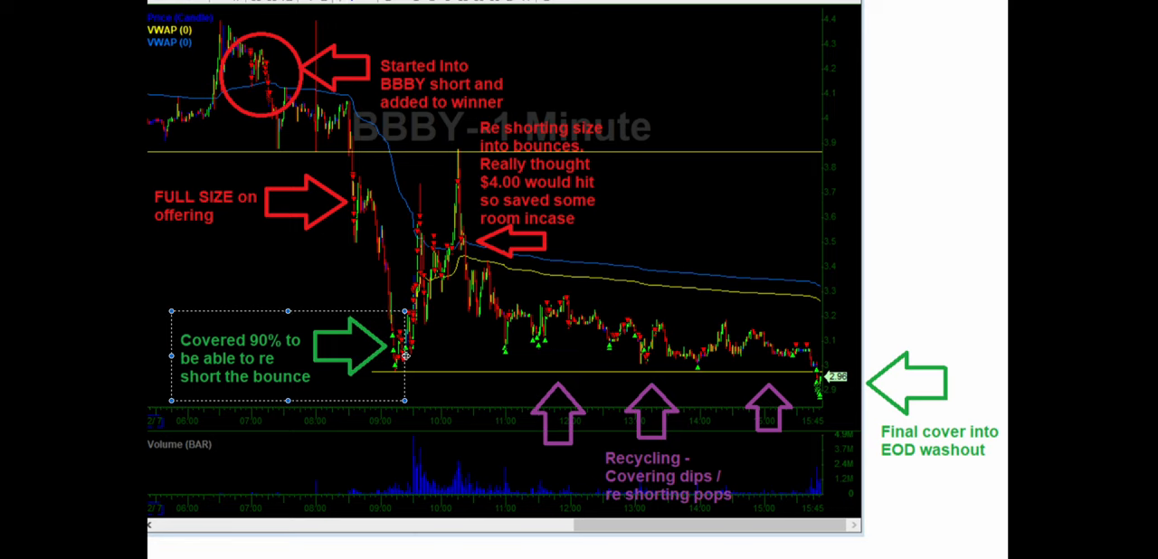
mouse_move(396, 298)
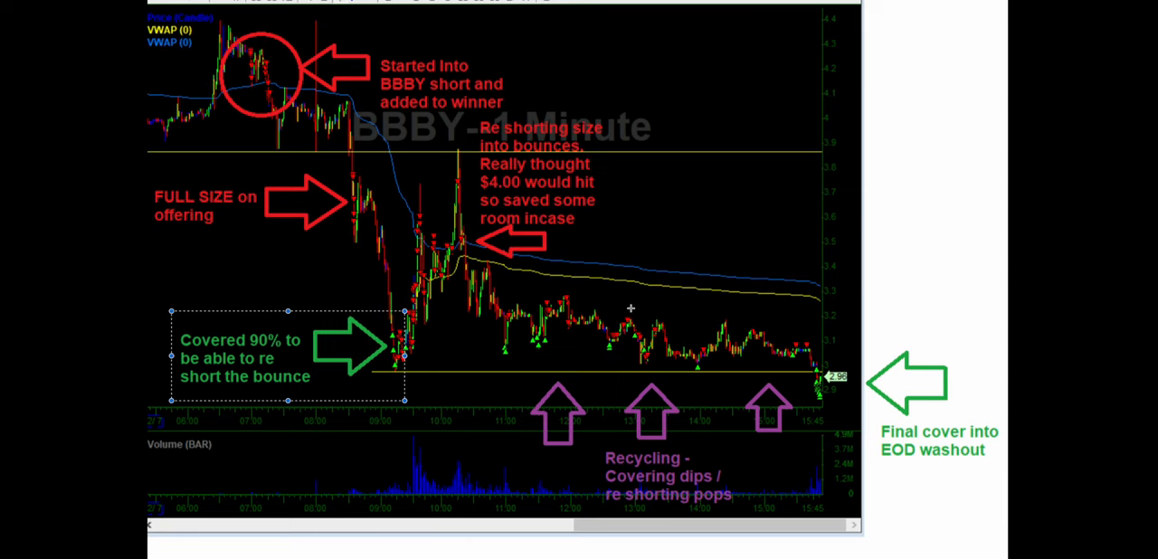
mouse_move(514, 126)
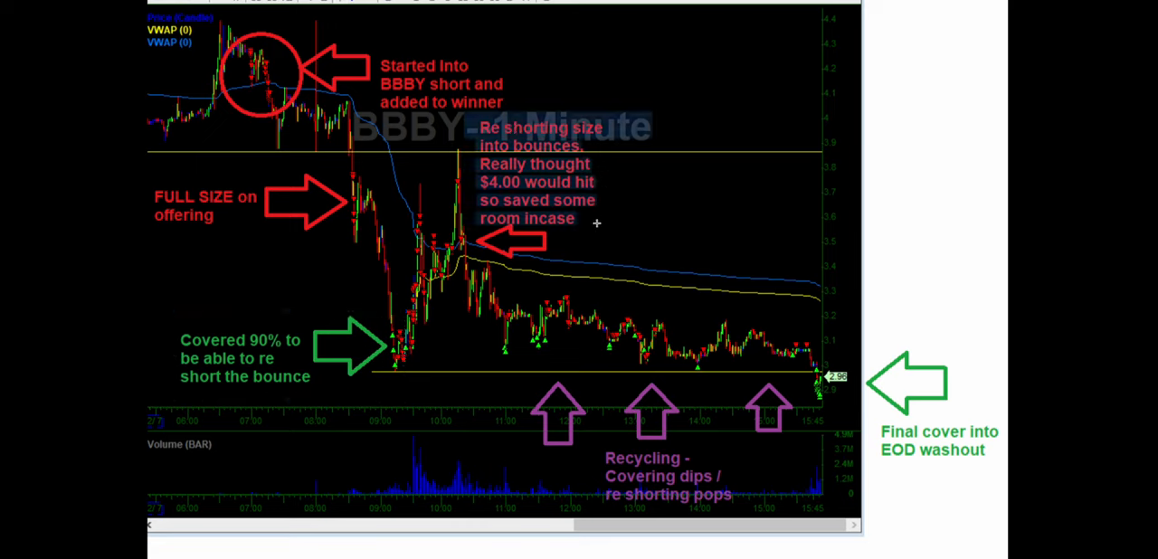
mouse_move(613, 217)
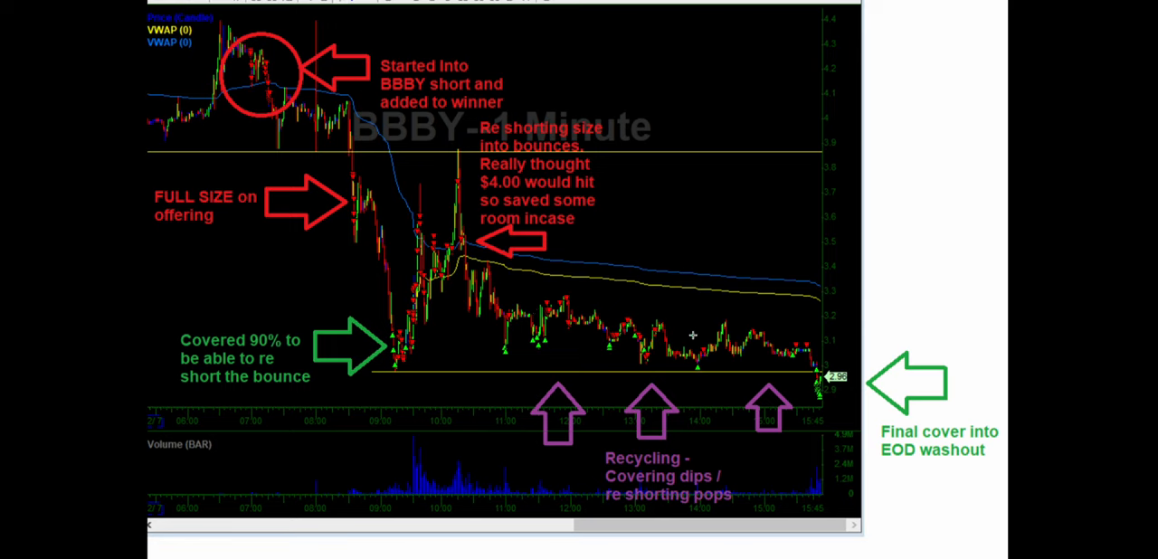
mouse_move(558, 414)
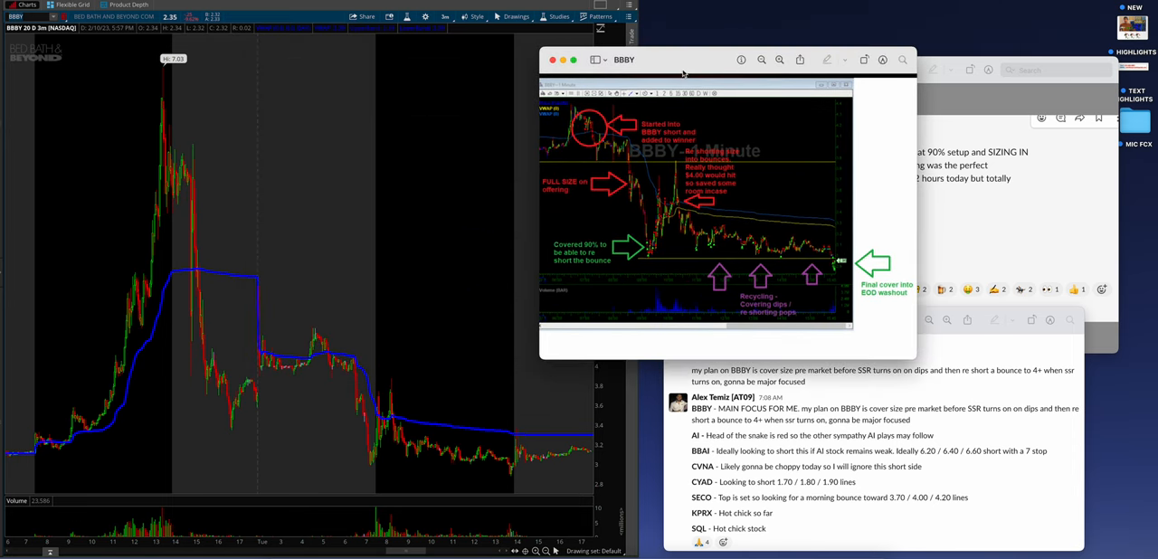
mouse_move(311, 353)
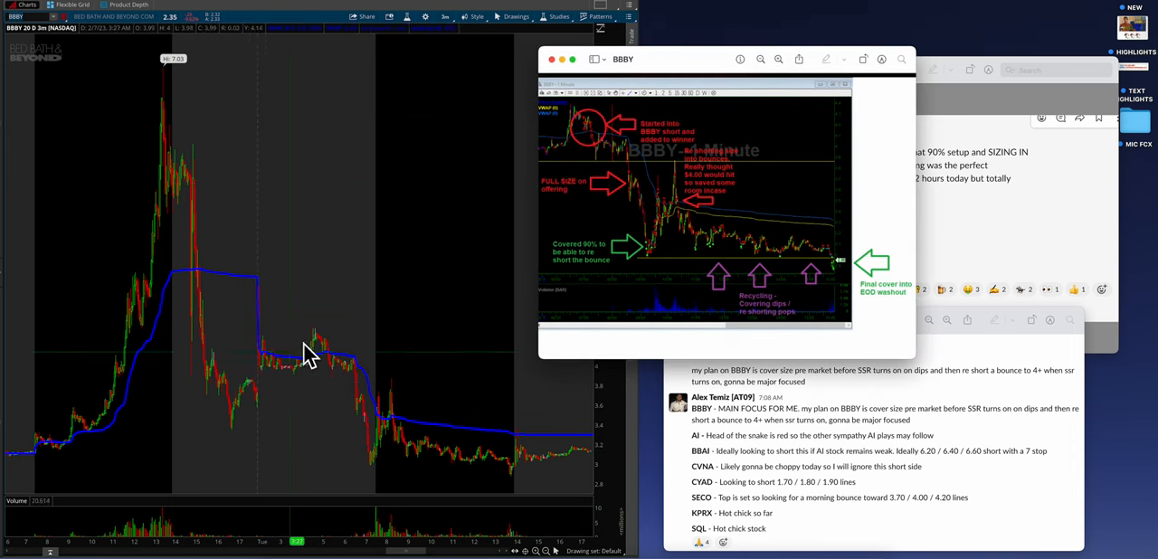
mouse_move(203, 304)
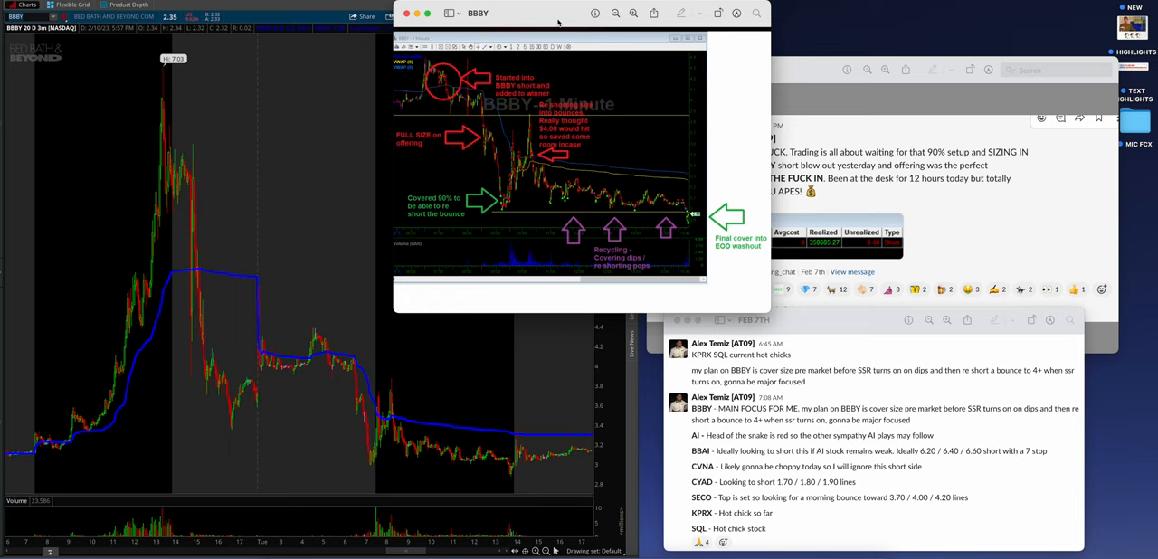
Close the annotated BBBY chart image, leaving the thinkorswim BBBY chart beside the recap files.
click(405, 13)
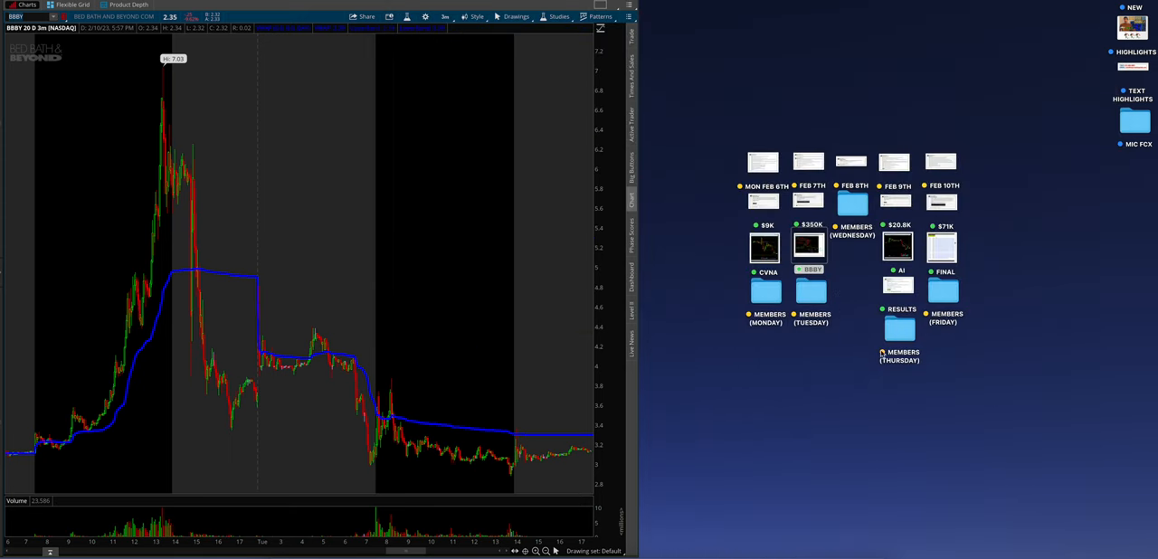
Bring up the Tuesday member screenshots and view the GSUN, BBAI and LIXT posts enlarged.
double_click(811, 290)
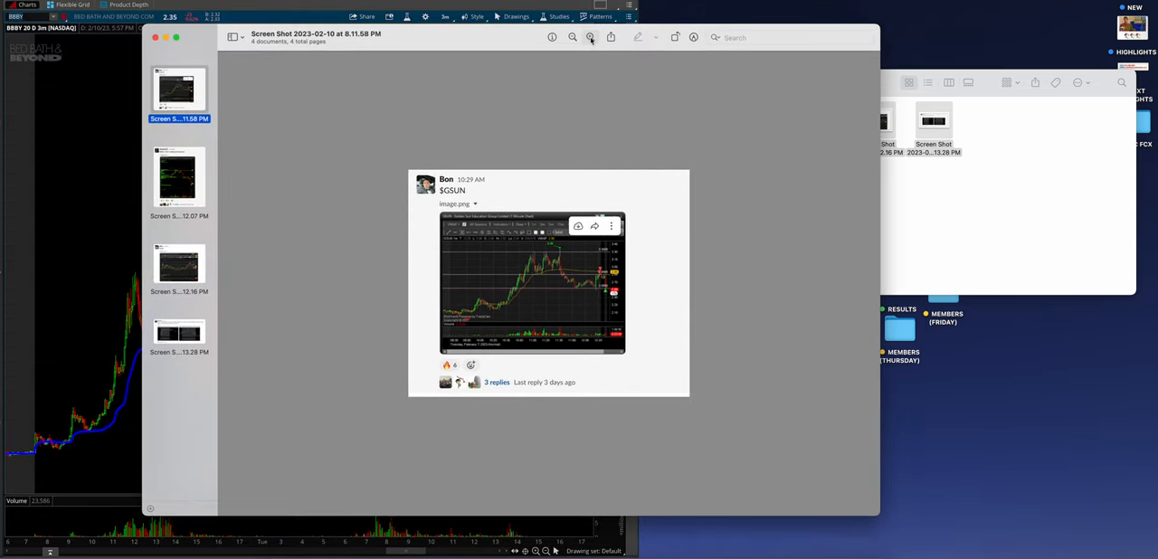
mouse_move(590, 36)
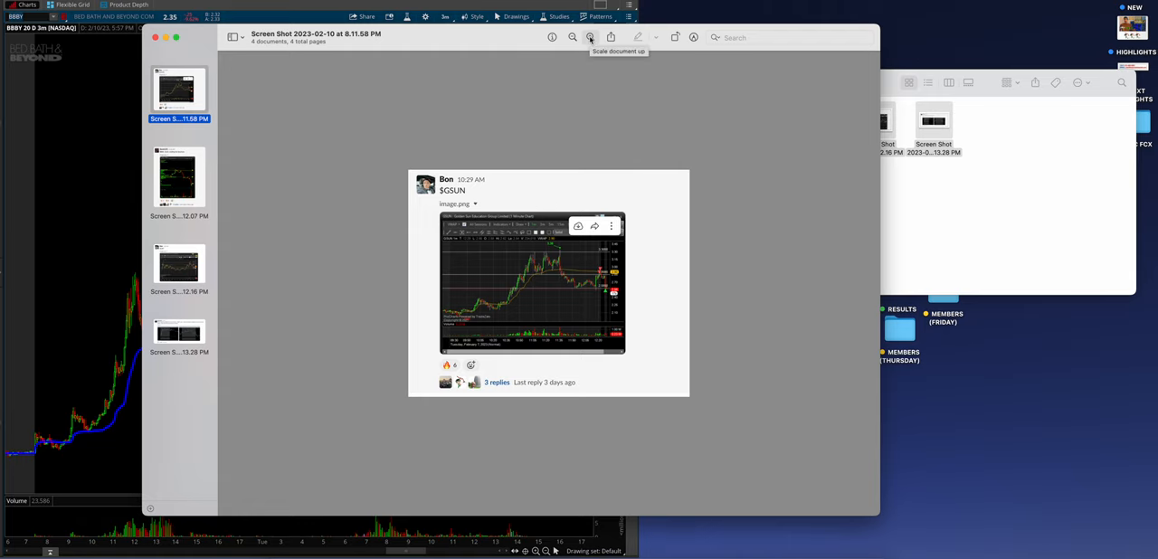
click(590, 36)
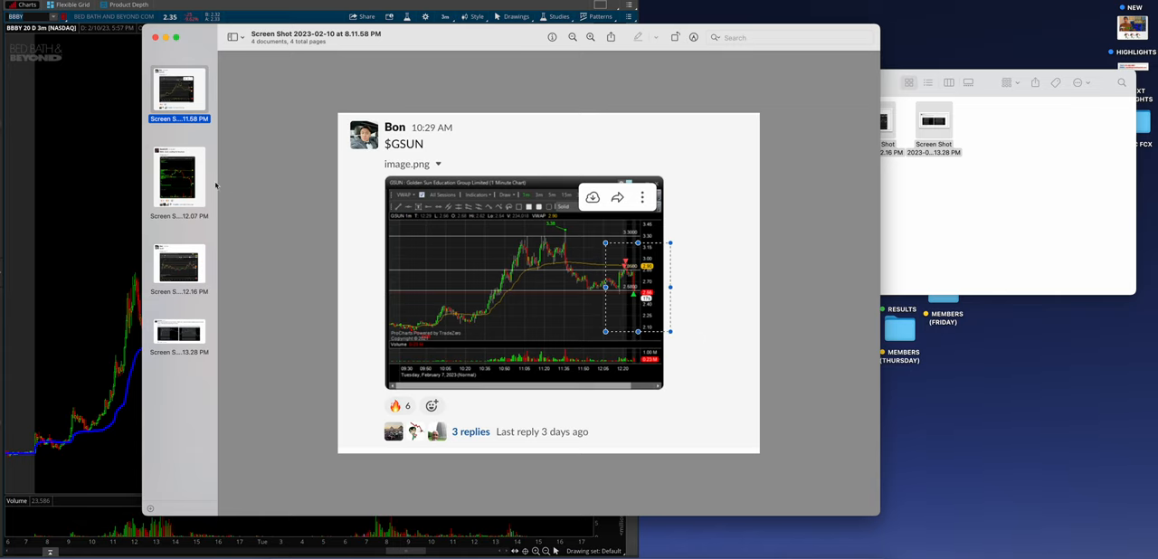
click(177, 178)
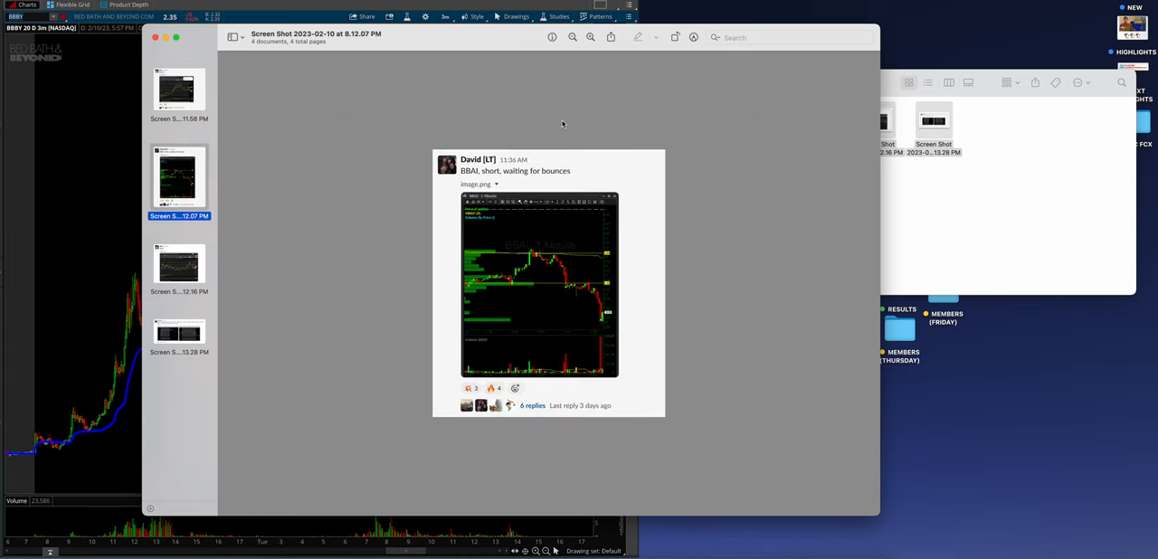
click(590, 36)
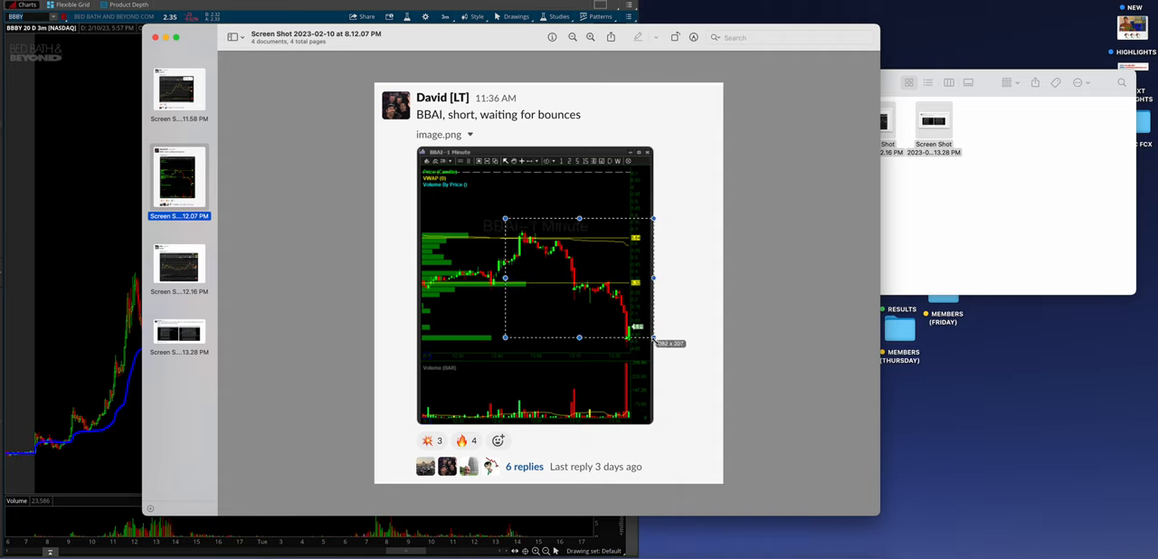
click(180, 264)
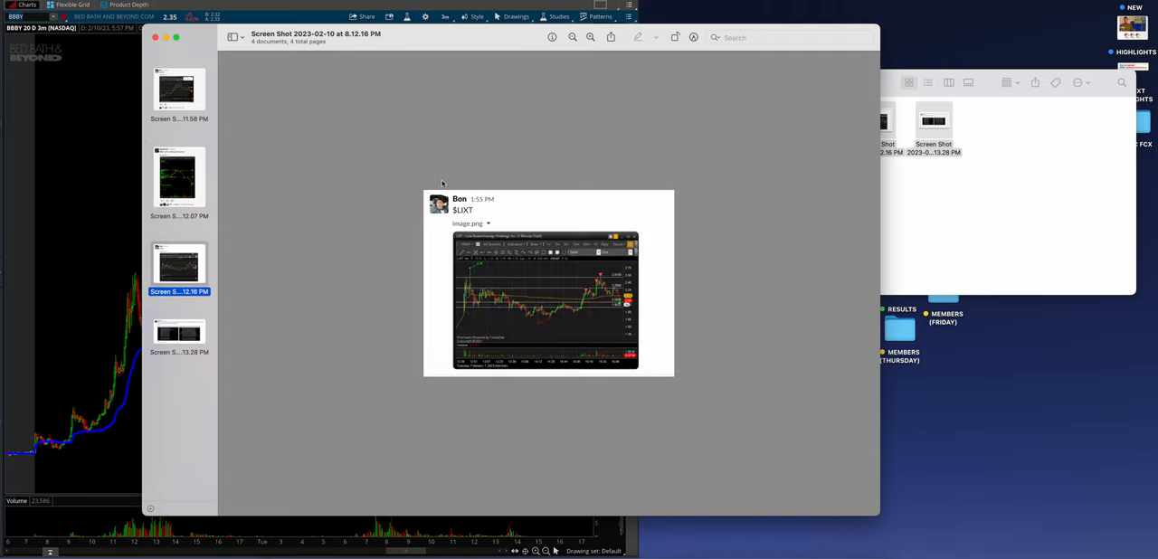
click(589, 37)
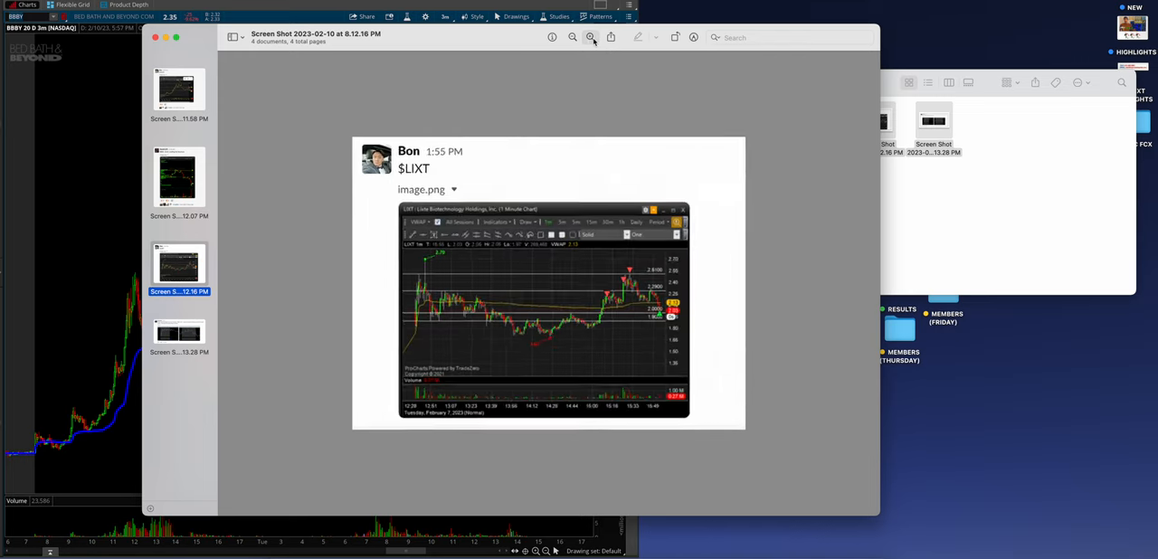
Compare the KPRX/BBAI post with the LIXT chart enlarged, then close the Tuesday screenshots.
click(177, 334)
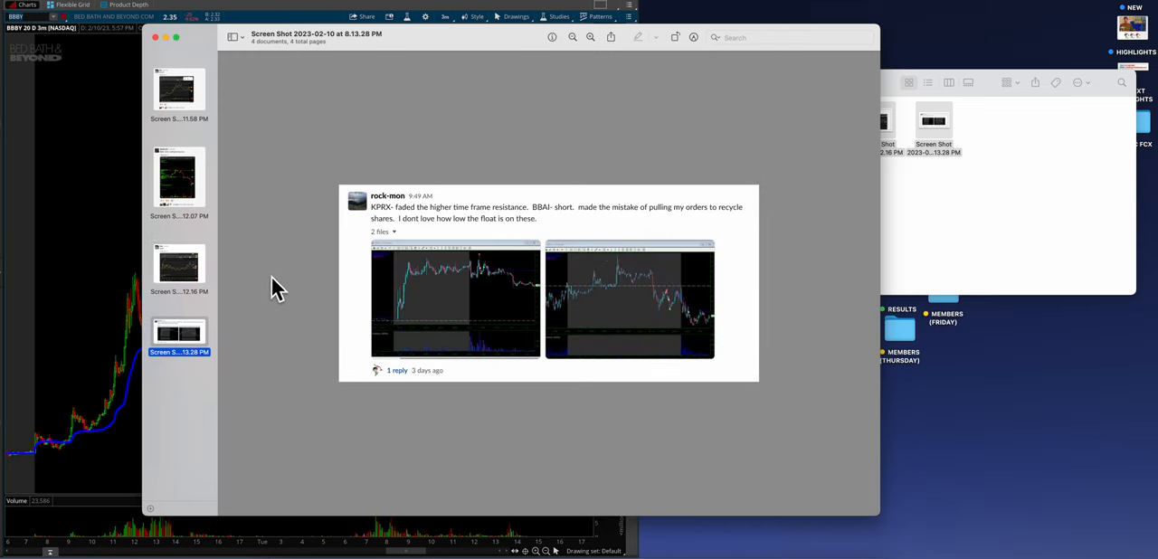
click(177, 264)
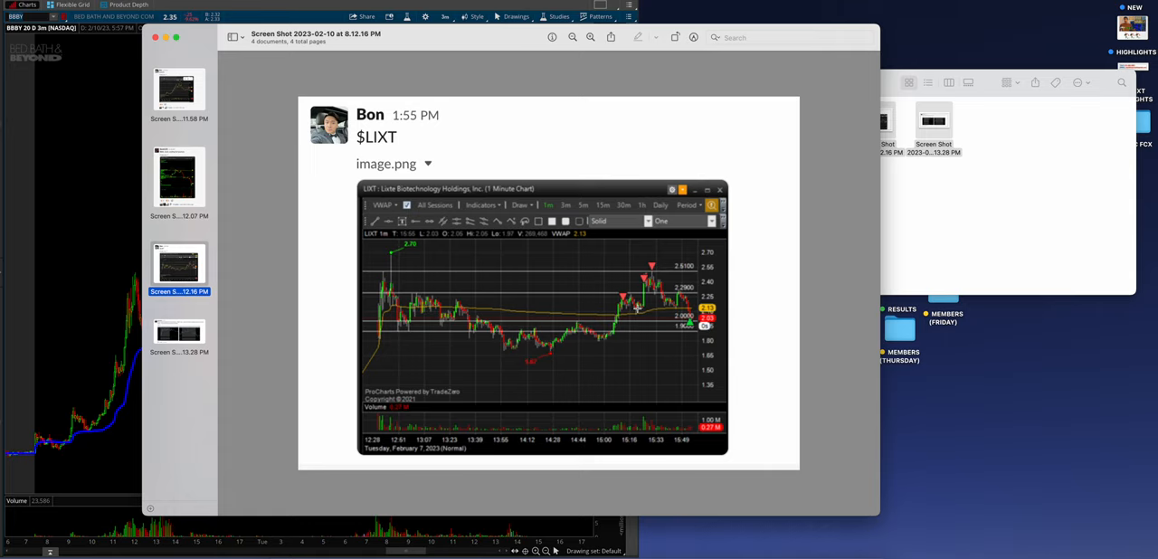
click(179, 333)
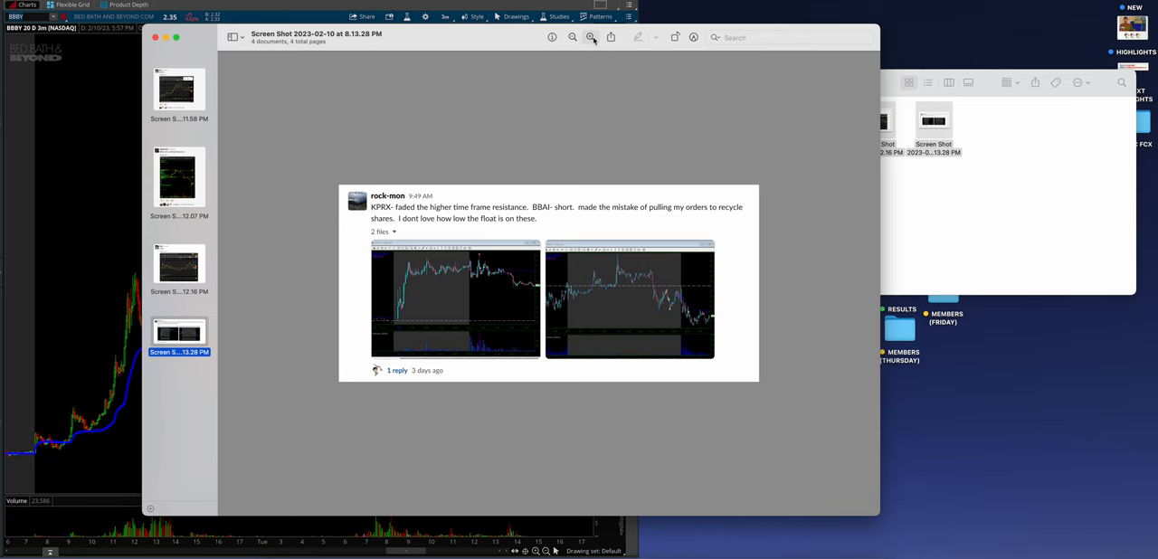
click(589, 36)
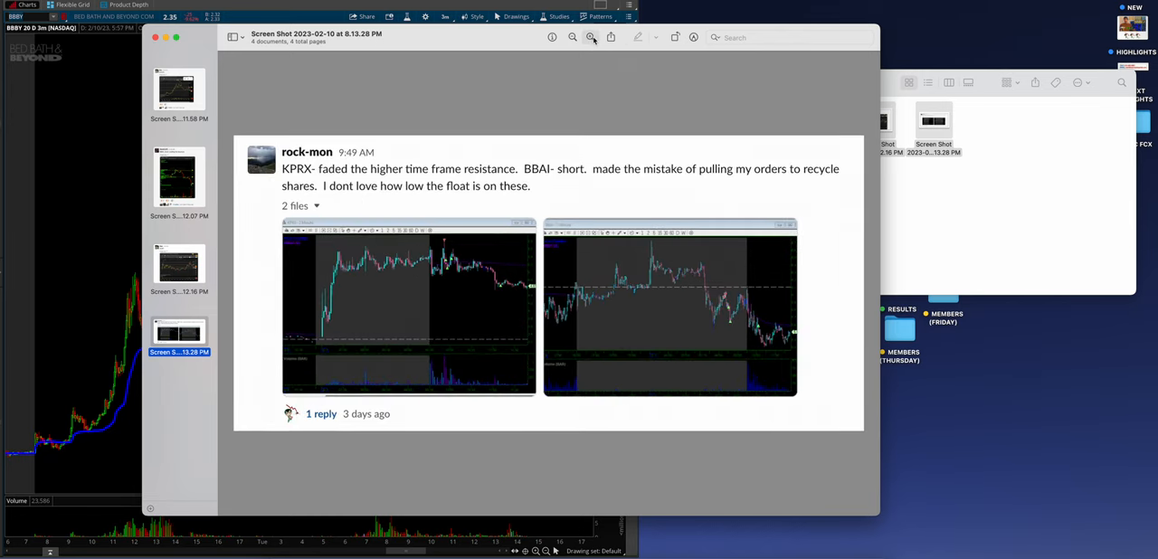
click(177, 262)
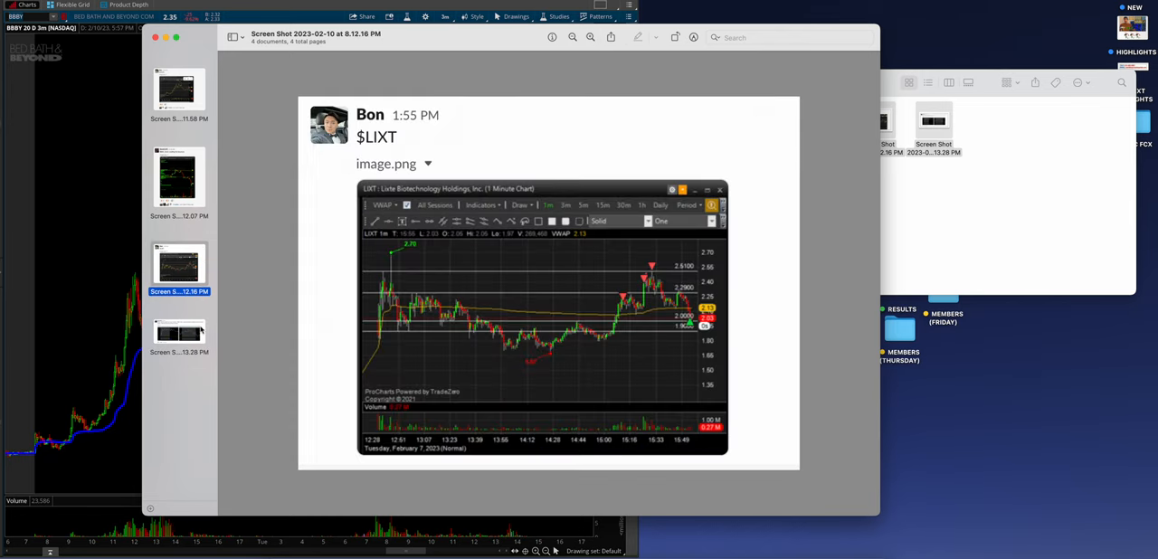
click(179, 333)
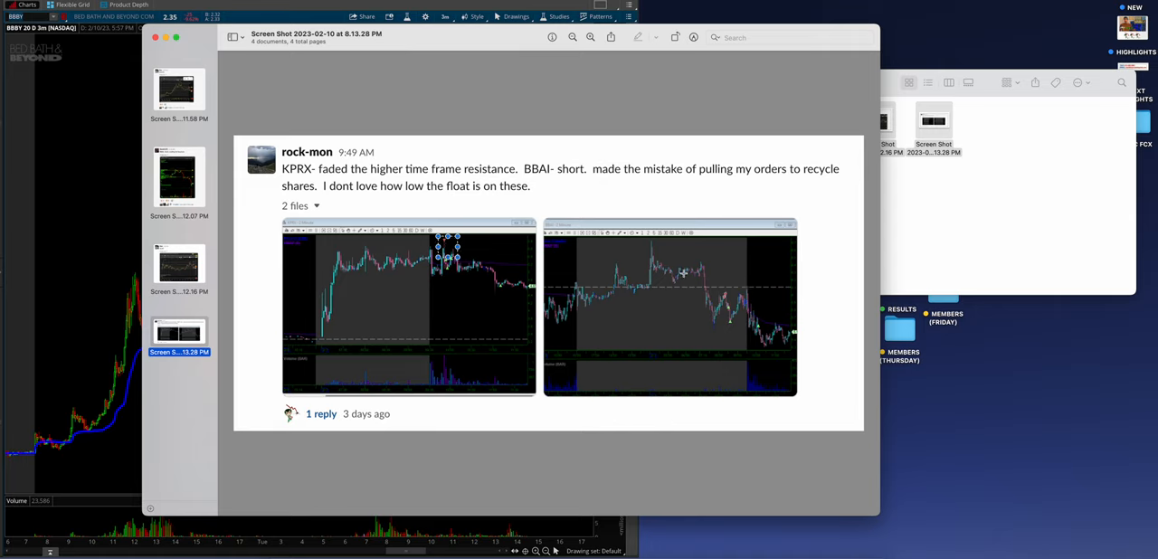
click(670, 304)
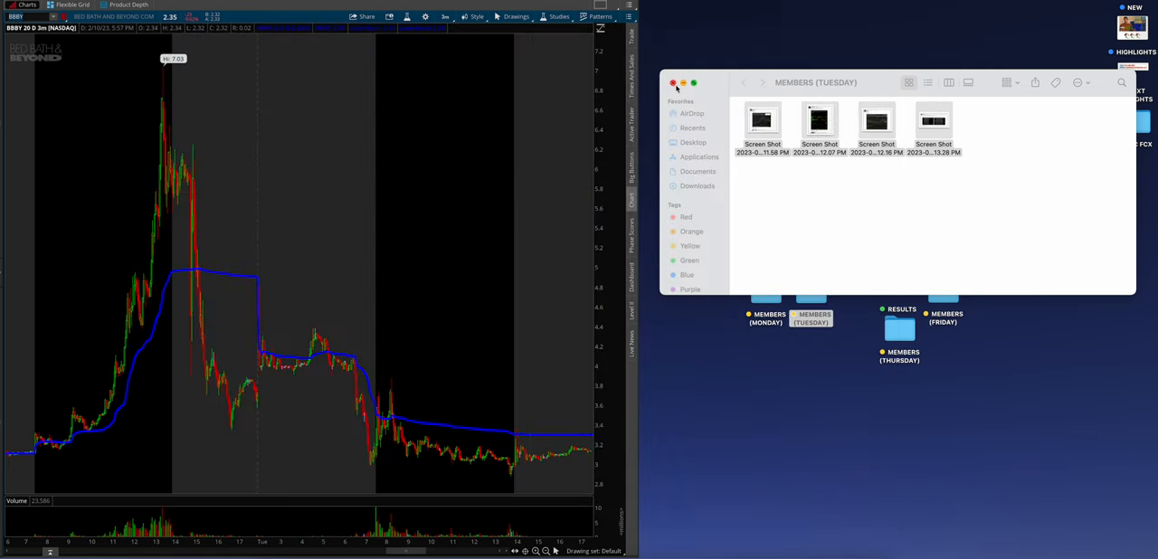
Close the Tuesday folder, view the FEB 8TH day-off announcement enlarged, then close it.
click(673, 83)
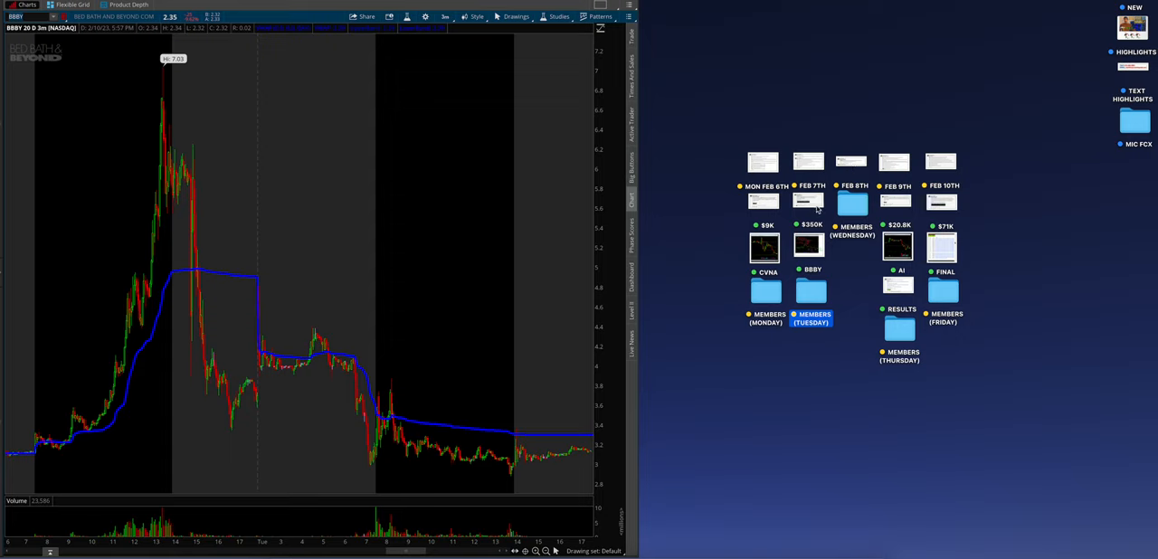
click(851, 163)
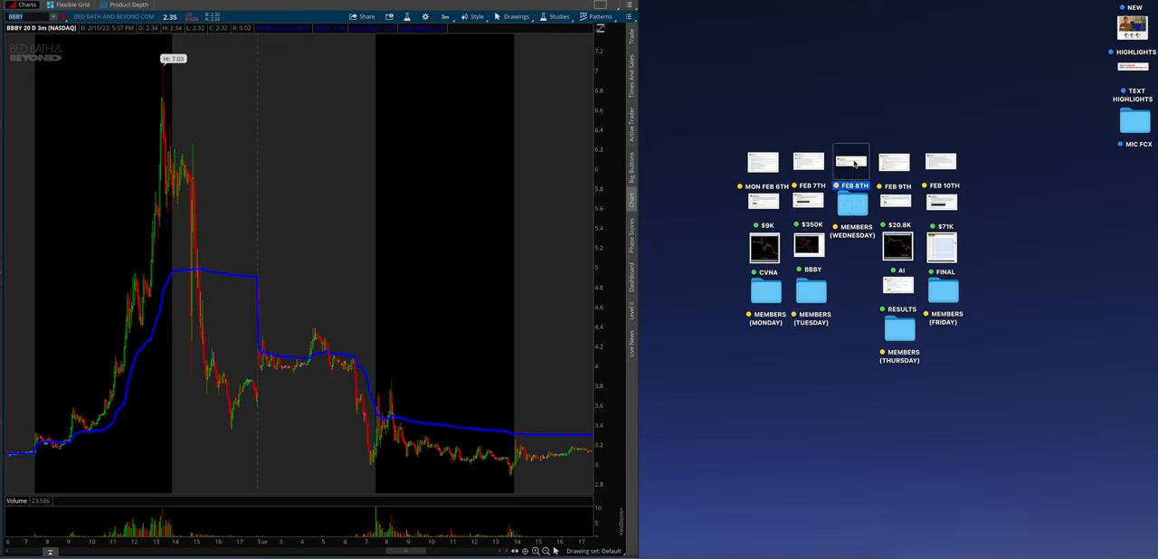
click(851, 163)
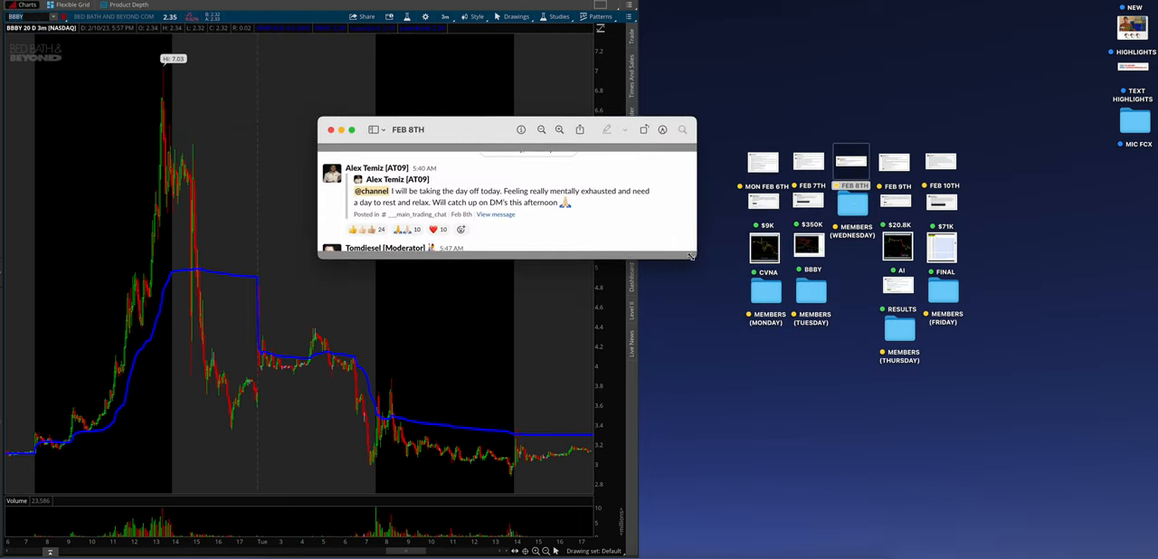
drag(691, 256, 891, 445)
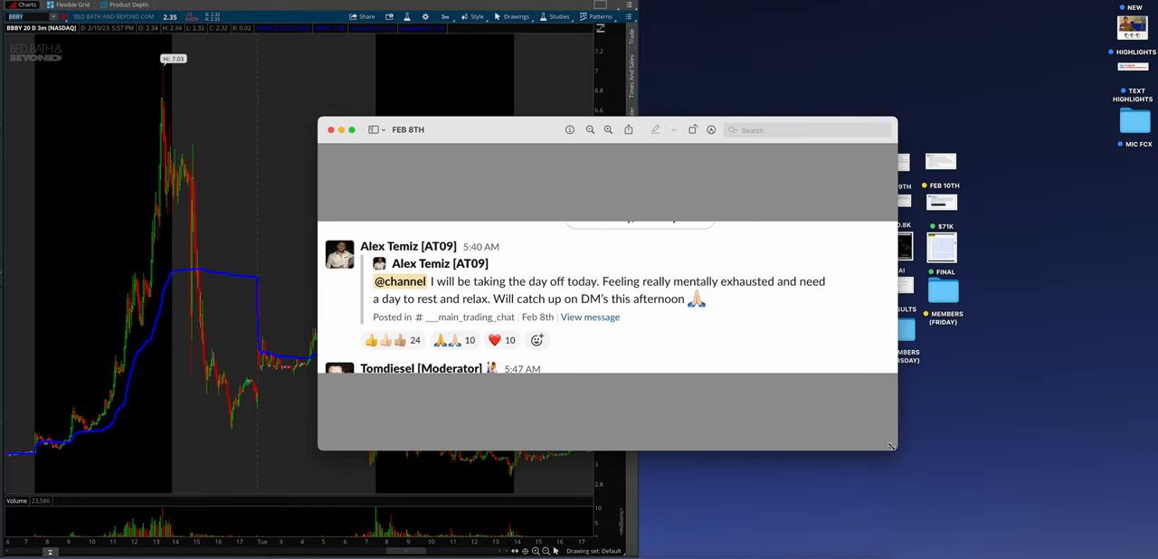
mouse_move(836, 425)
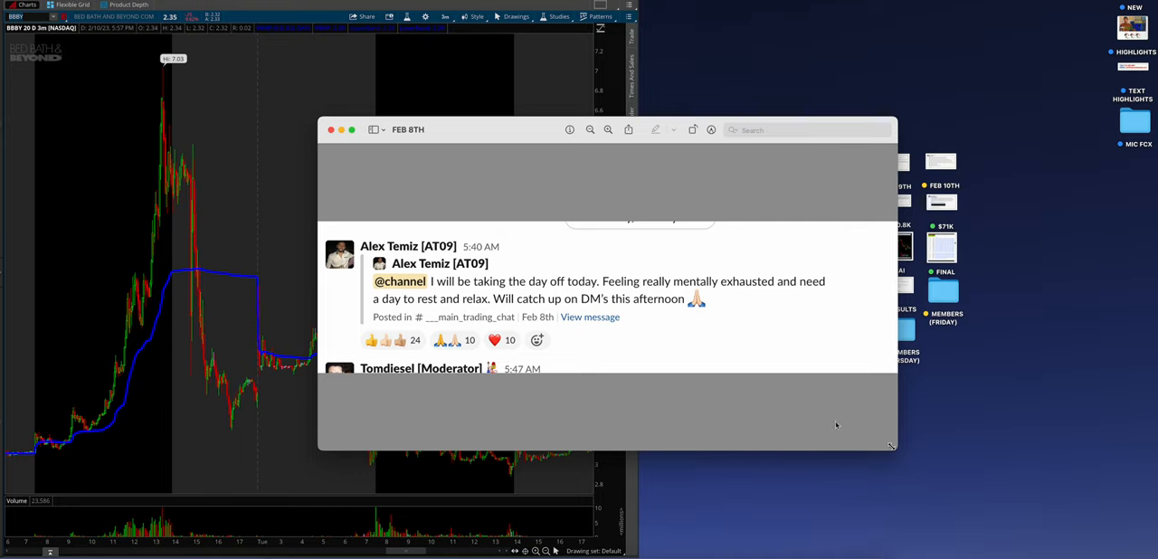
click(329, 130)
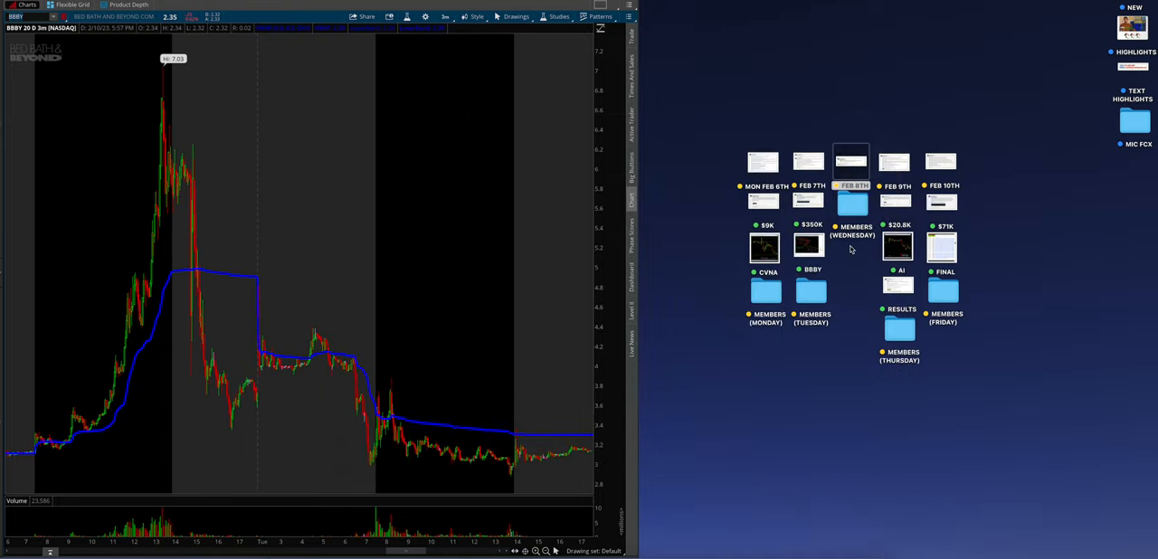
double_click(851, 246)
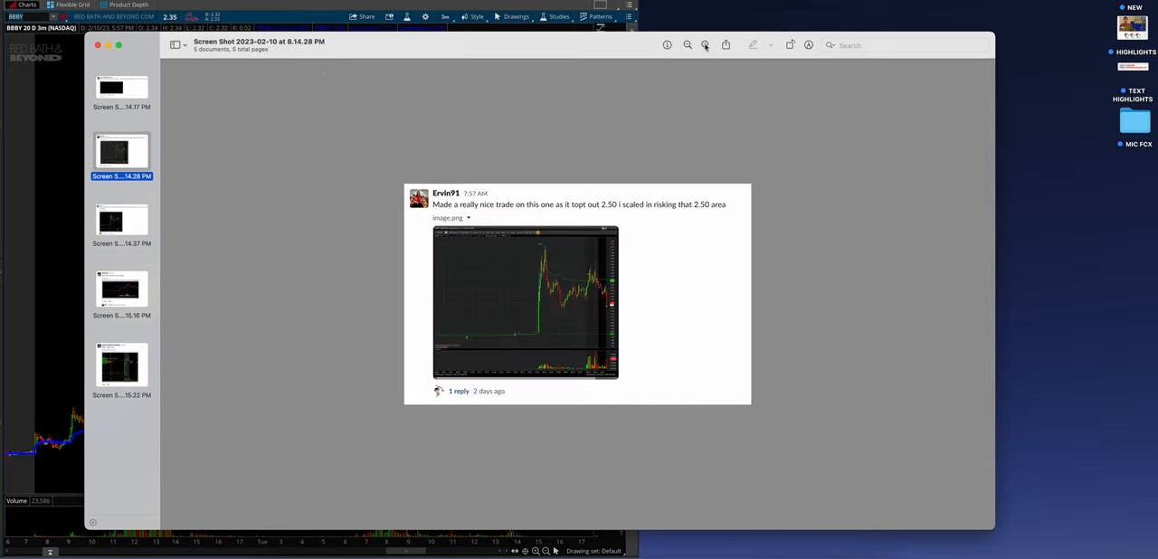
click(705, 46)
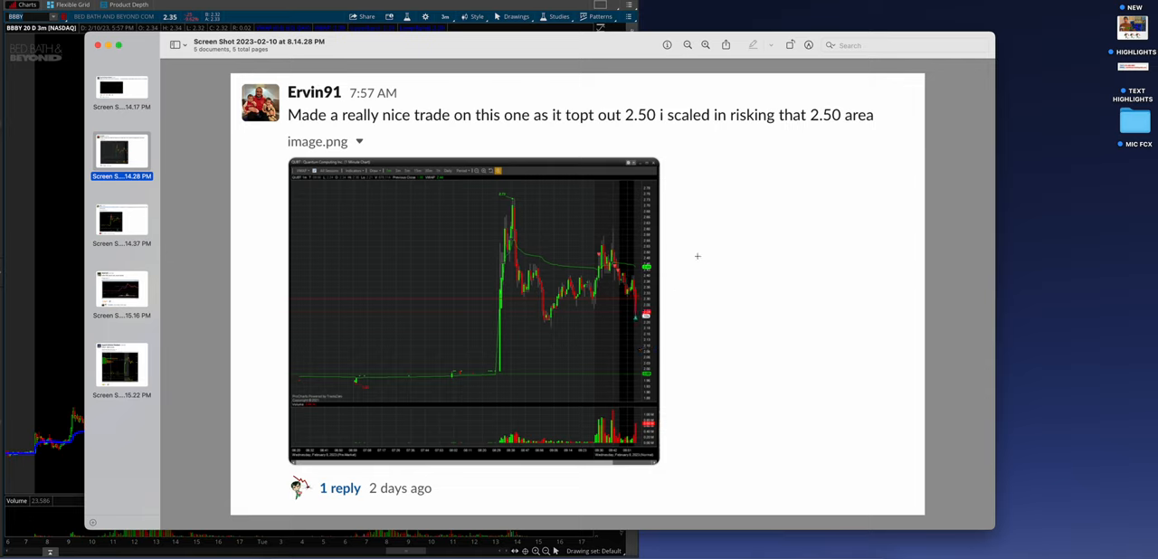
mouse_move(120, 225)
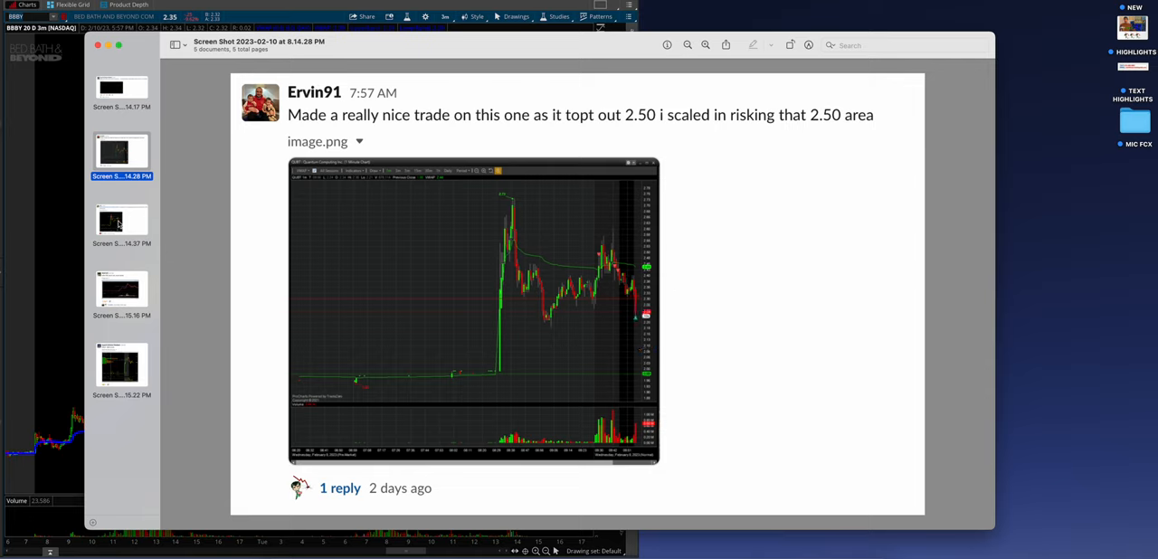
mouse_move(134, 221)
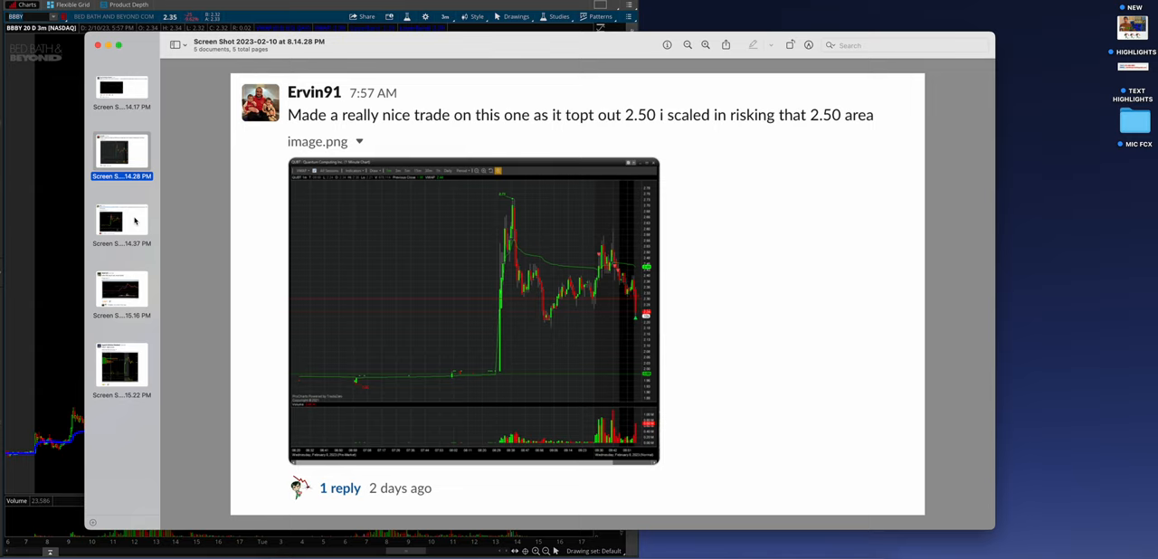
View the QUBT shorting example and CVNA member chart posts enlarged.
click(121, 221)
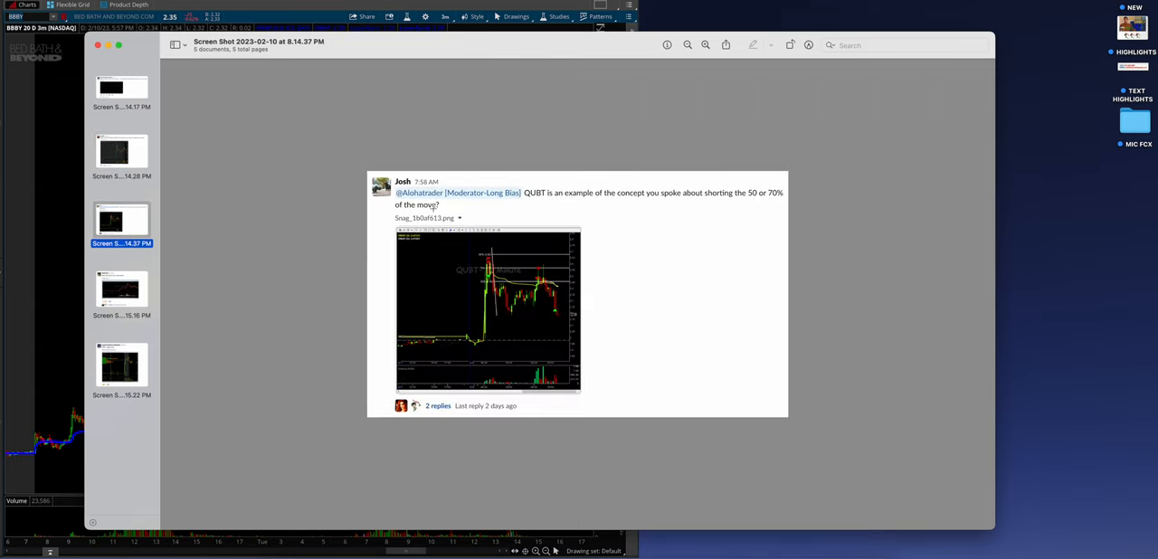
click(705, 45)
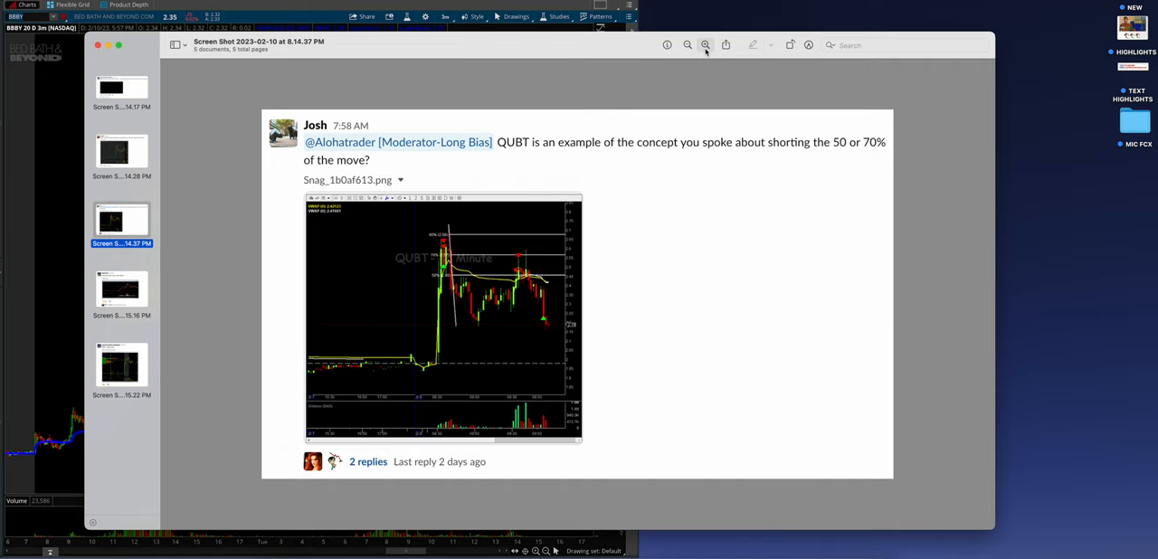
mouse_move(462, 190)
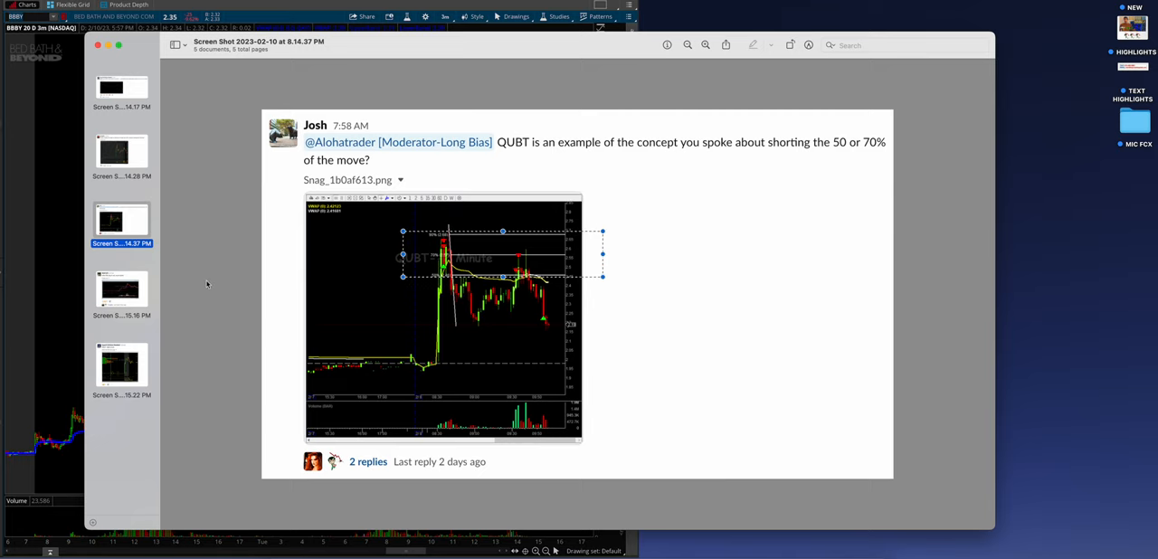
click(121, 290)
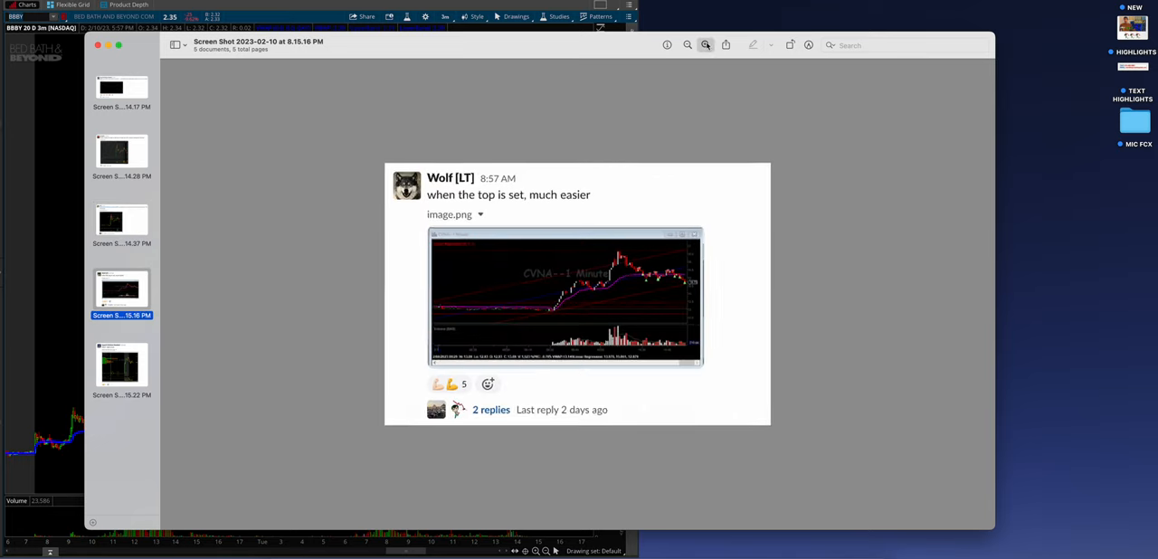
click(706, 45)
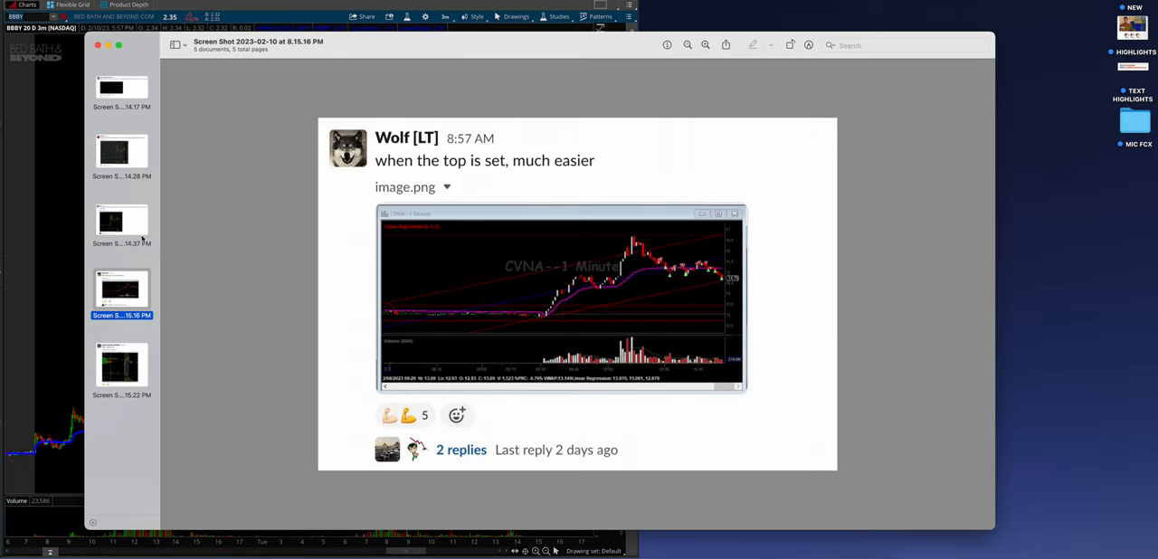
click(121, 220)
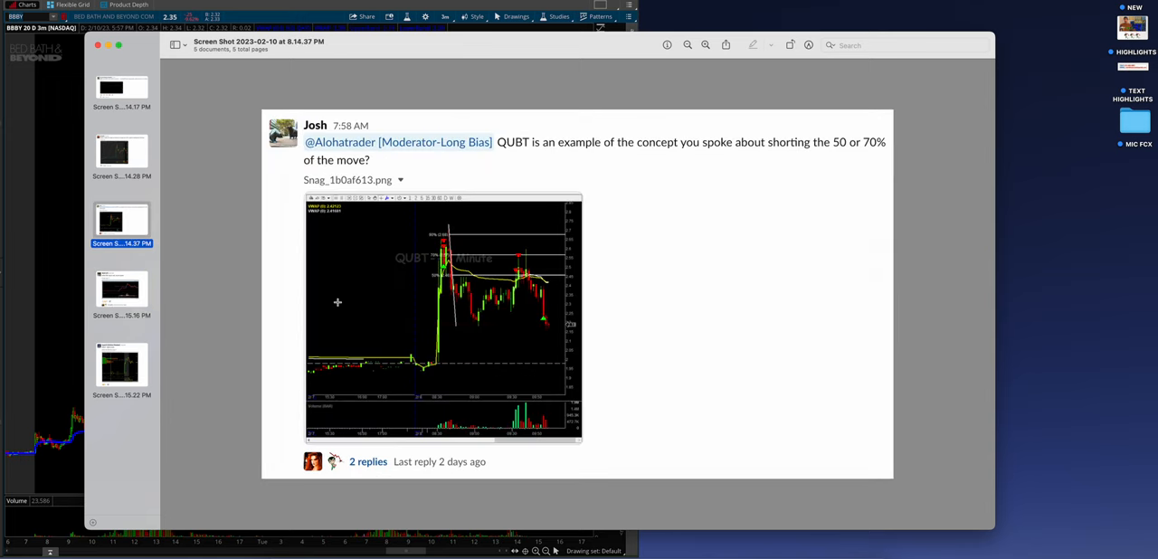
mouse_move(136, 301)
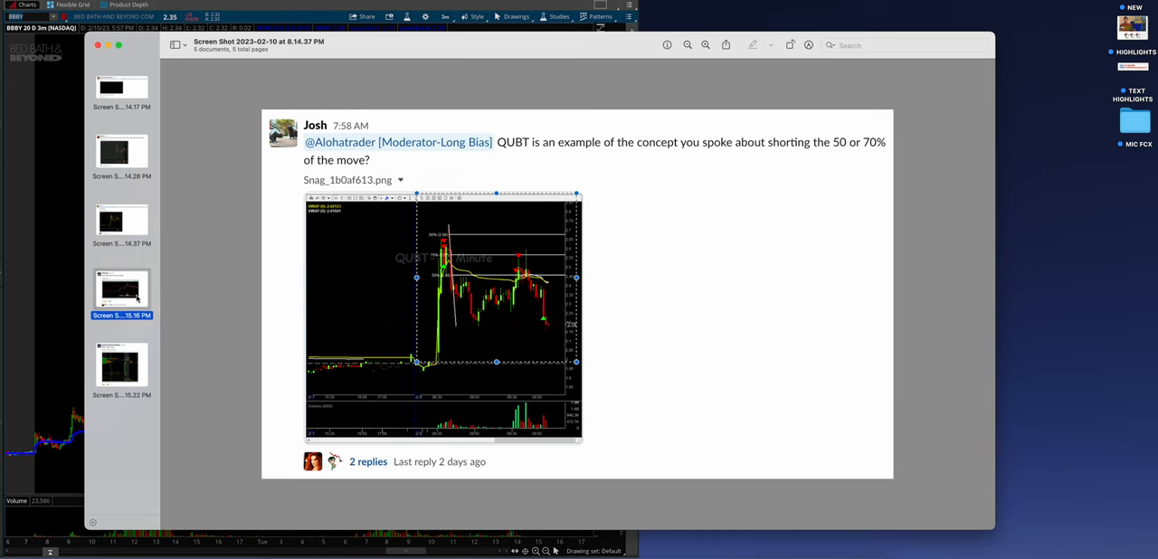
Review the CVNA and CELZ posts, outline the CELZ spike, then close the screenshots.
click(121, 290)
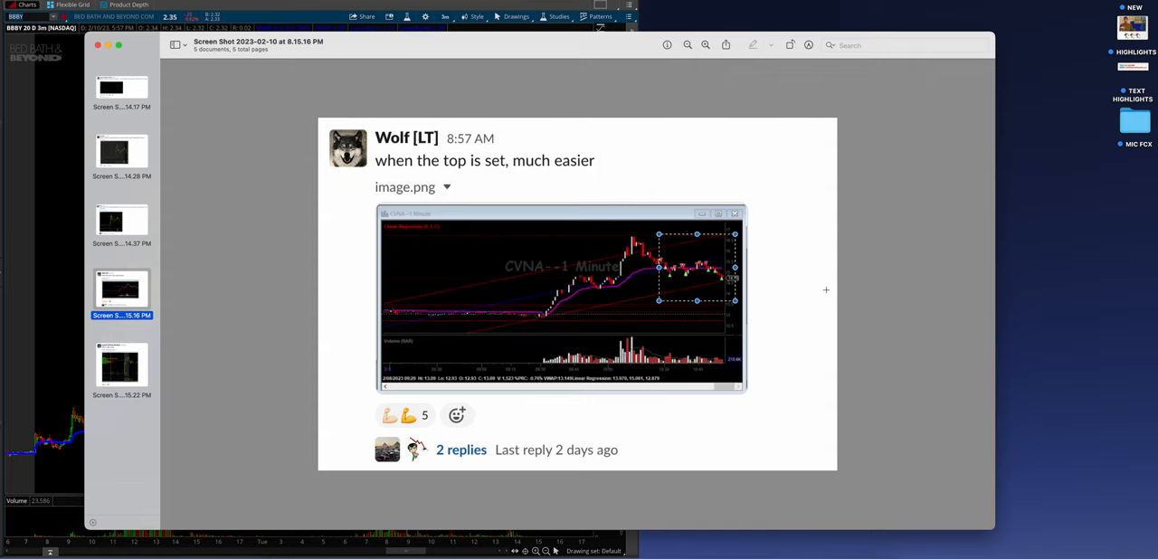
click(121, 366)
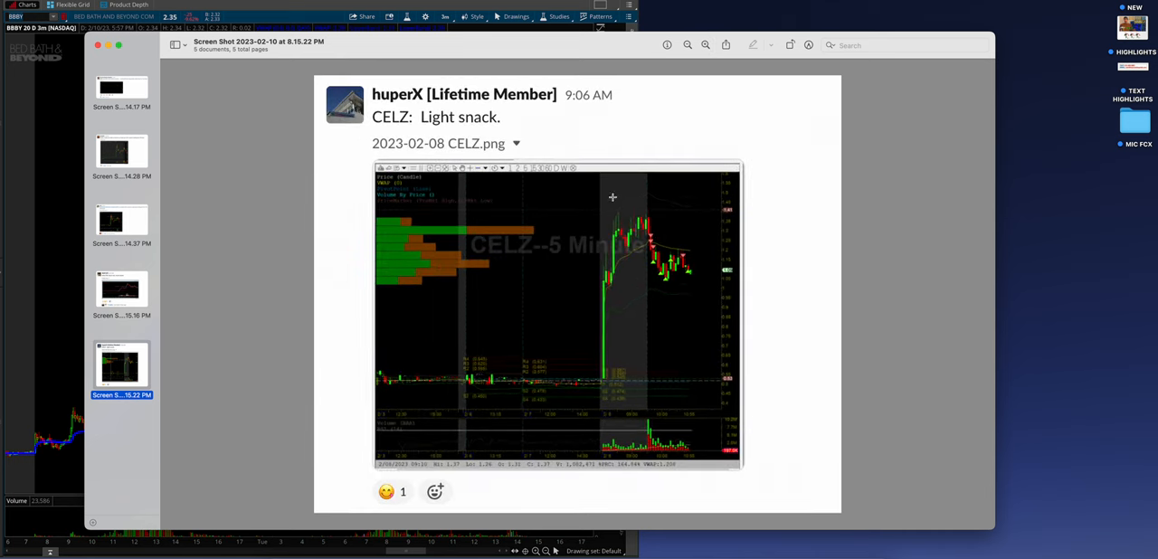
drag(612, 198, 702, 311)
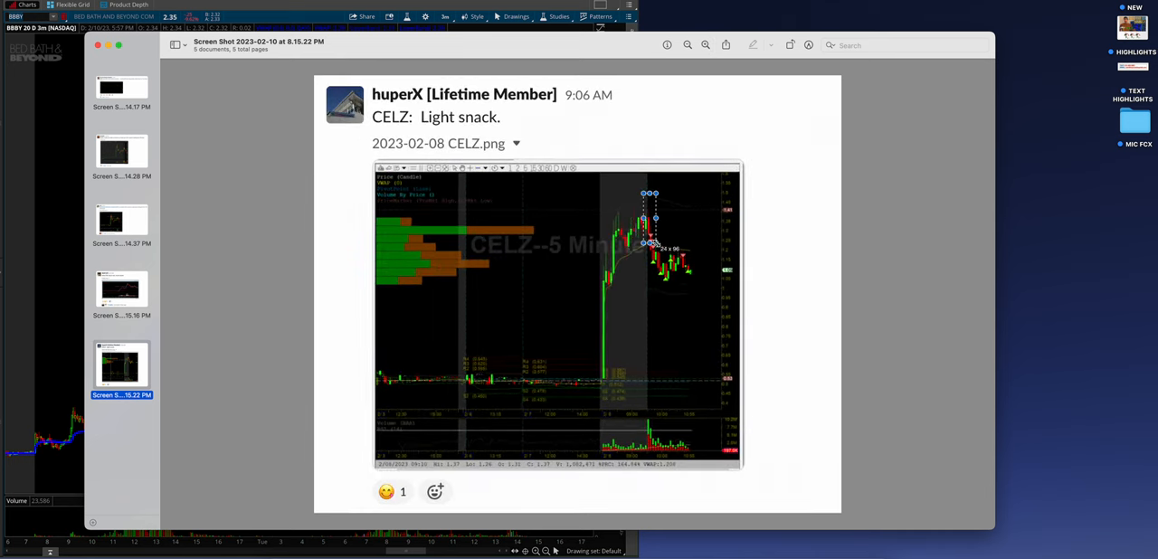
click(121, 290)
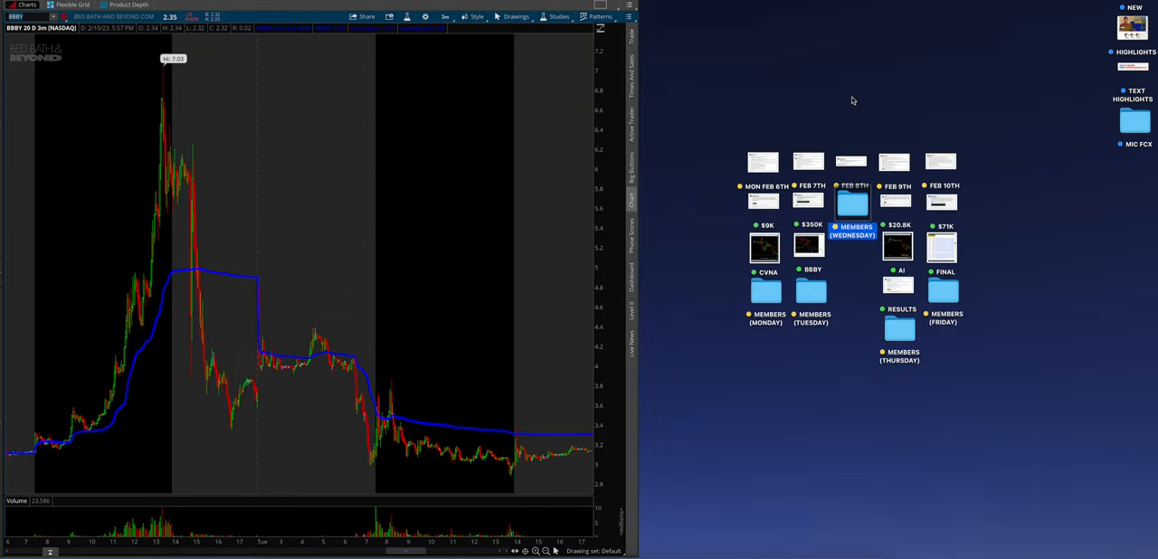
click(894, 161)
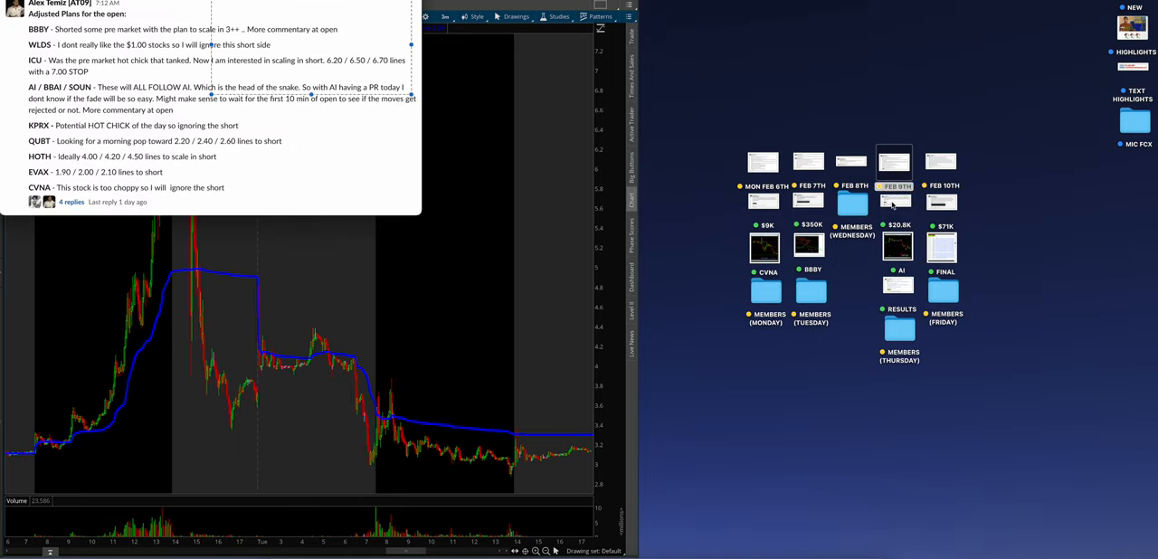
click(897, 246)
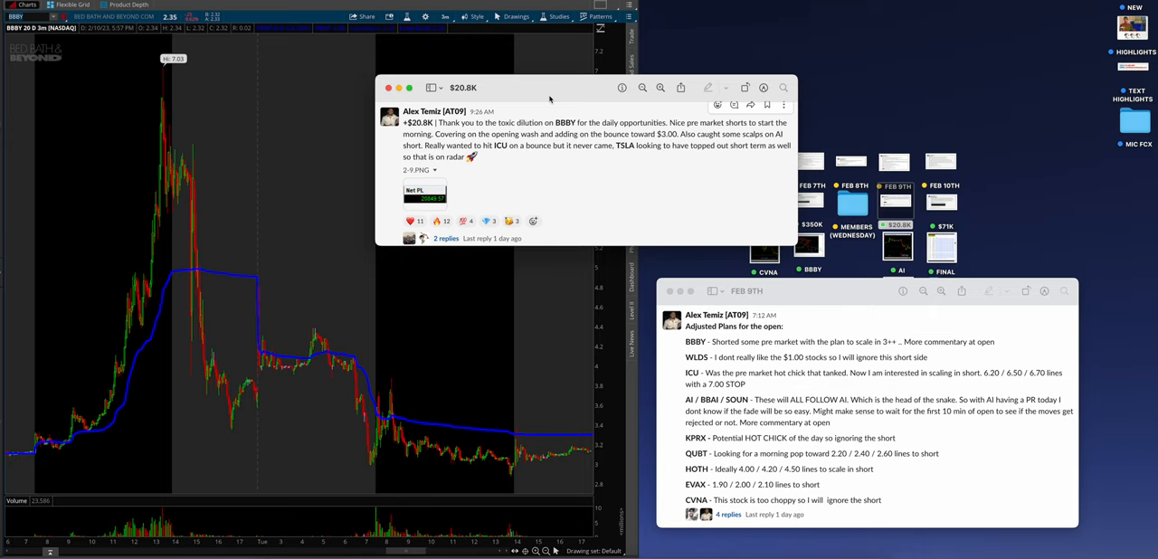
click(389, 87)
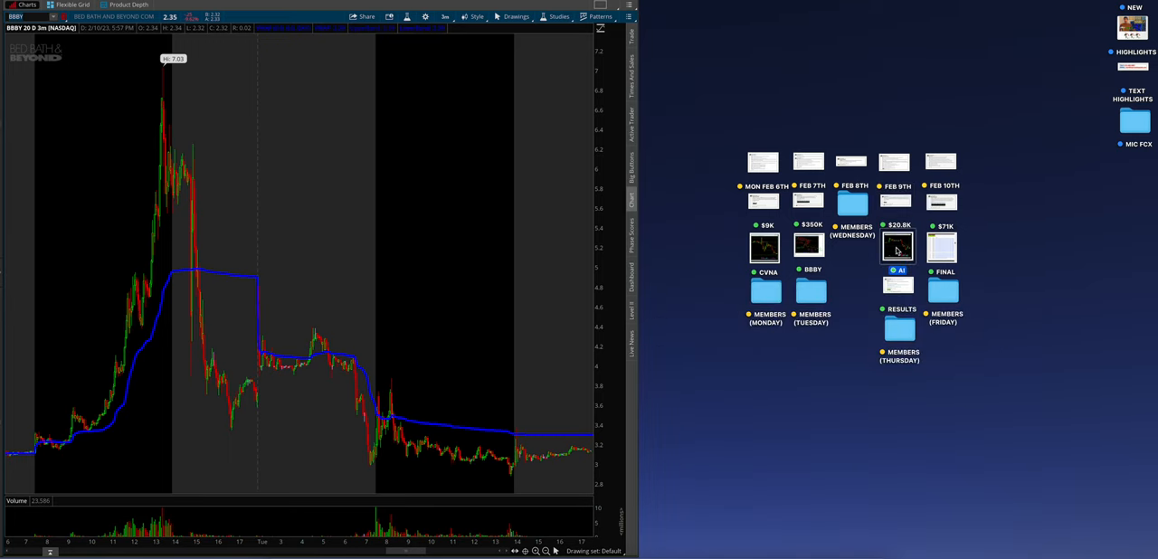
Bring up the AI trade screenshot and close the plans post to focus on the AI chart.
click(897, 246)
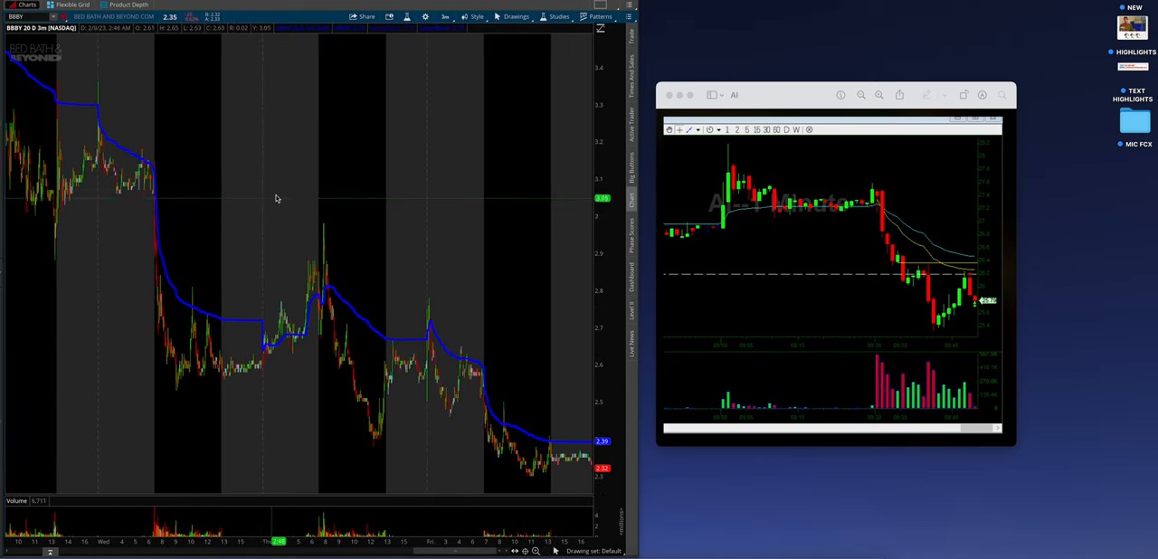
mouse_move(311, 293)
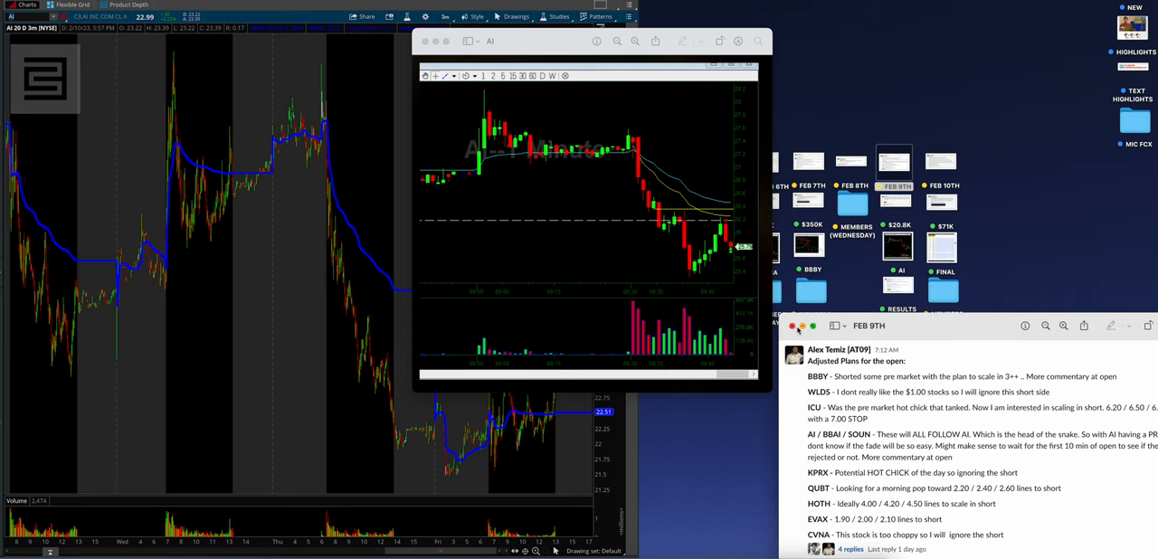
click(791, 325)
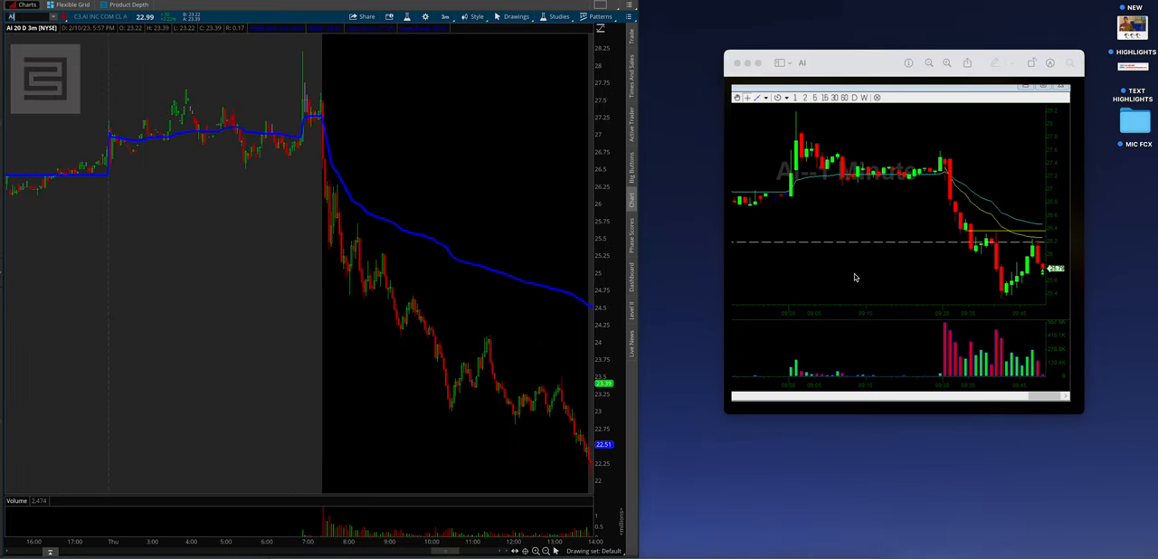
mouse_move(967, 246)
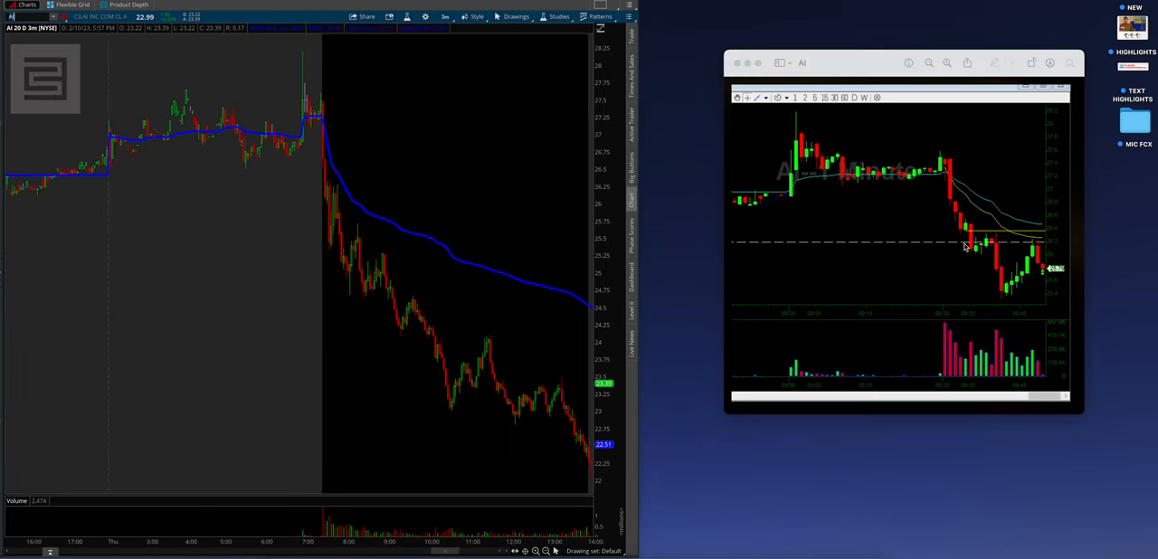
mouse_move(952, 192)
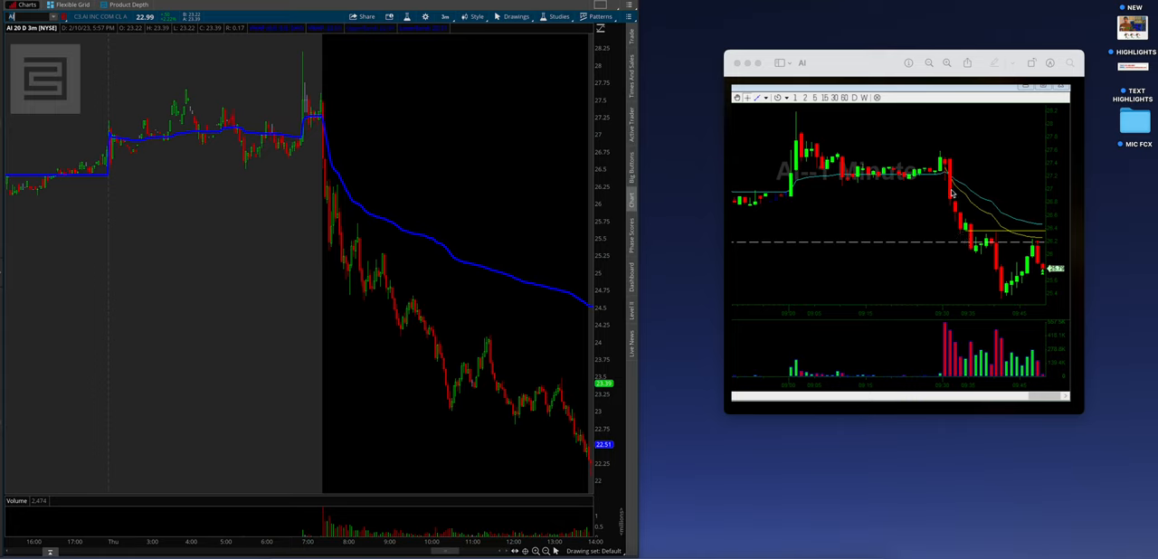
mouse_move(1062, 221)
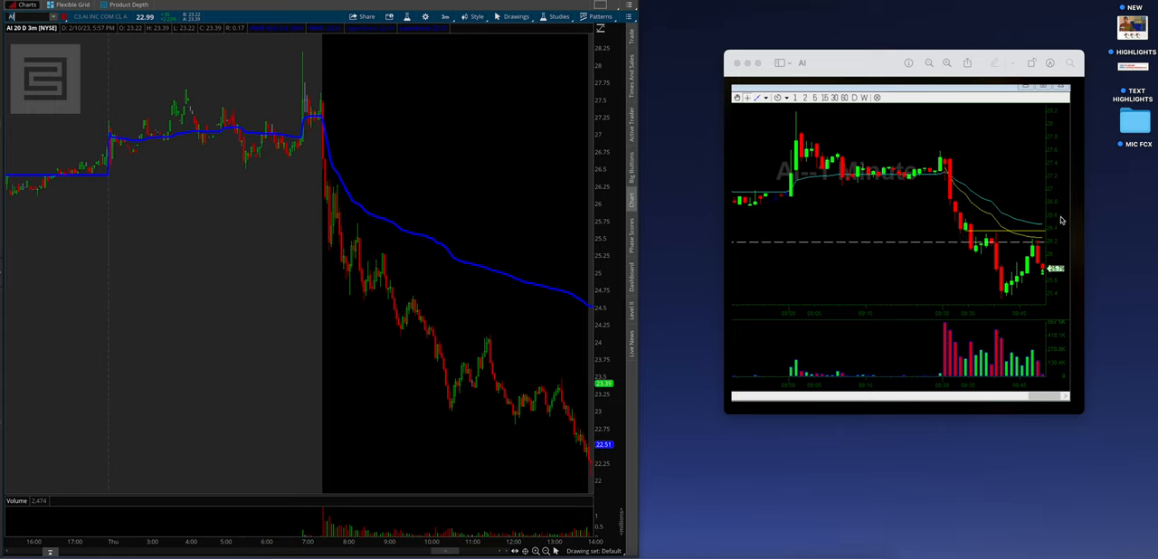
mouse_move(1045, 264)
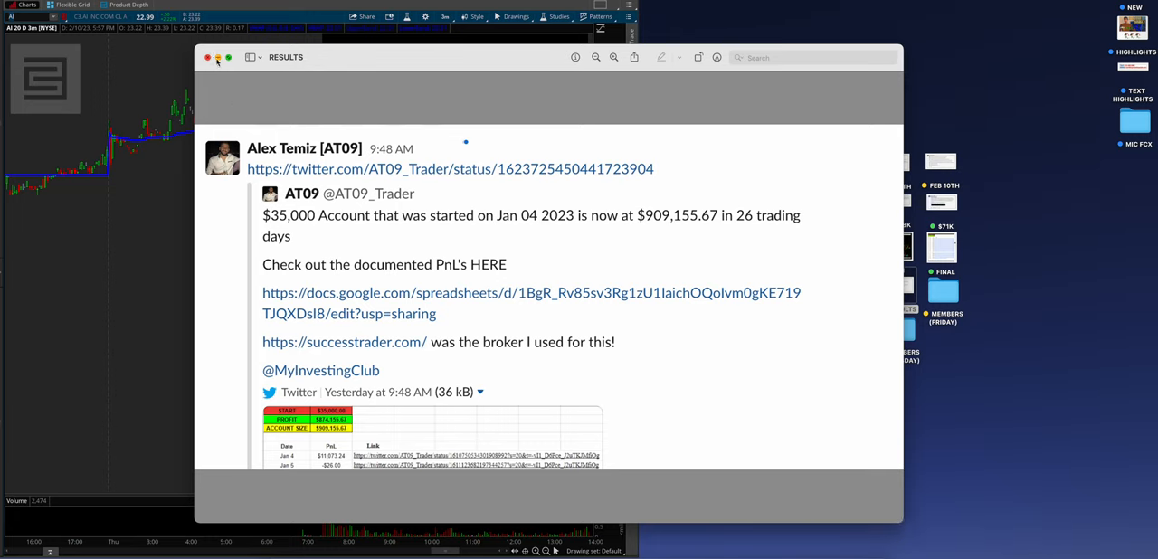
Page through the four Thursday member screenshots (ESLQT and multi-ticker chart posts), then close them back to the folder.
click(206, 58)
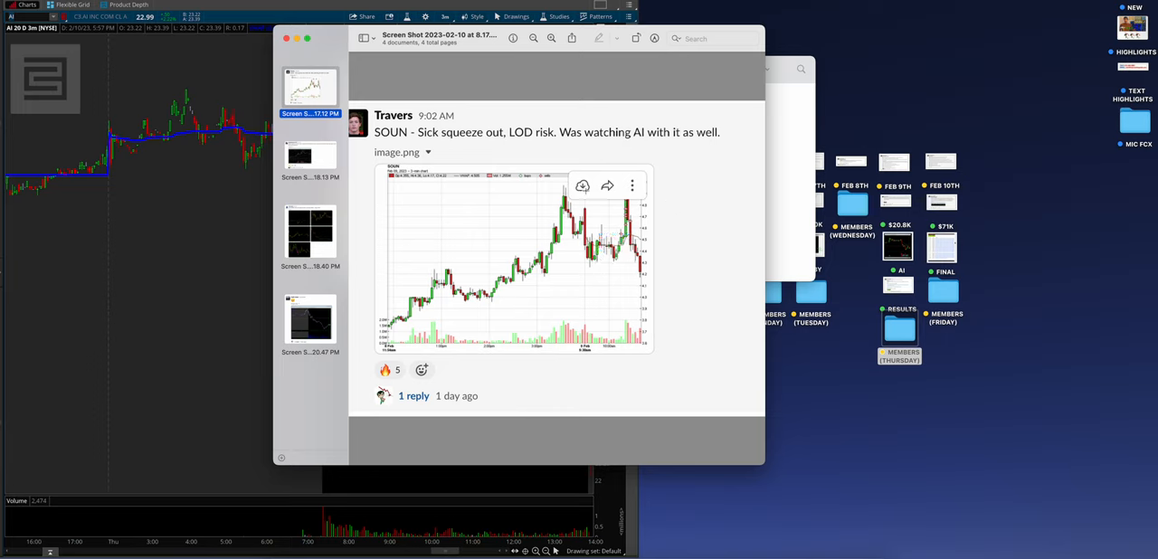
click(311, 154)
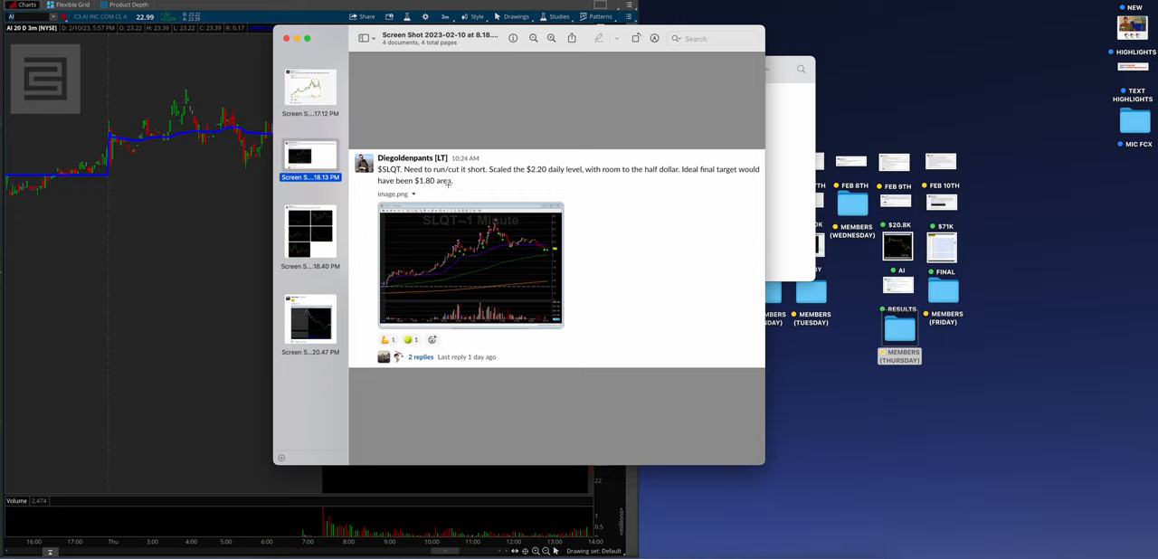
mouse_move(467, 304)
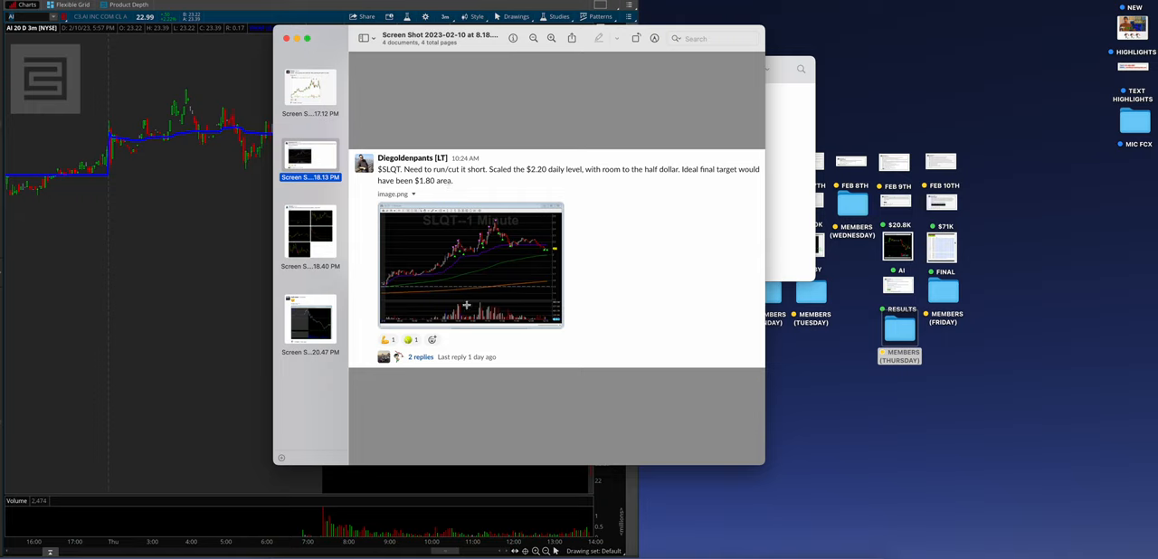
mouse_move(453, 228)
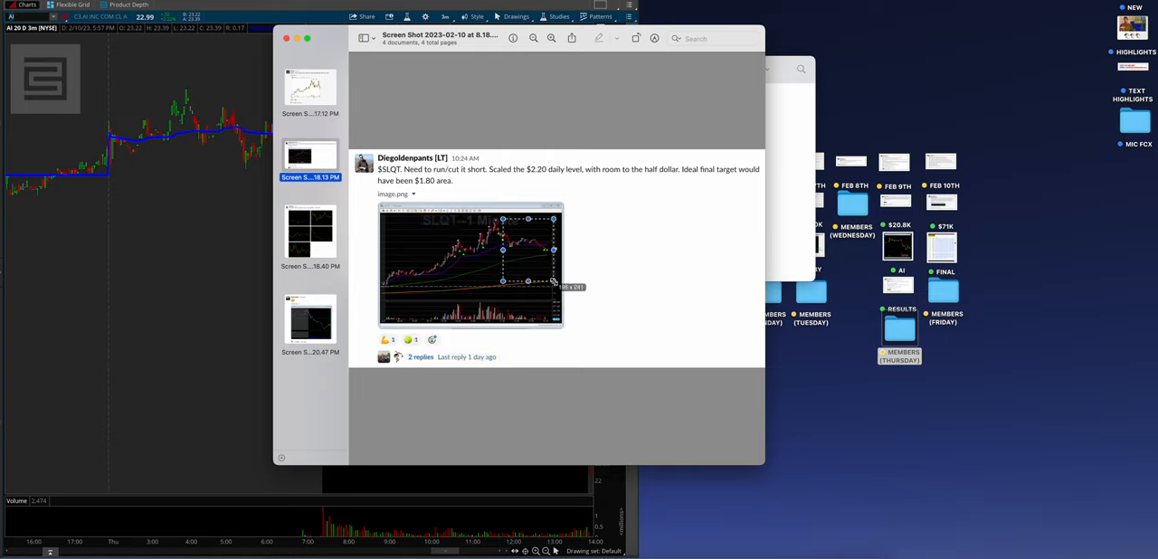
click(311, 233)
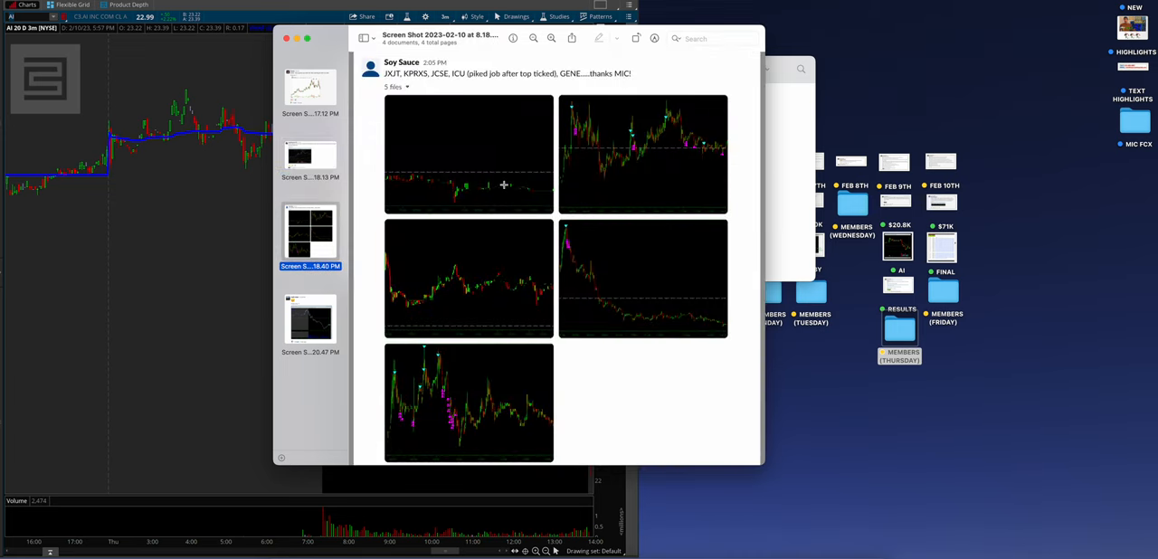
mouse_move(561, 309)
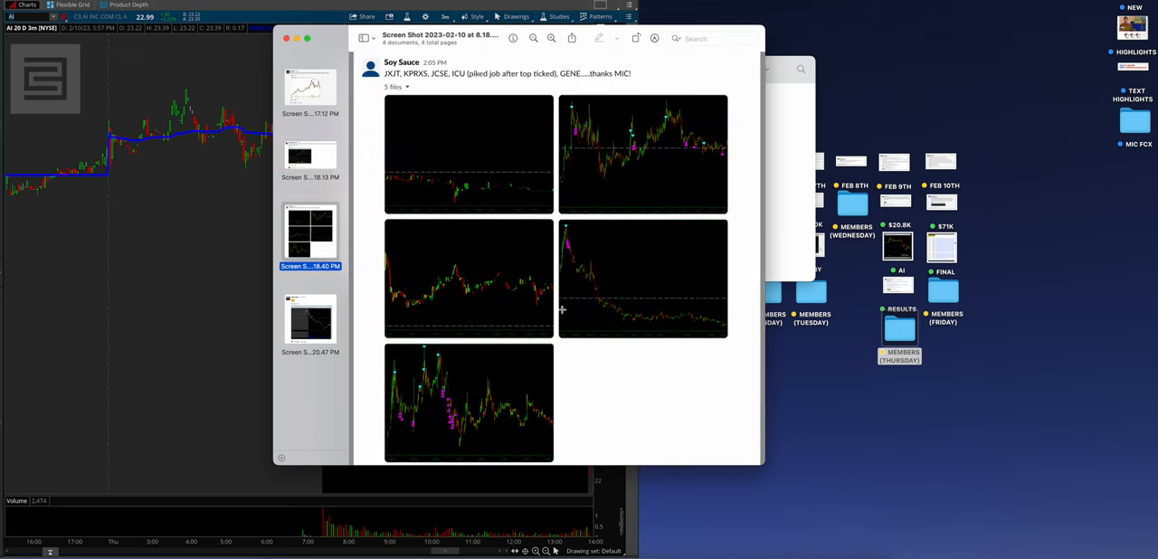
mouse_move(595, 362)
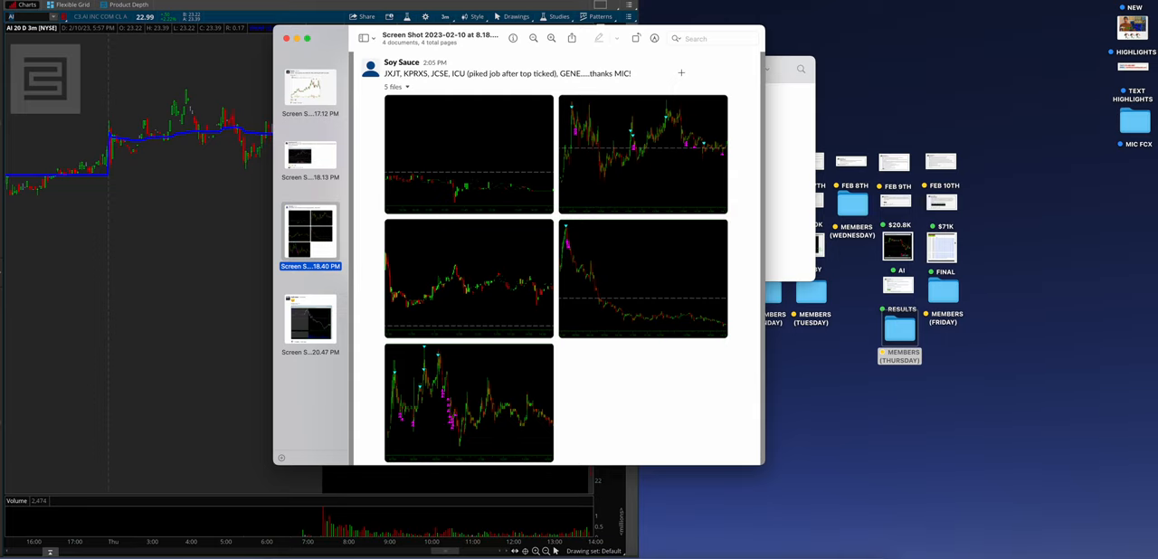
mouse_move(666, 154)
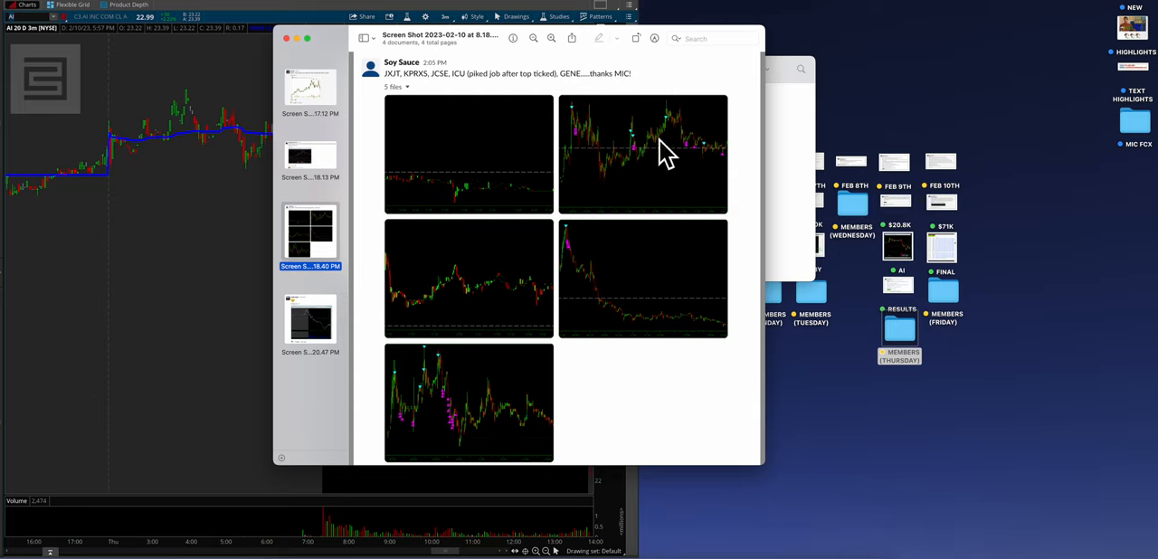
click(311, 318)
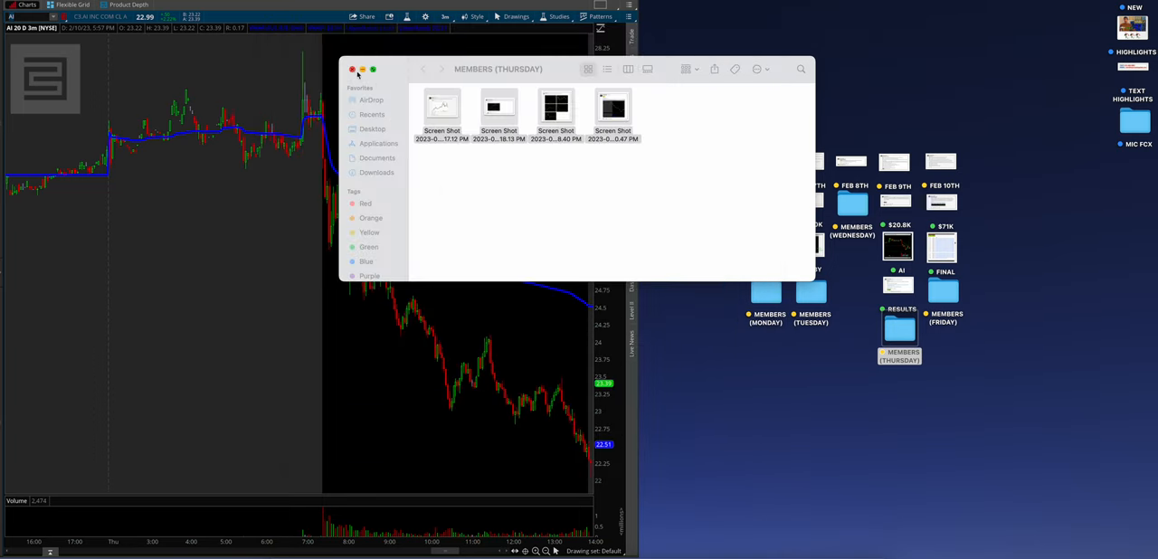
Close the Thursday folder and open the Feb 10th adjusted plans and $71K TSLA recap screenshots.
click(353, 69)
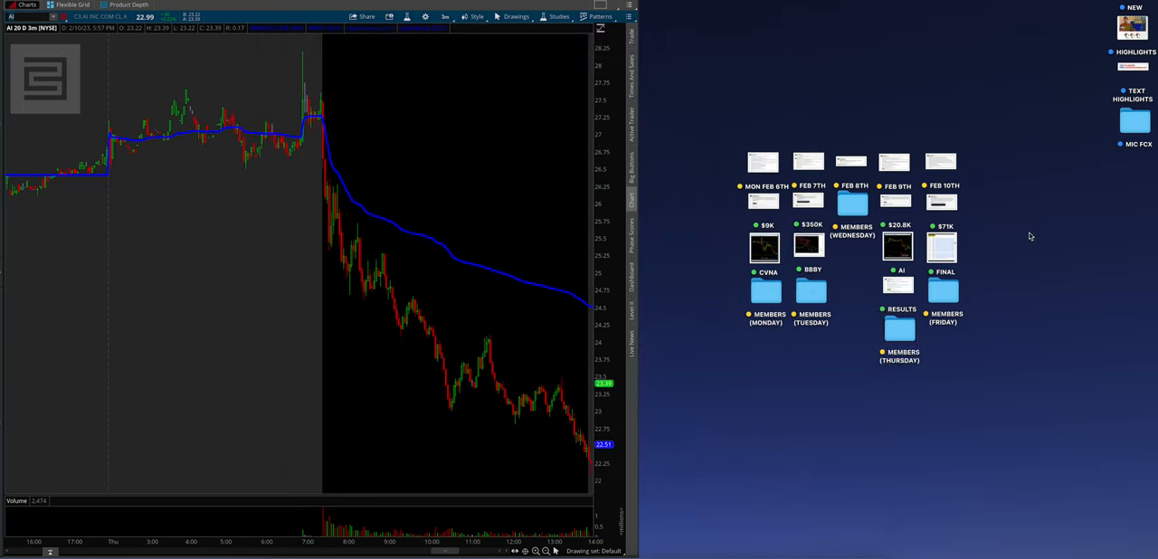
click(940, 163)
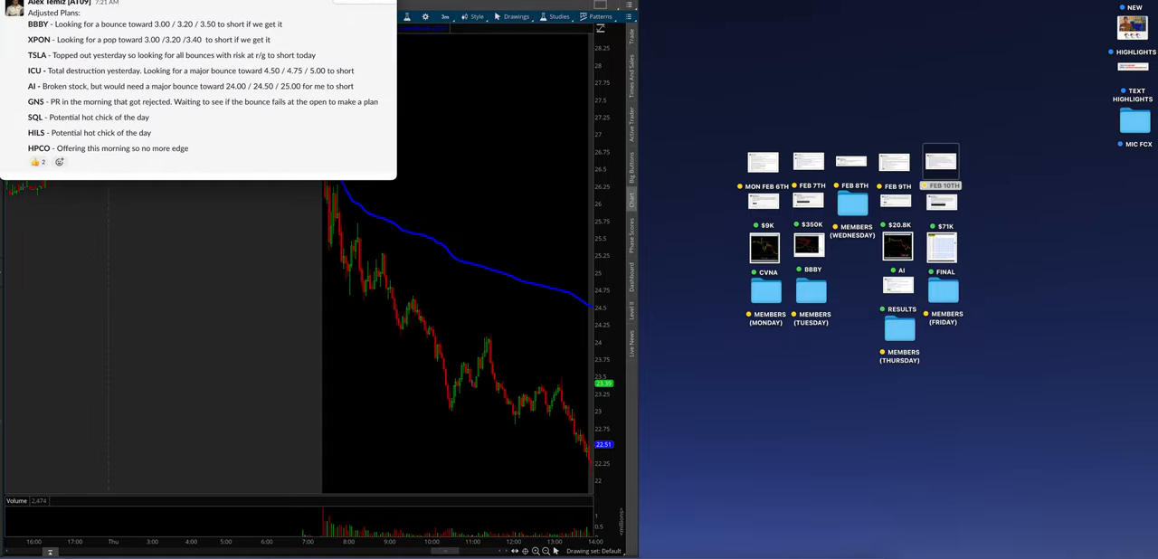
click(941, 162)
text(TSLA)
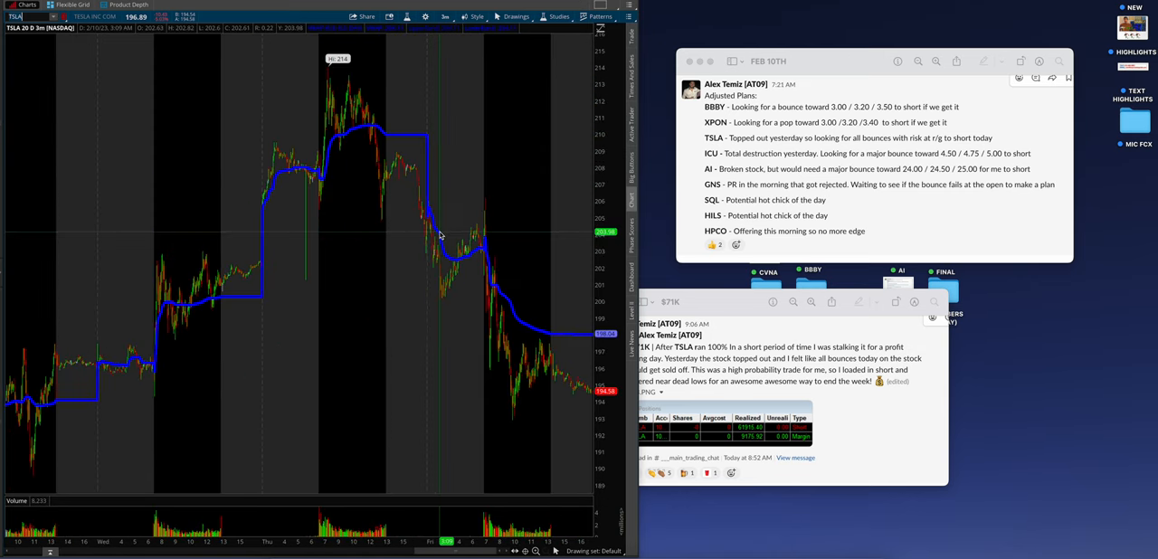
mouse_move(353, 89)
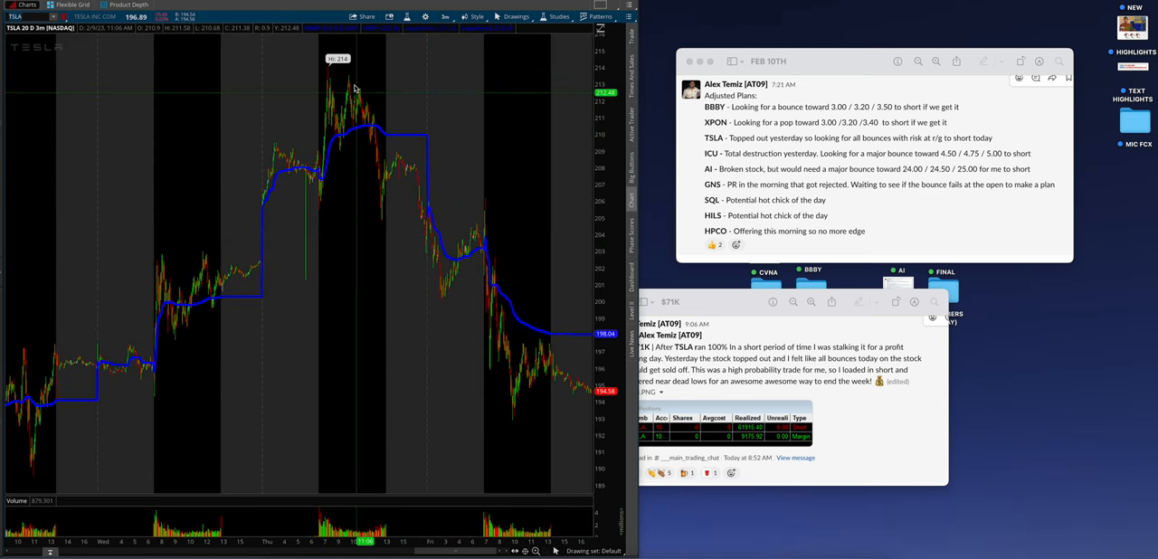
mouse_move(253, 172)
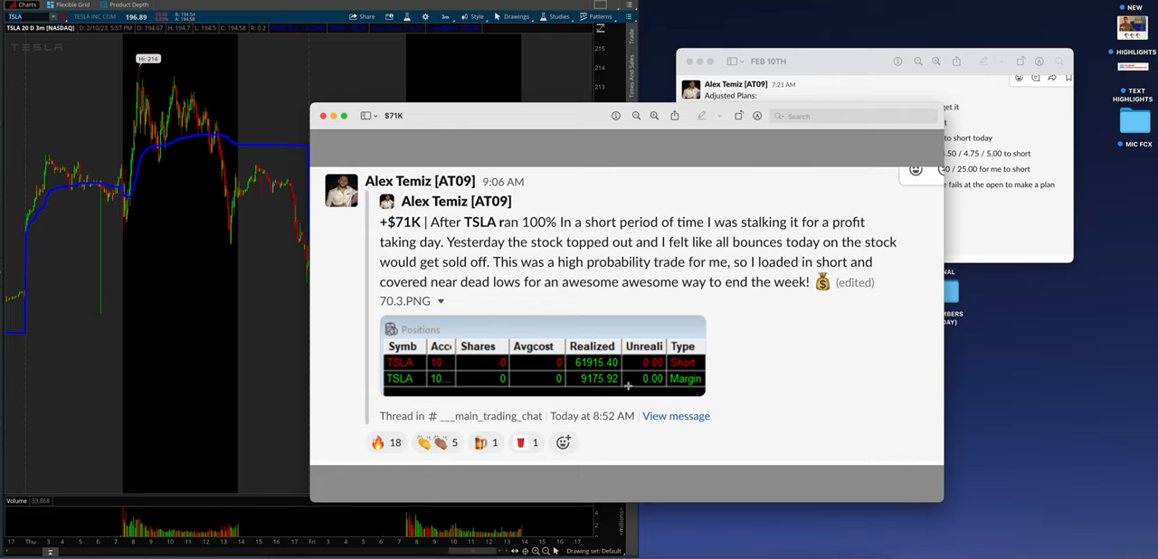
View the FINAL profit log with daily P&L through Feb 10 and account size, then close it.
click(543, 362)
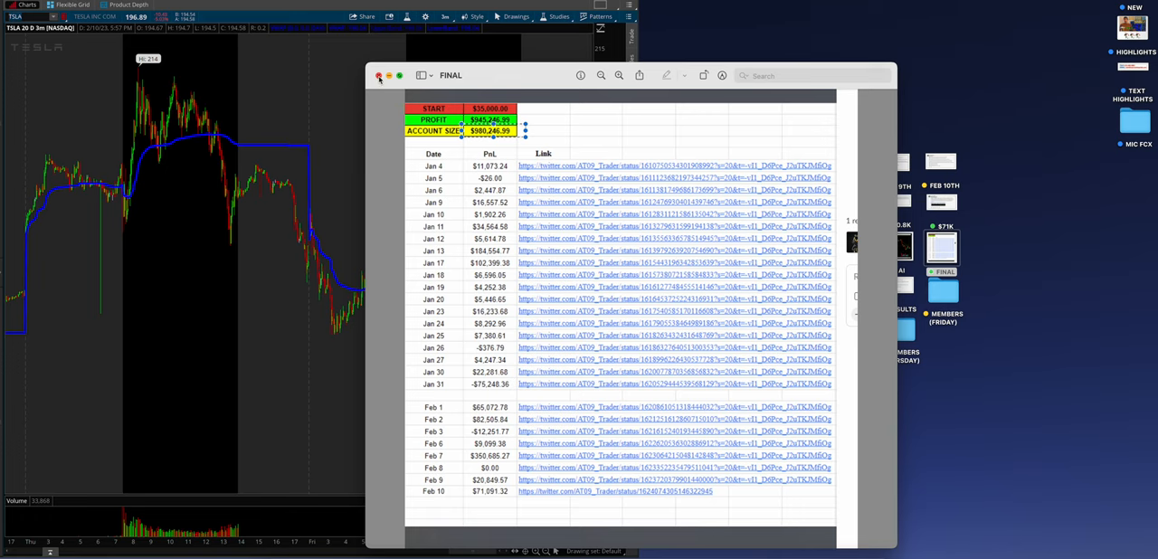
click(378, 74)
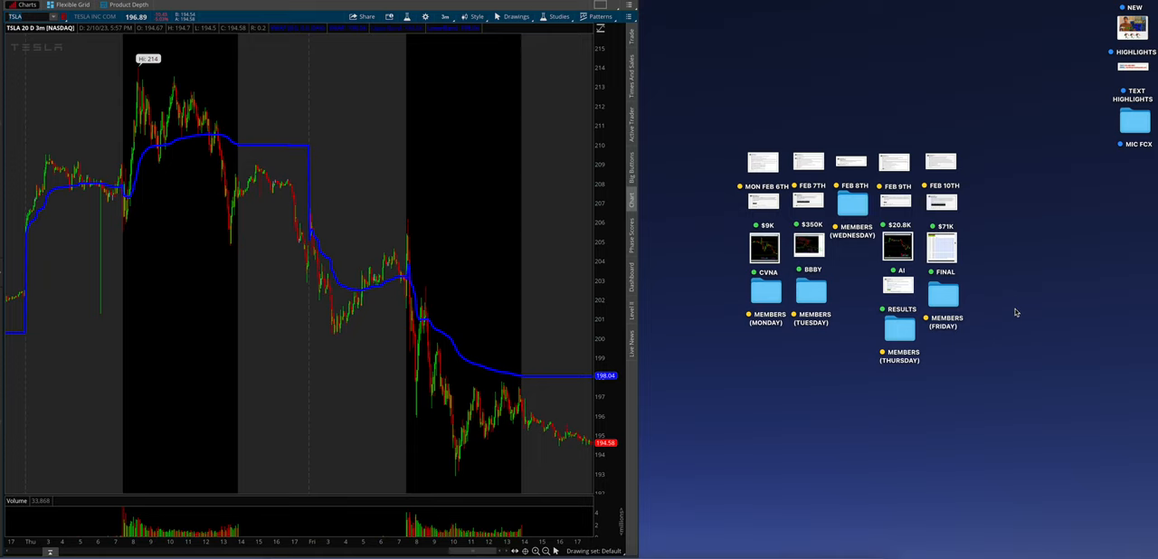
click(943, 293)
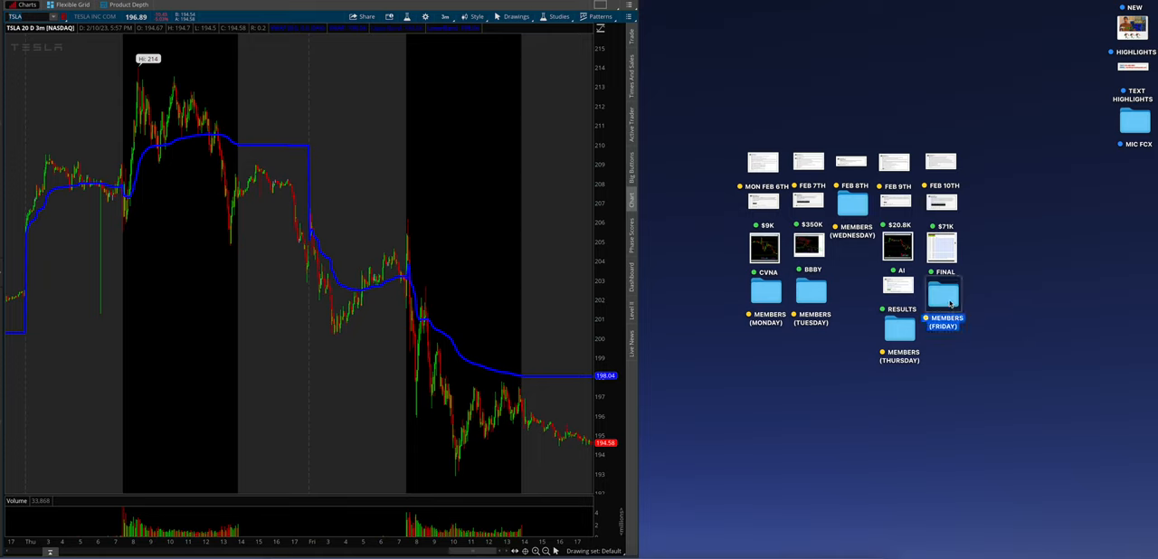
double_click(943, 293)
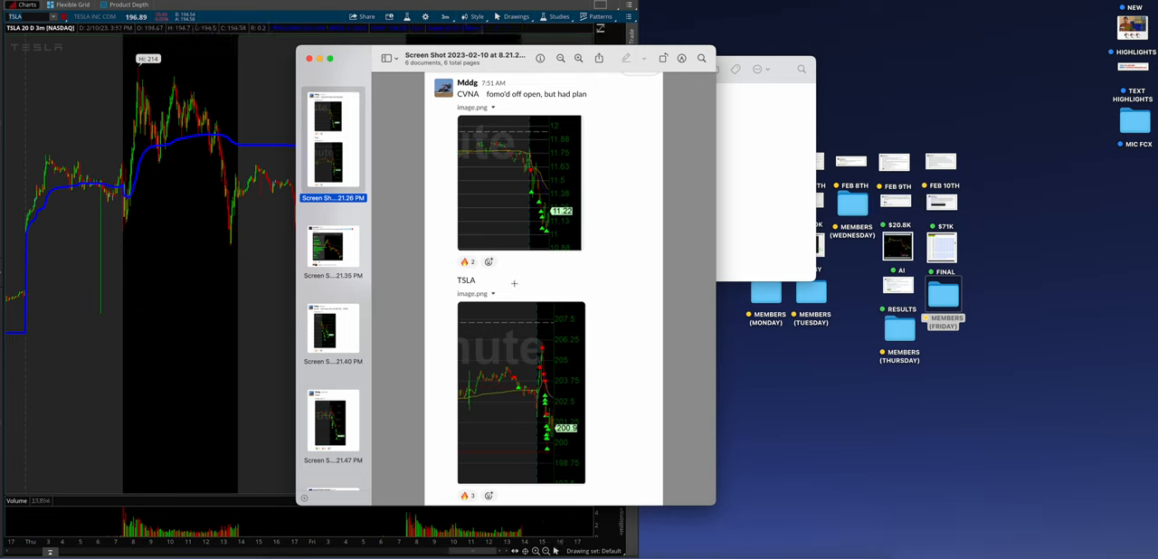
click(333, 250)
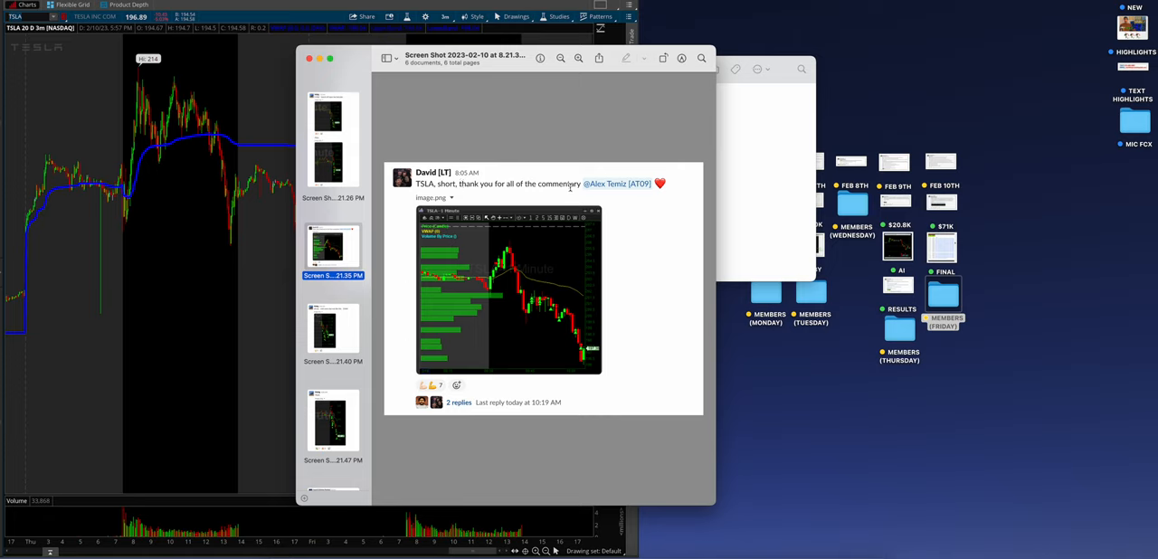
mouse_move(478, 231)
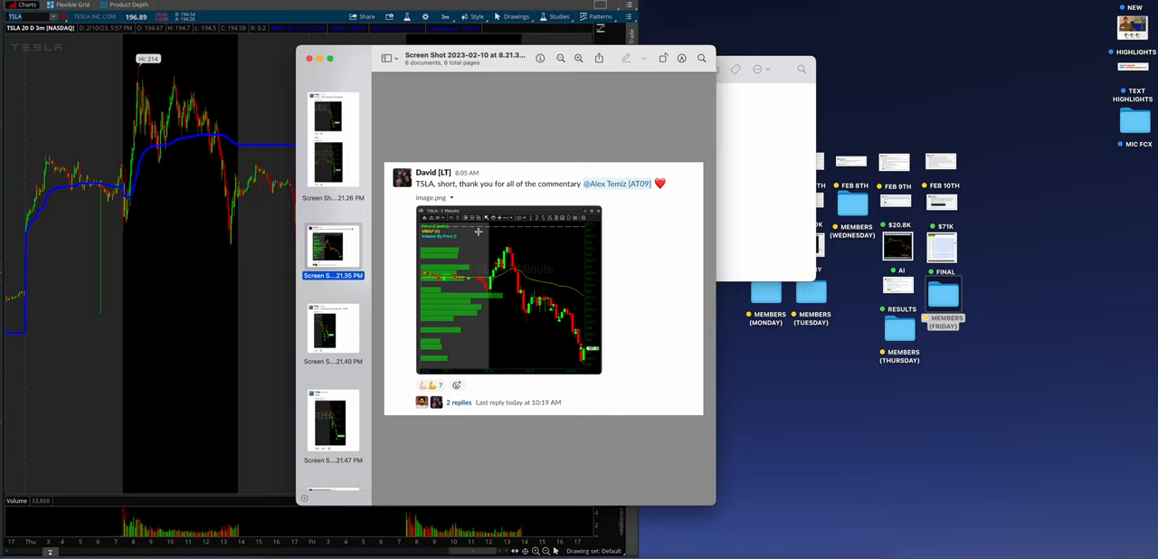
click(333, 329)
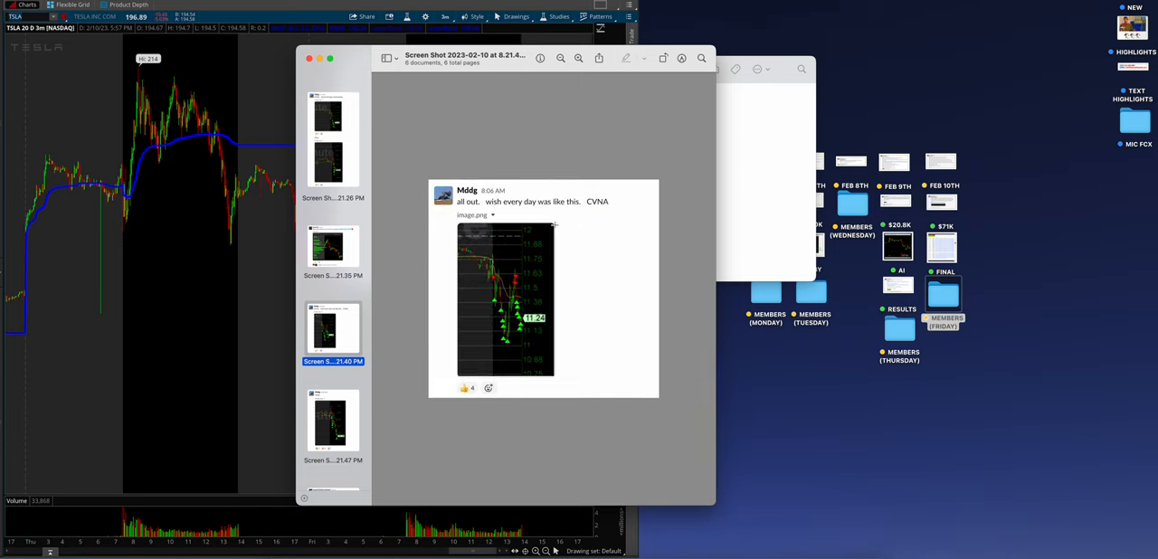
click(333, 425)
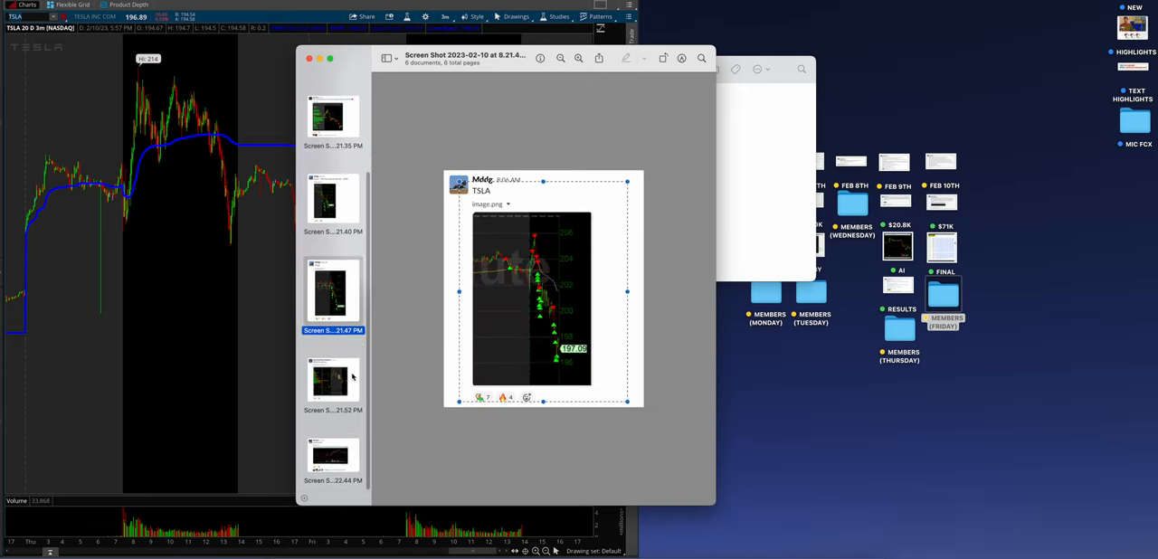
click(333, 380)
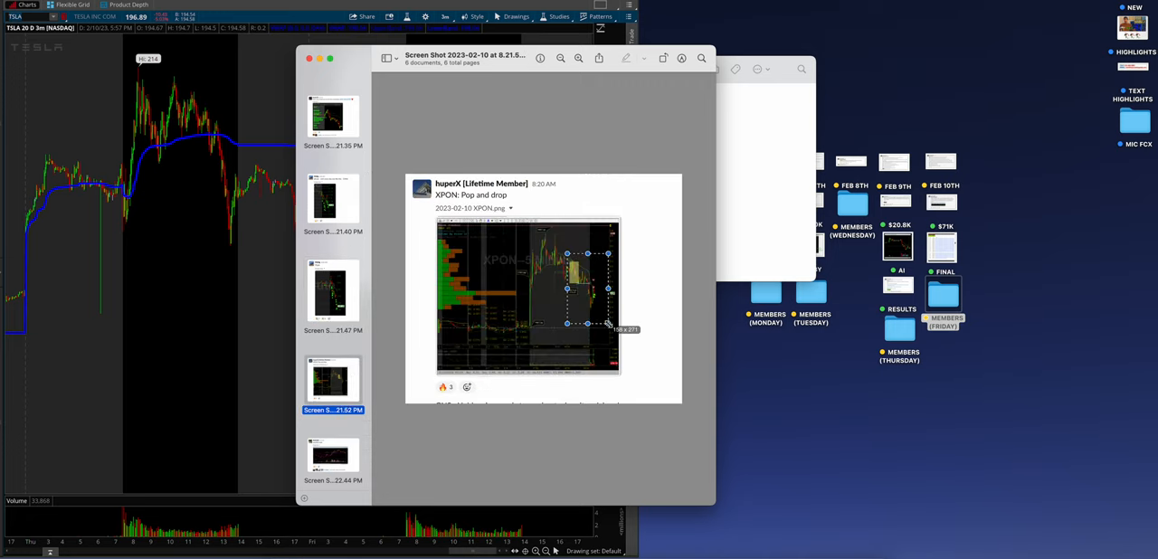
click(333, 456)
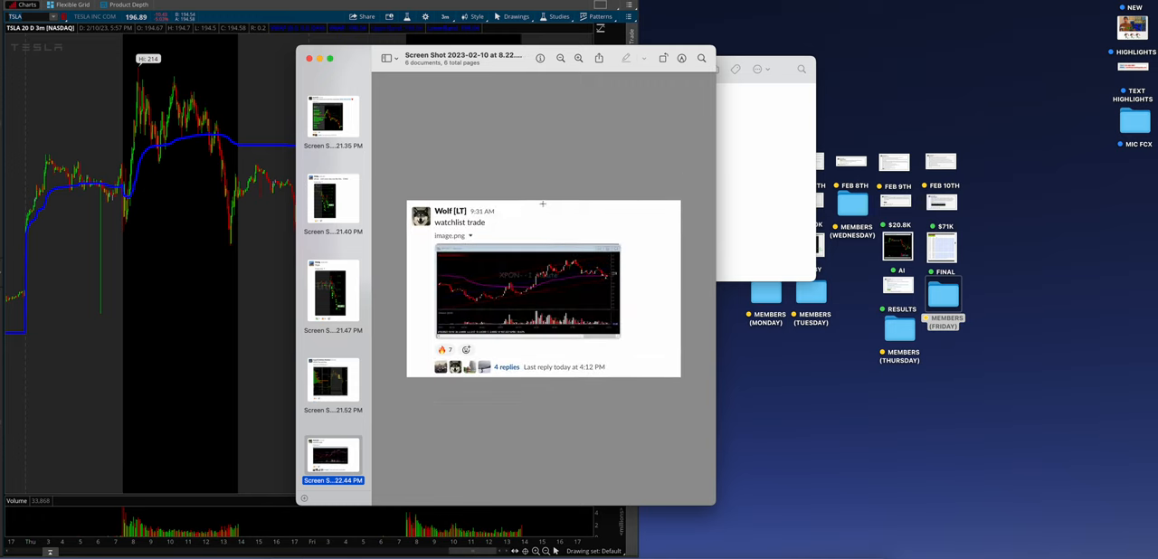
click(579, 58)
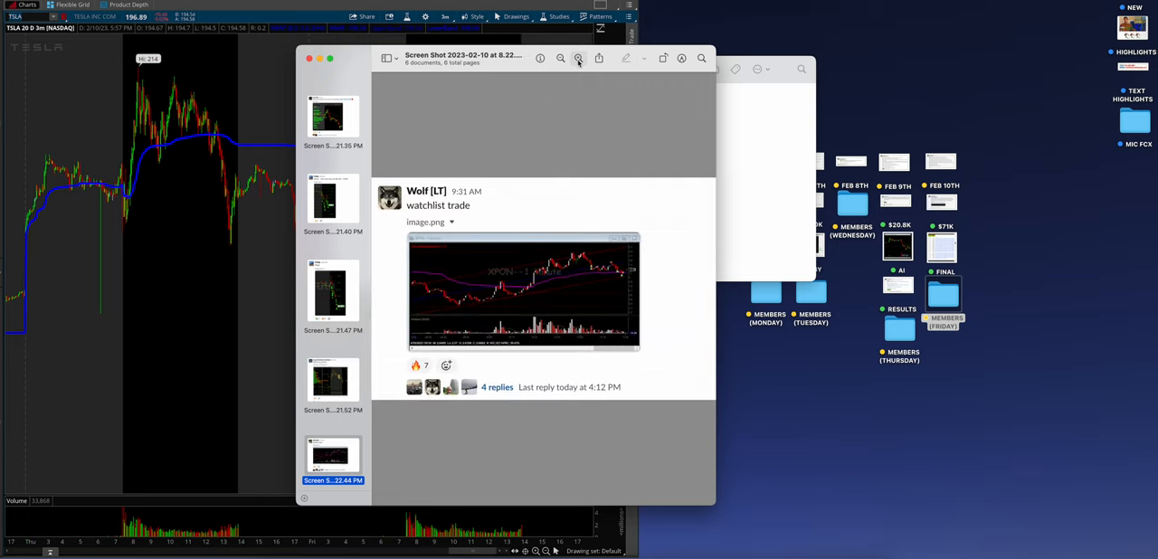
click(523, 289)
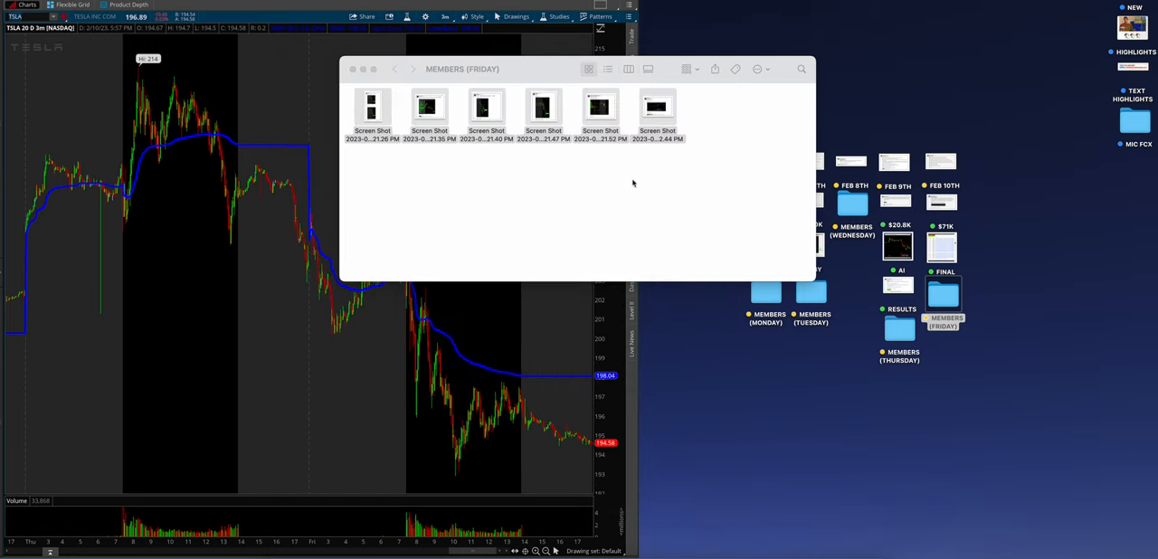
click(353, 68)
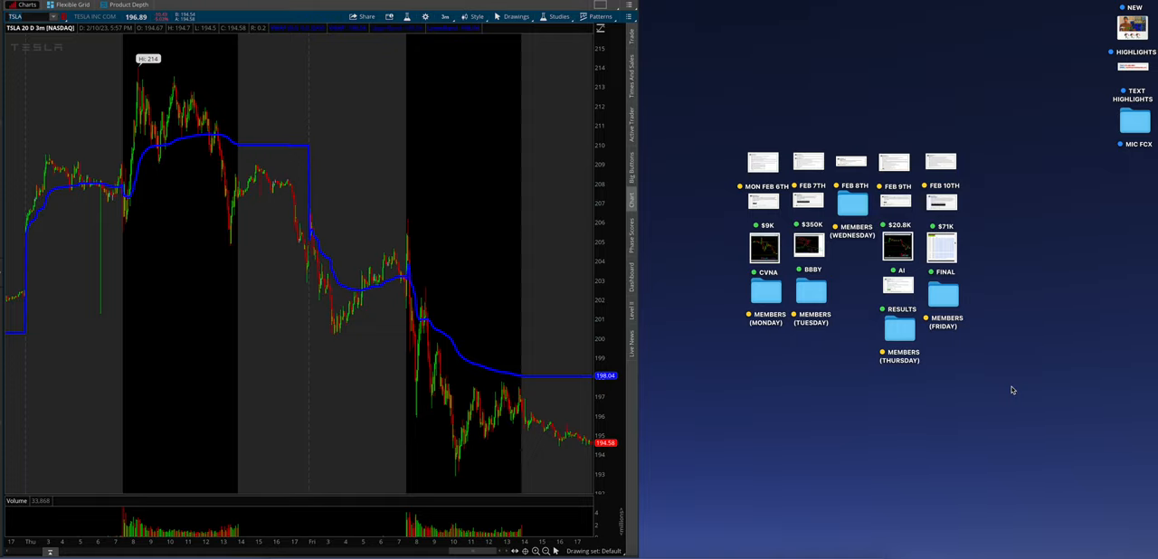
mouse_move(862, 507)
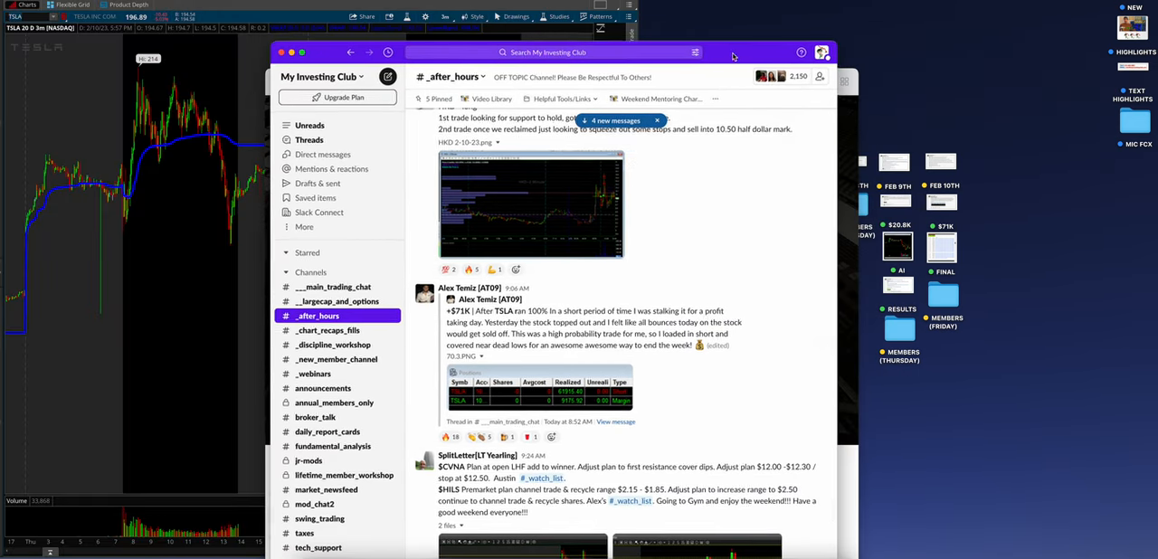
Scroll through the _watch_list channel's Friday plans, then switch to ___main_trading_chat.
click(300, 239)
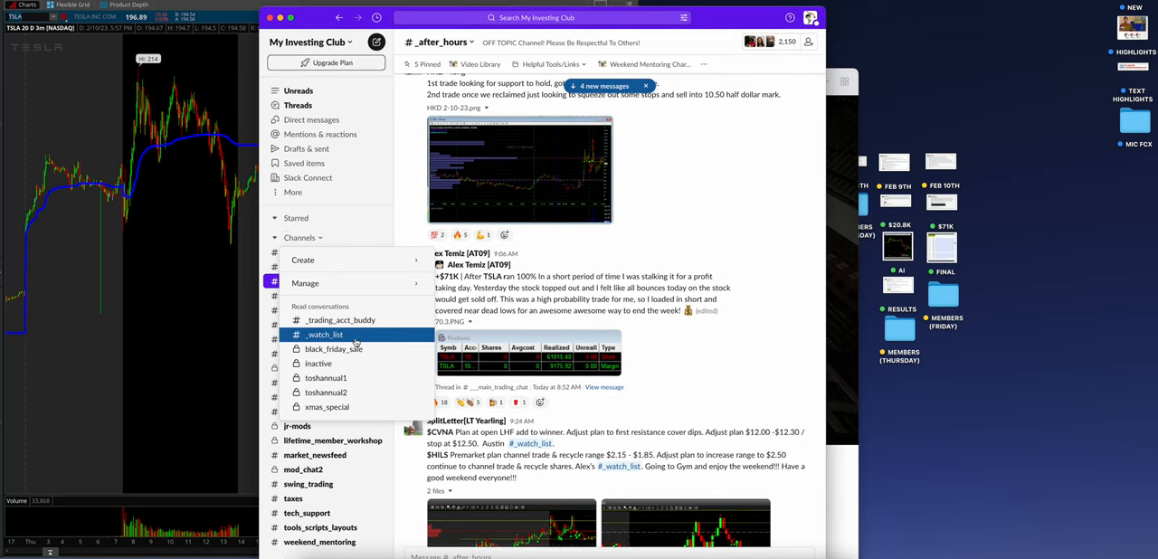
click(304, 338)
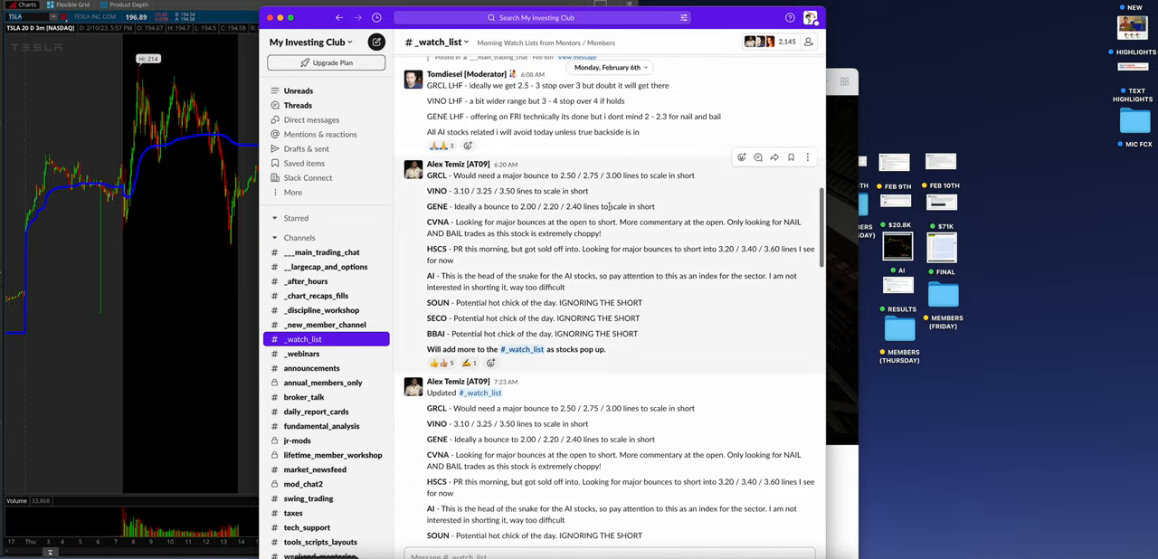
scroll(down, 3)
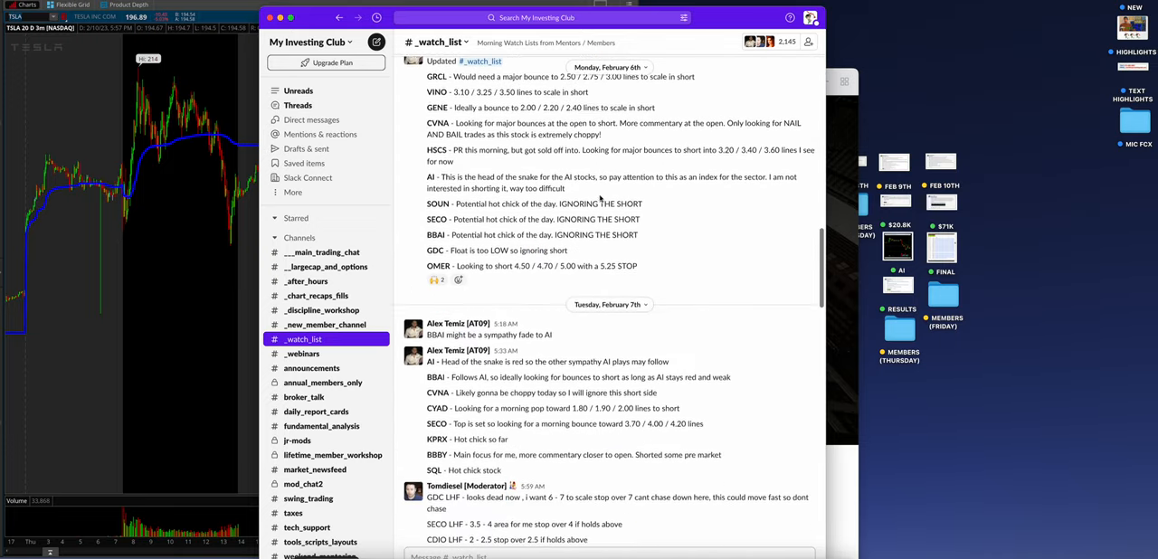
scroll(down, 3)
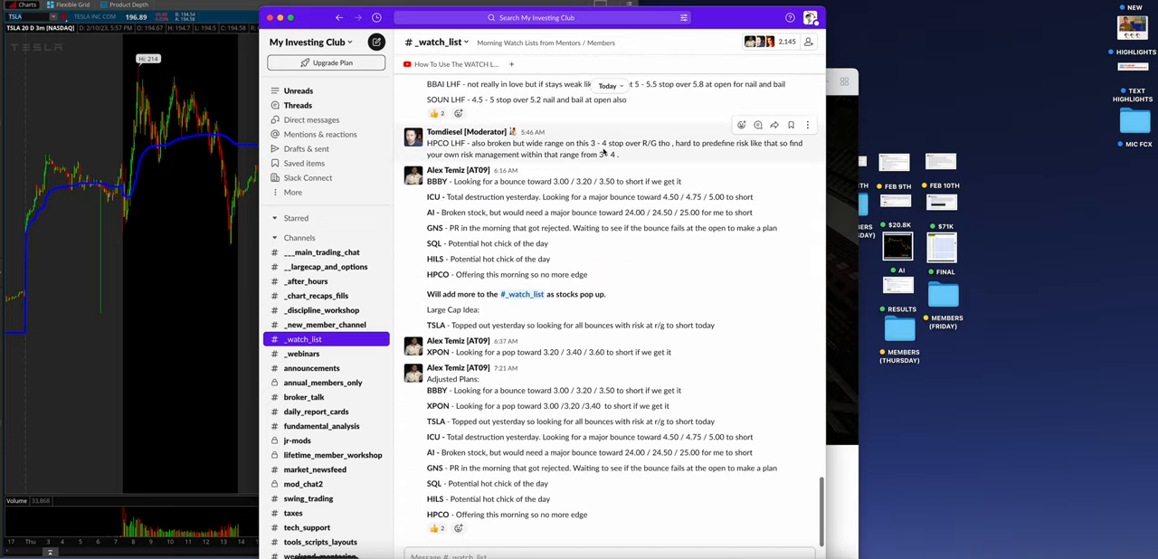
mouse_move(384, 289)
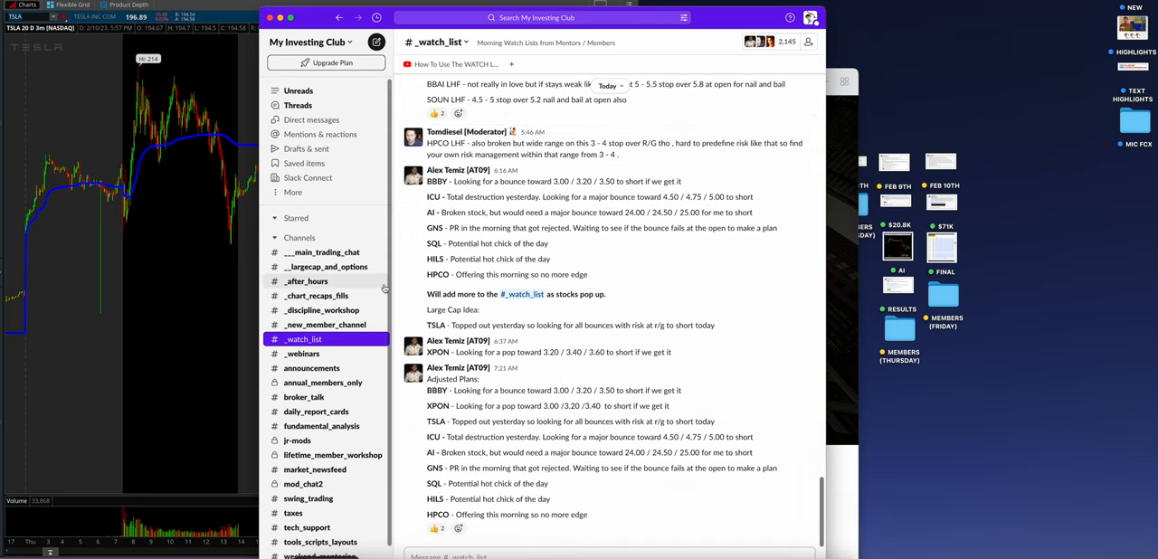
click(322, 252)
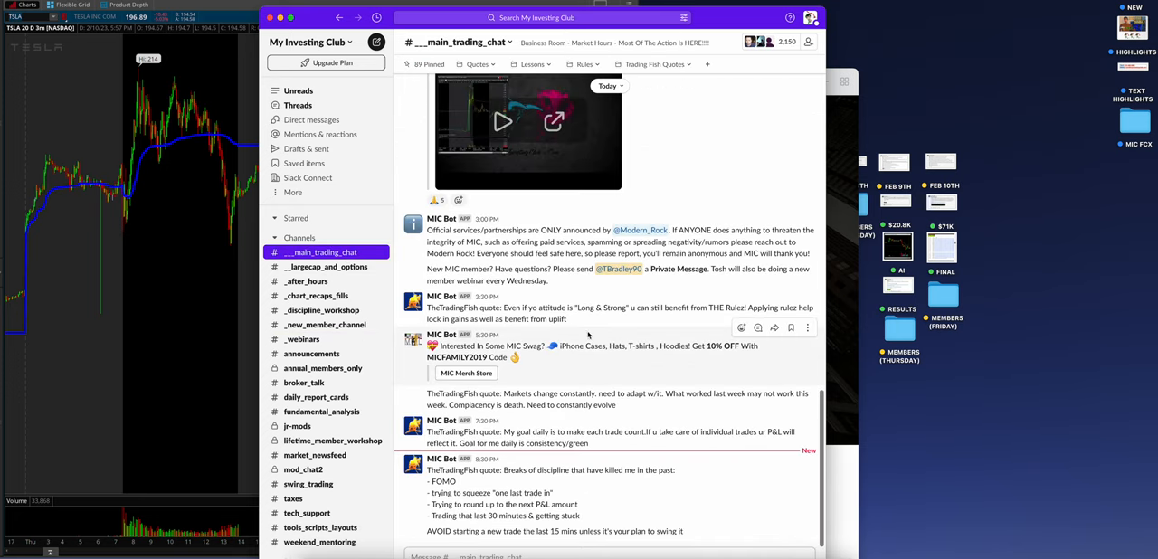
Scroll through the main trading chat's morning trade posts, then switch to largecap_and_options.
scroll(down, 3)
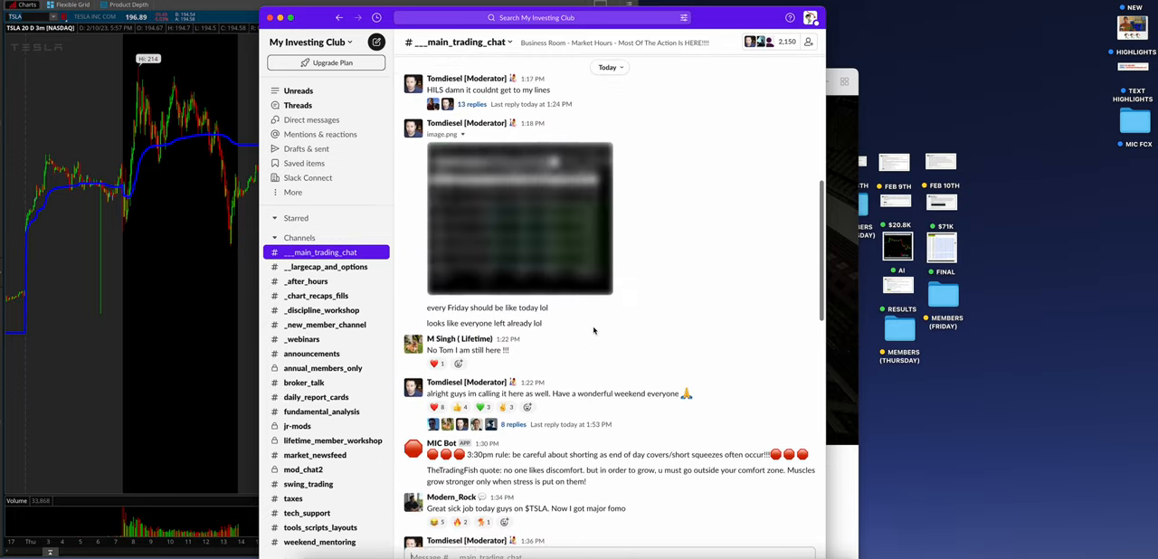
scroll(down, 3)
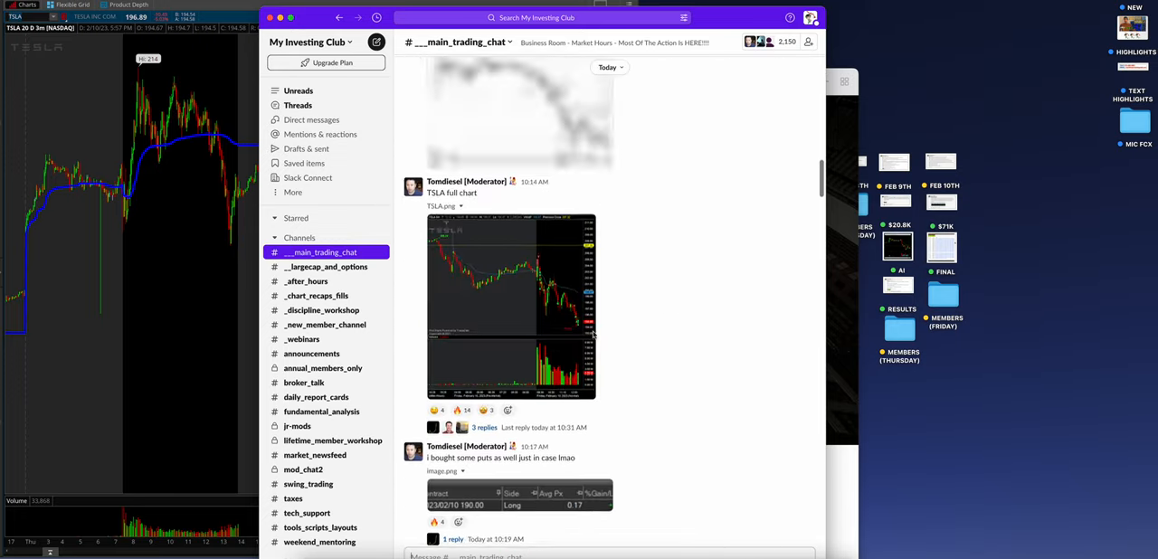
scroll(up, 3)
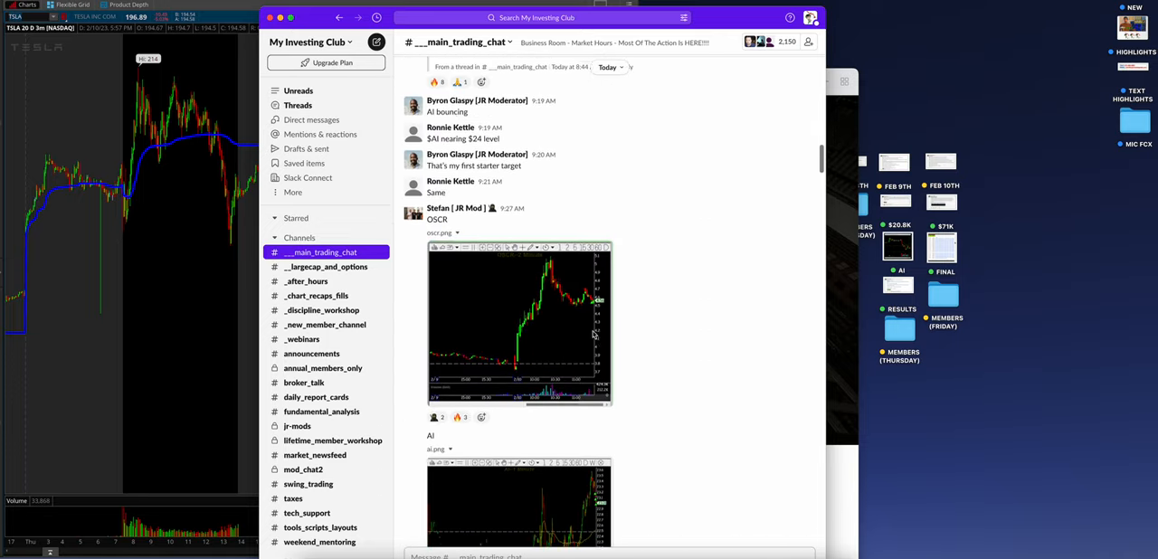
scroll(up, 3)
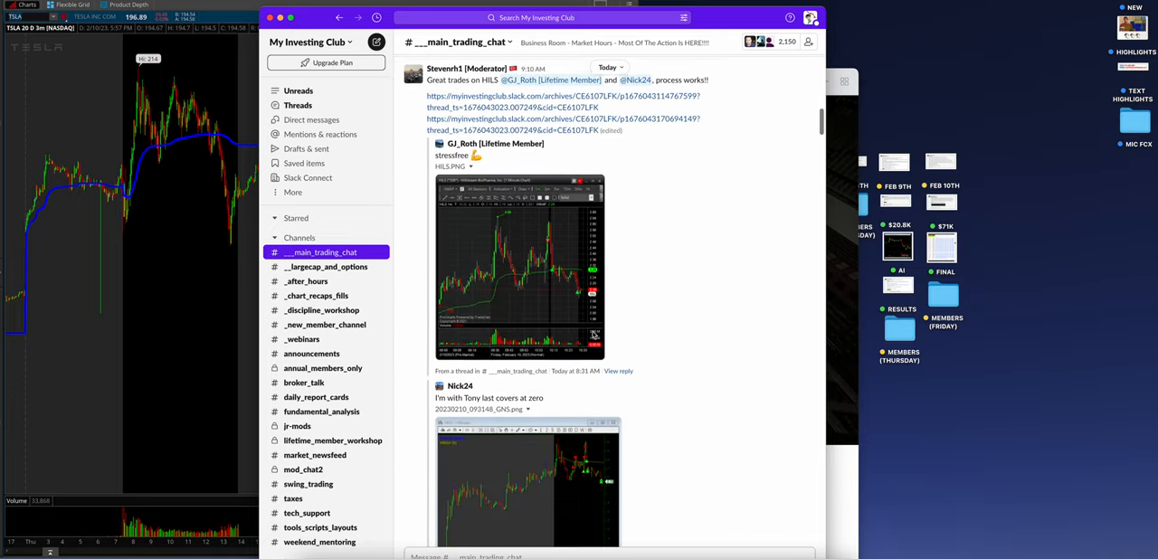
scroll(down, 3)
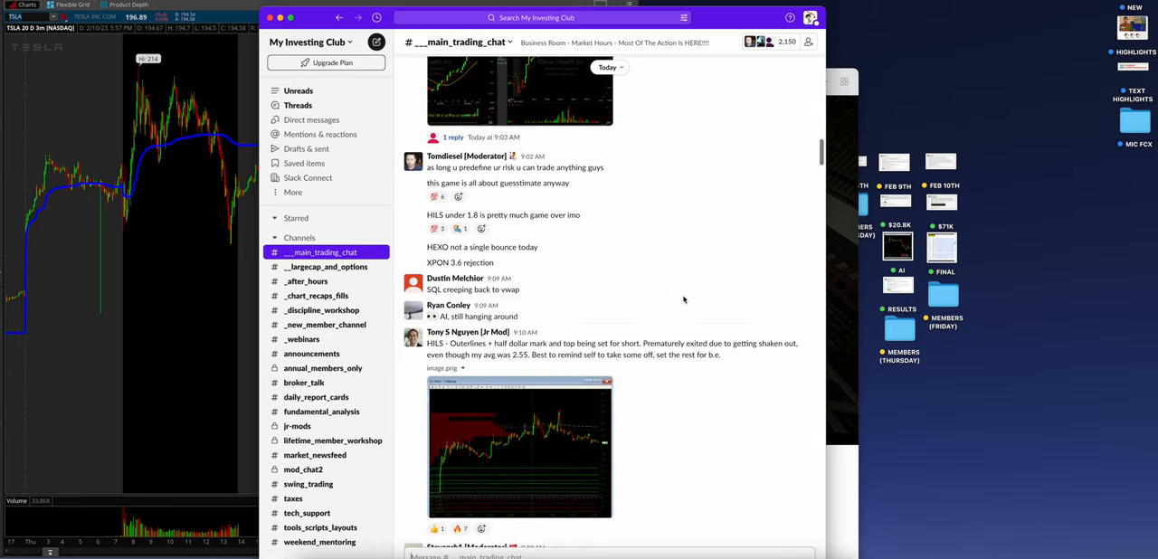
scroll(up, 3)
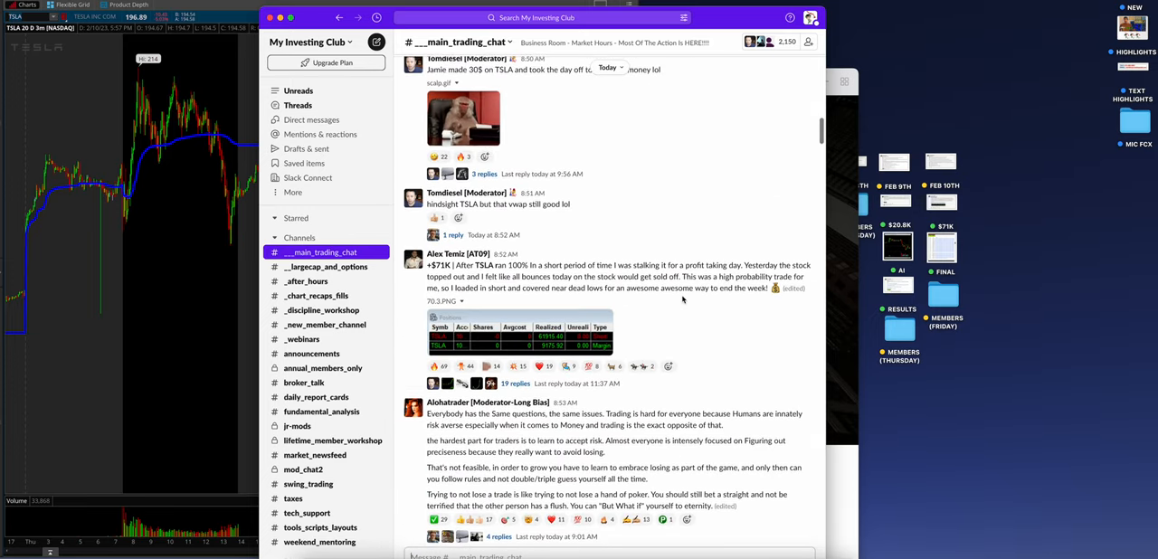
scroll(up, 3)
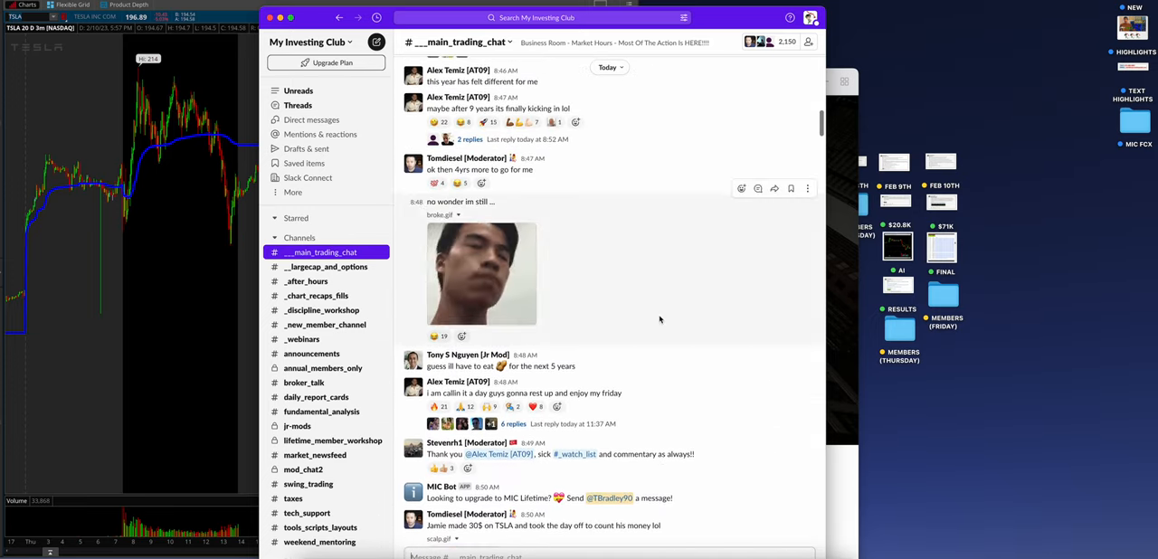
scroll(up, 3)
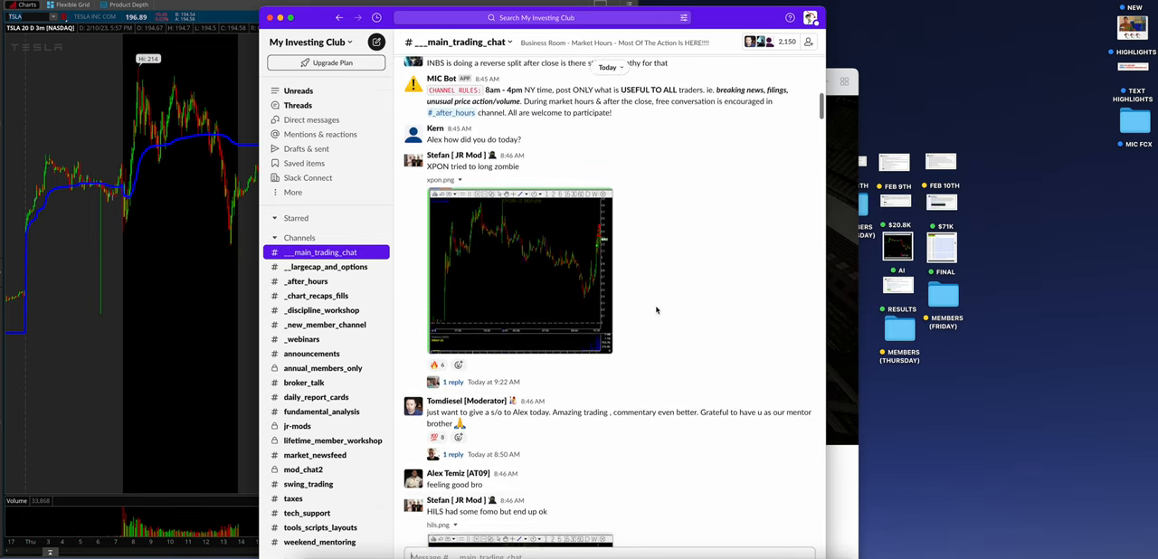
scroll(up, 3)
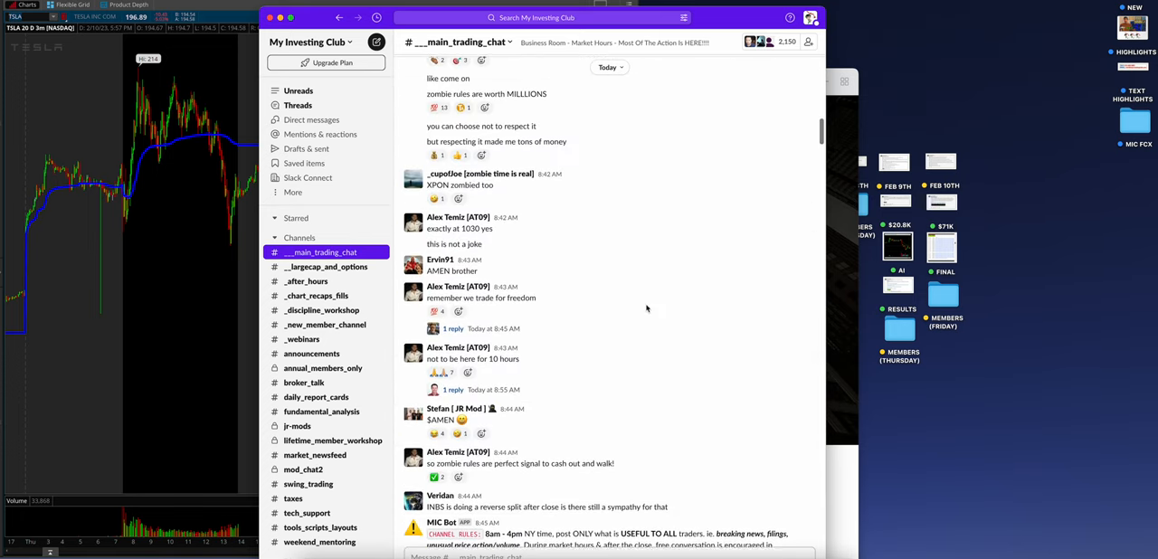
scroll(up, 3)
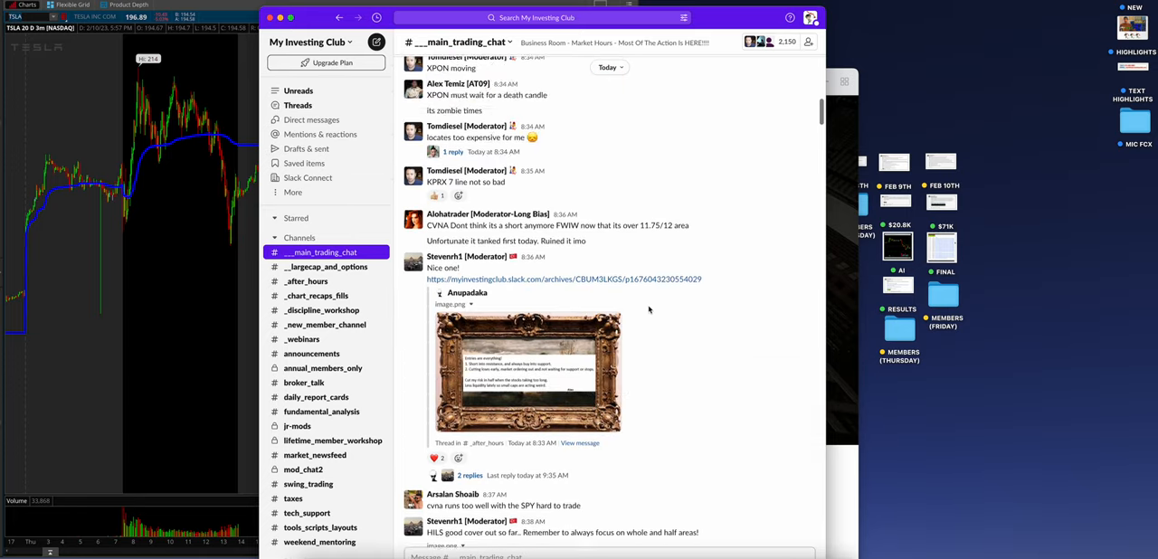
scroll(up, 3)
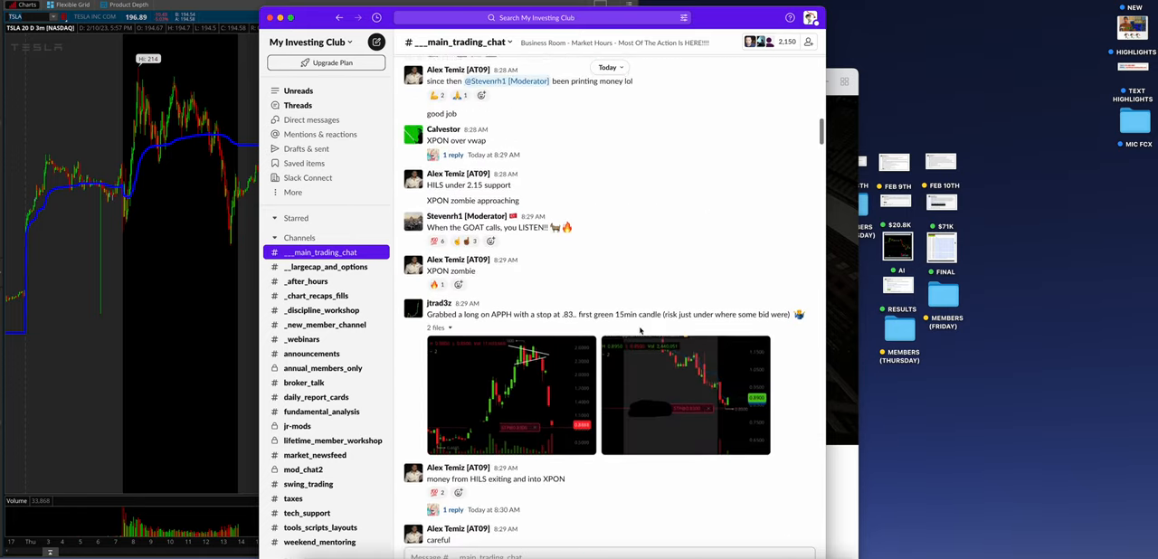
scroll(up, 3)
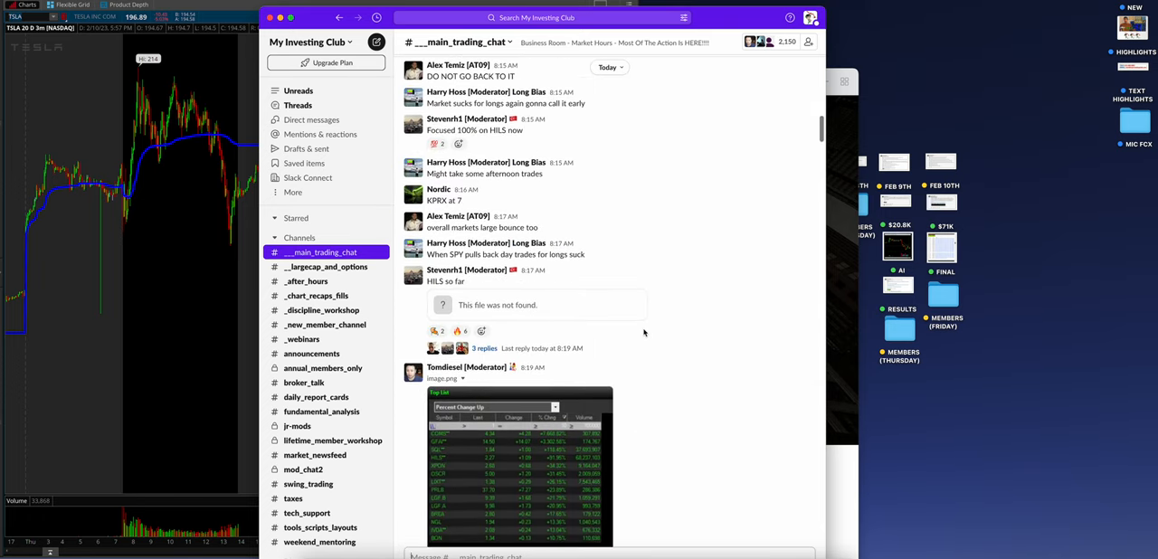
scroll(up, 3)
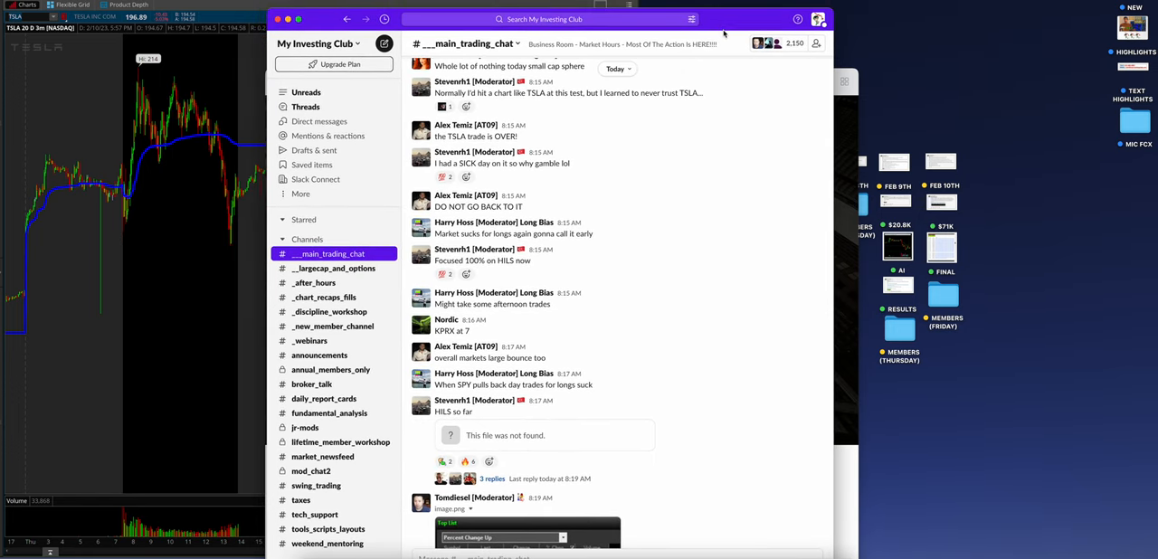
click(333, 267)
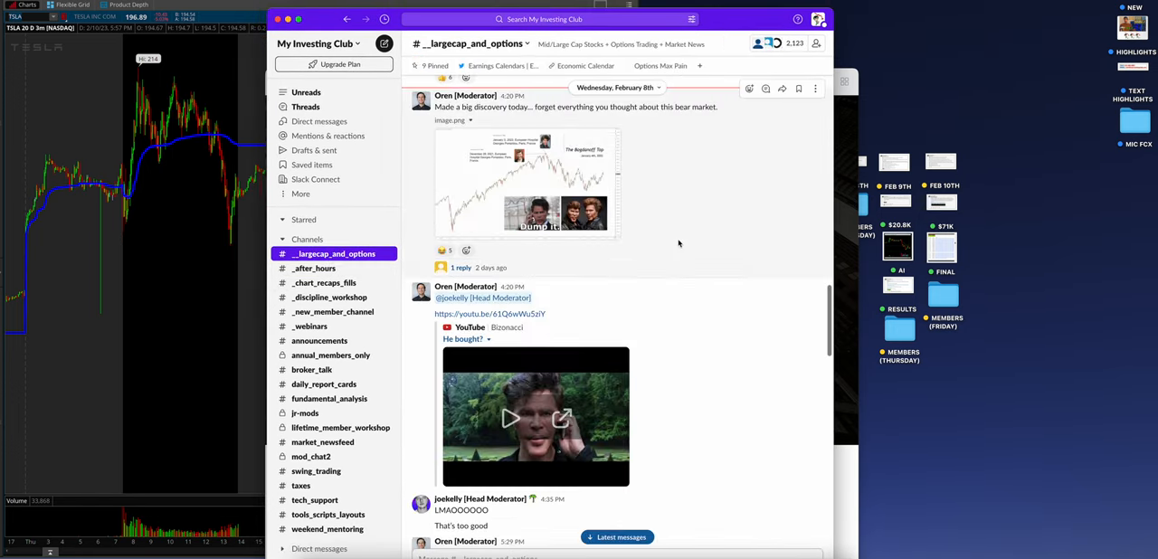
Scroll the largecap_and_options TSLA and jobless claims posts, then switch to the after_hours channel.
scroll(down, 3)
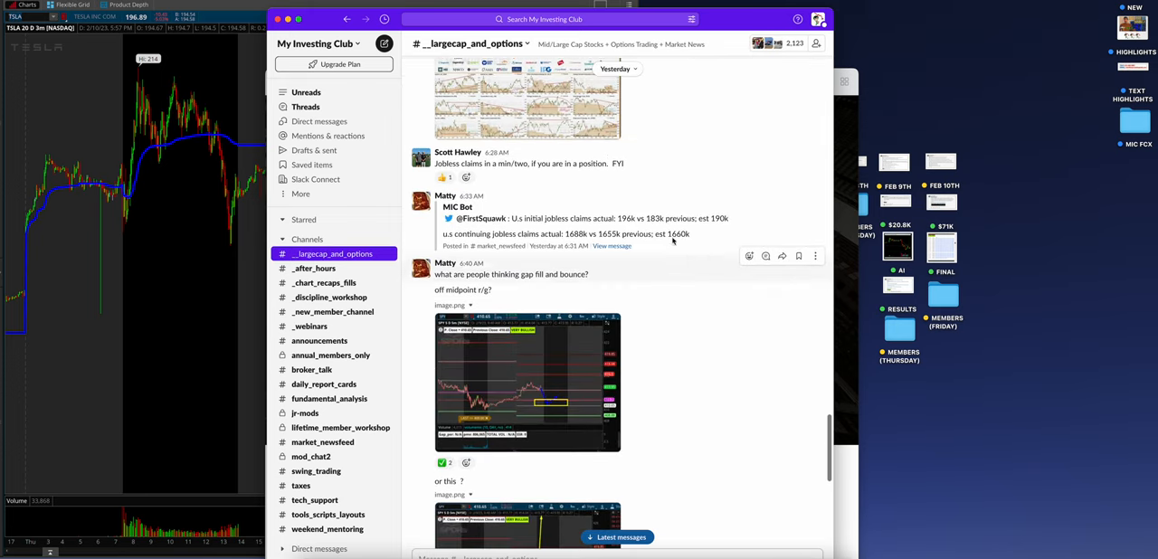
scroll(down, 3)
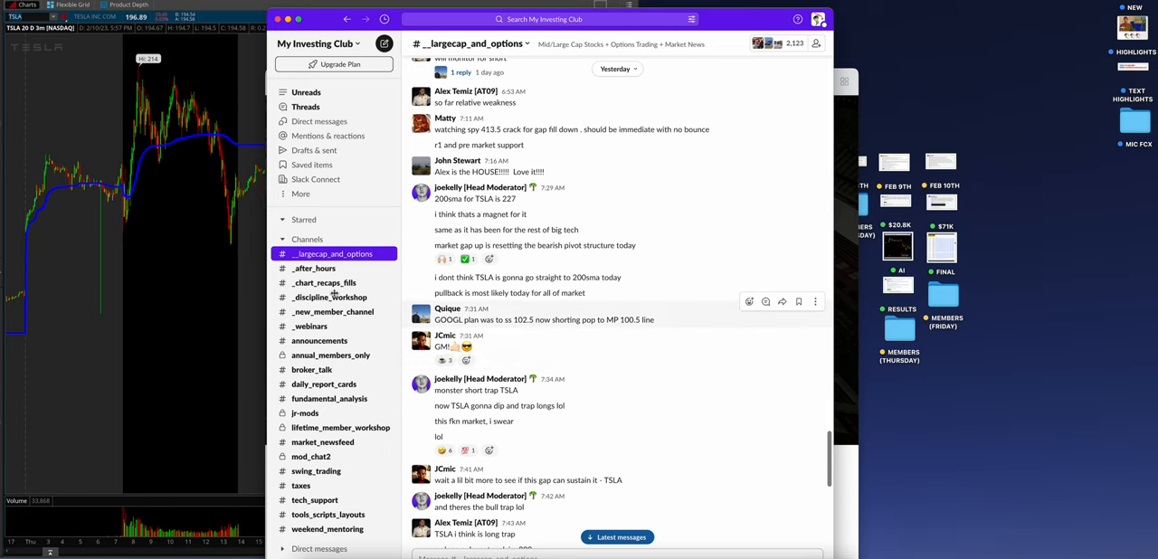
click(315, 267)
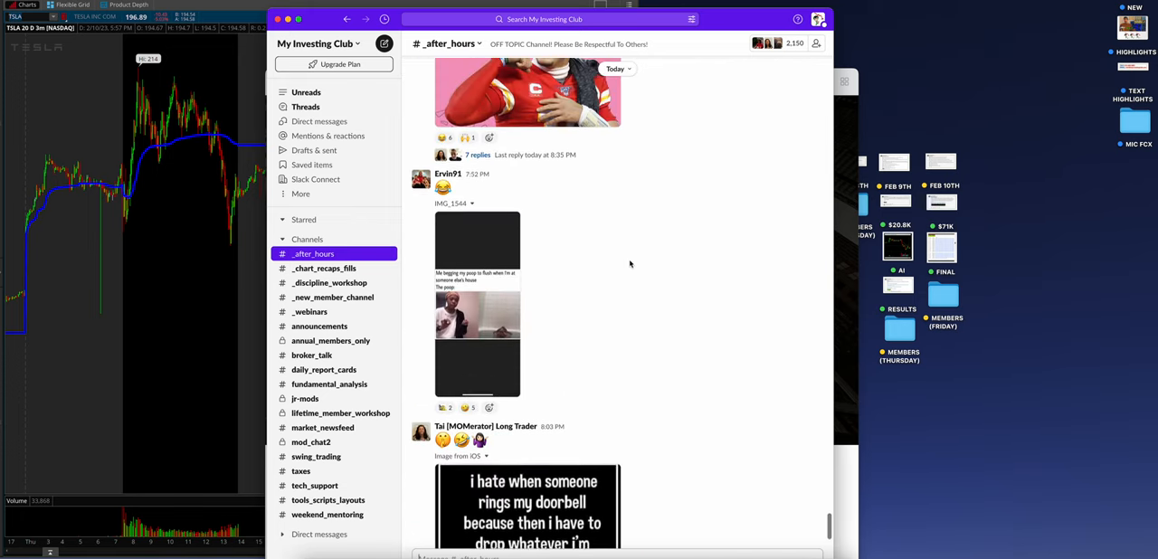
scroll(up, 3)
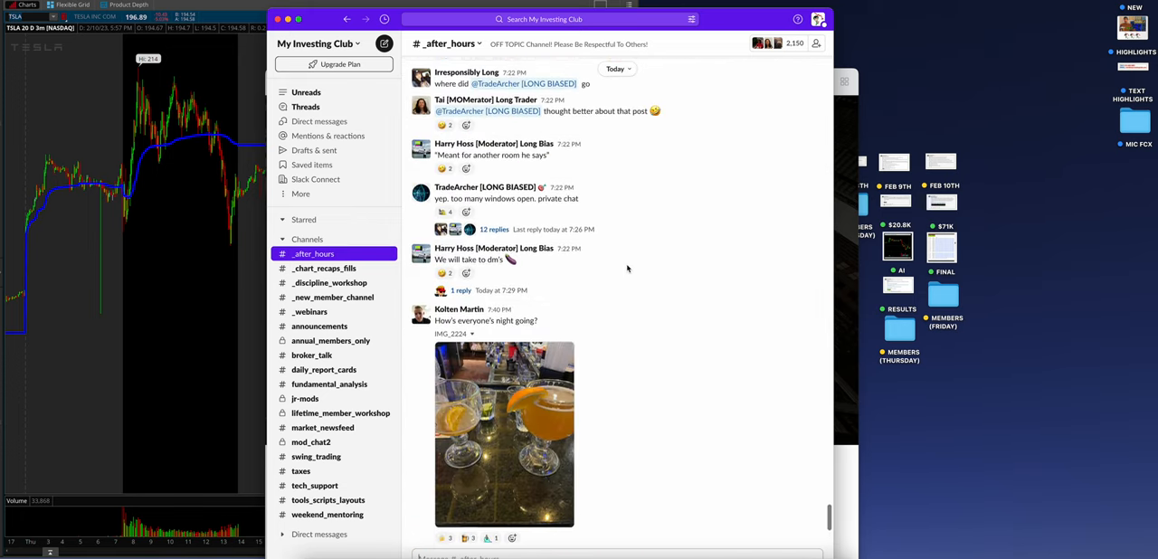
scroll(down, 3)
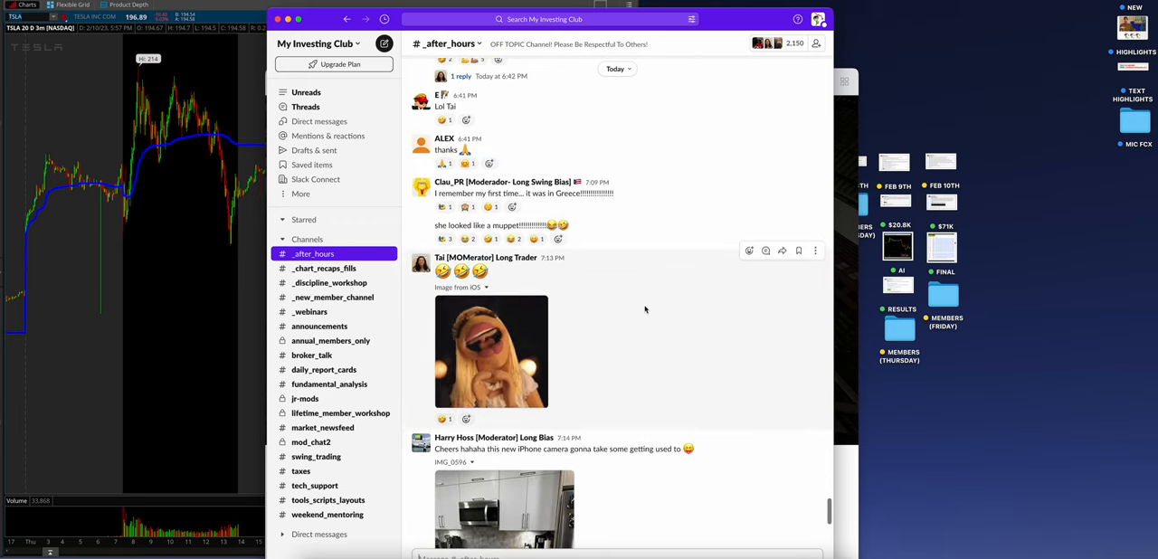
scroll(up, 3)
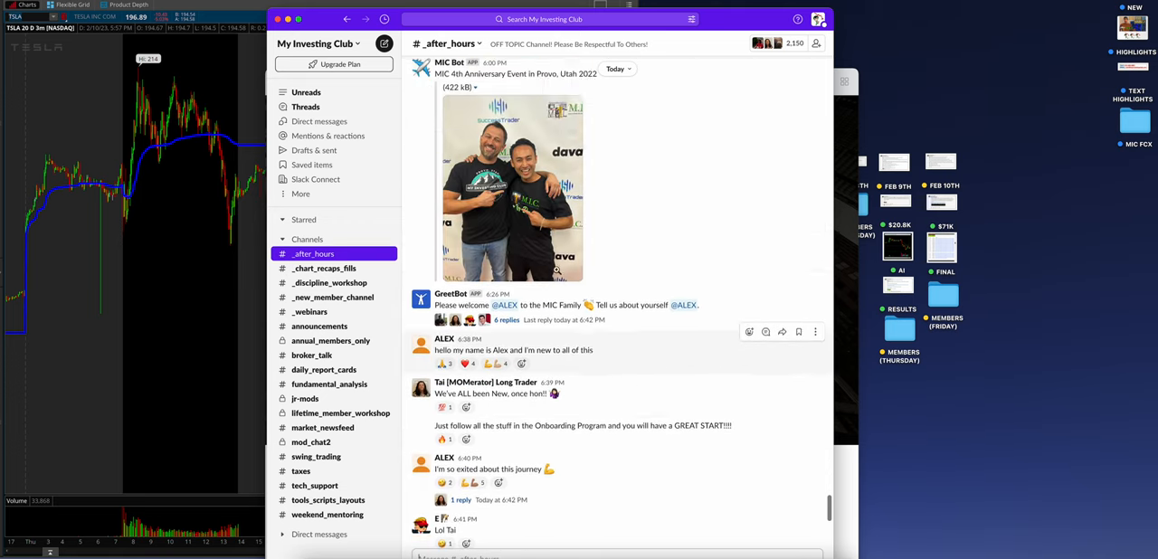
scroll(up, 3)
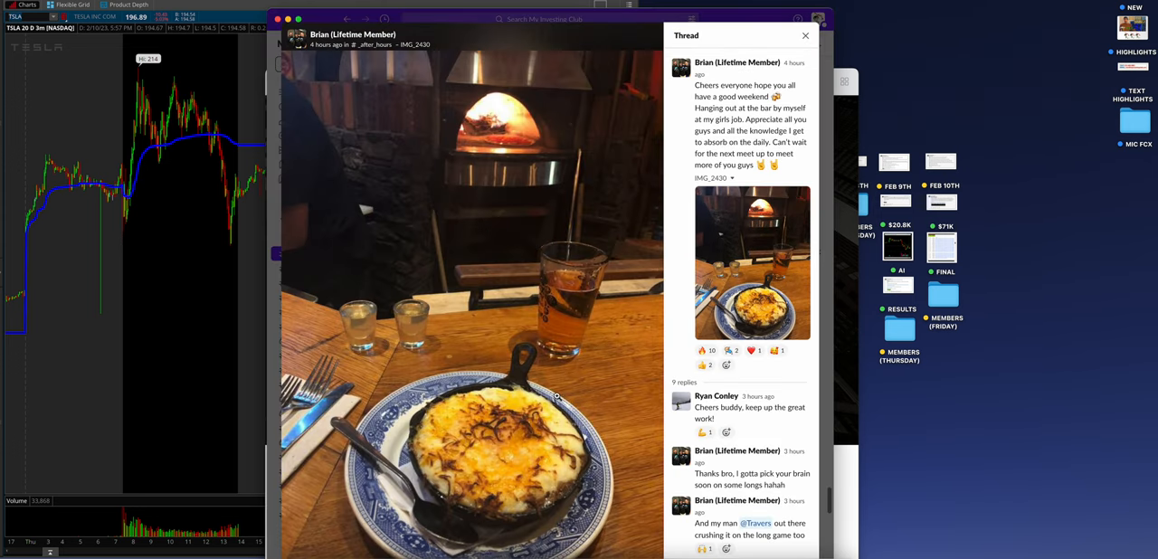
click(803, 37)
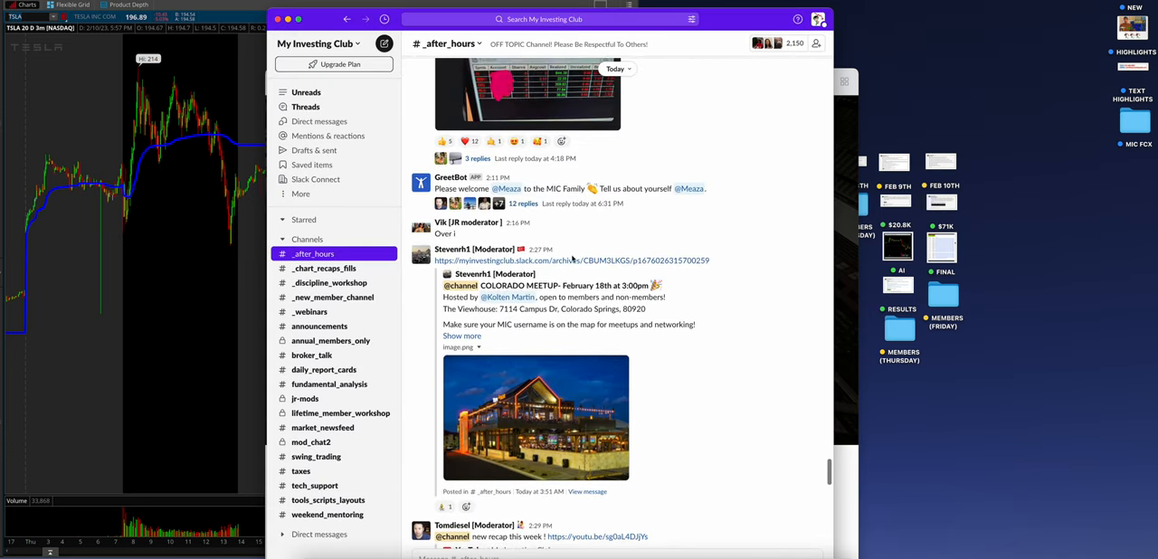
scroll(up, 3)
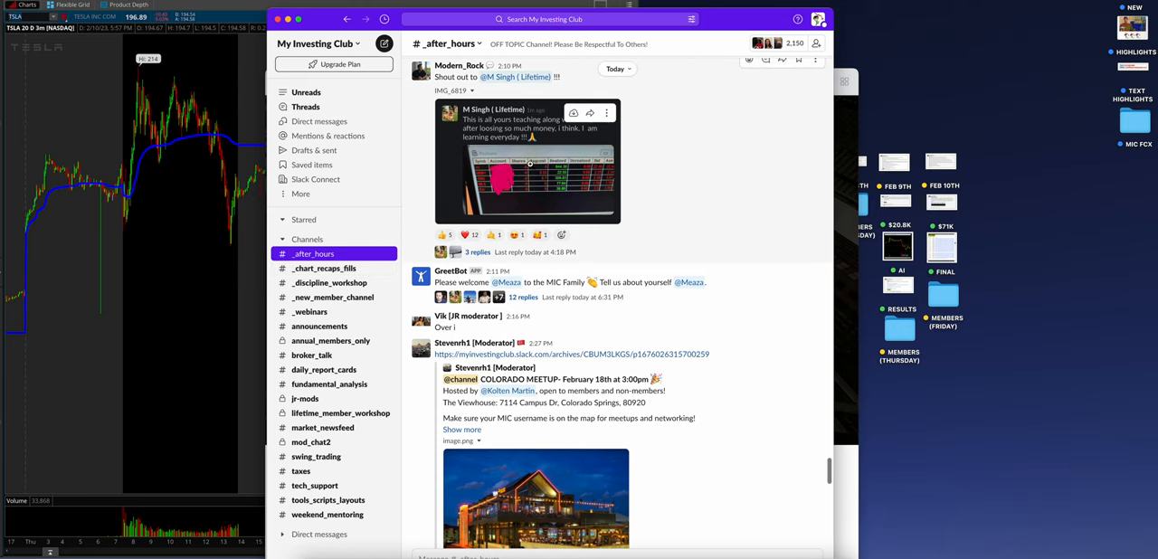
click(477, 252)
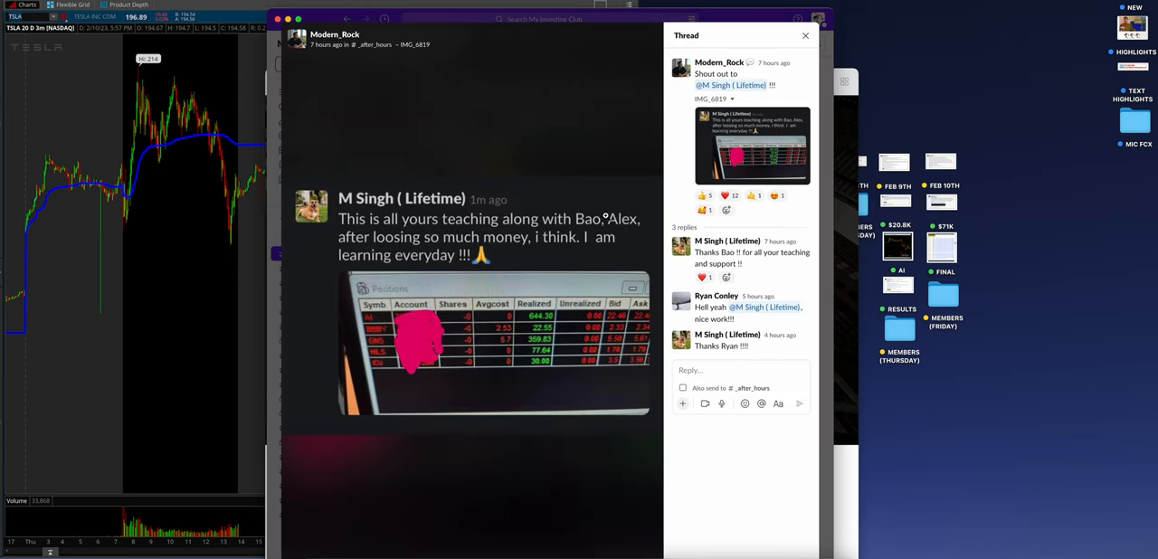
mouse_move(565, 384)
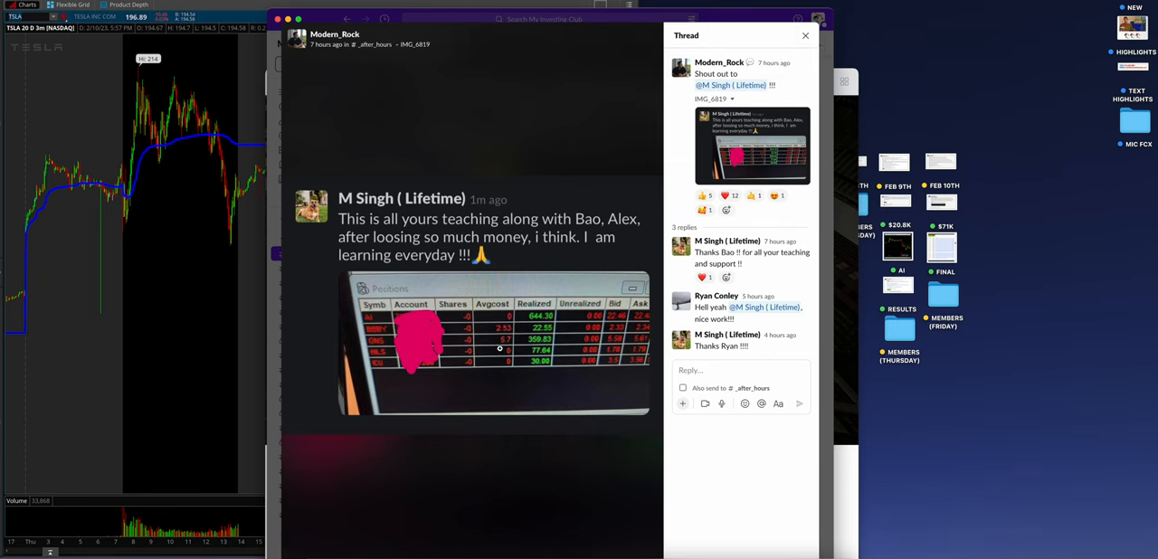
click(803, 36)
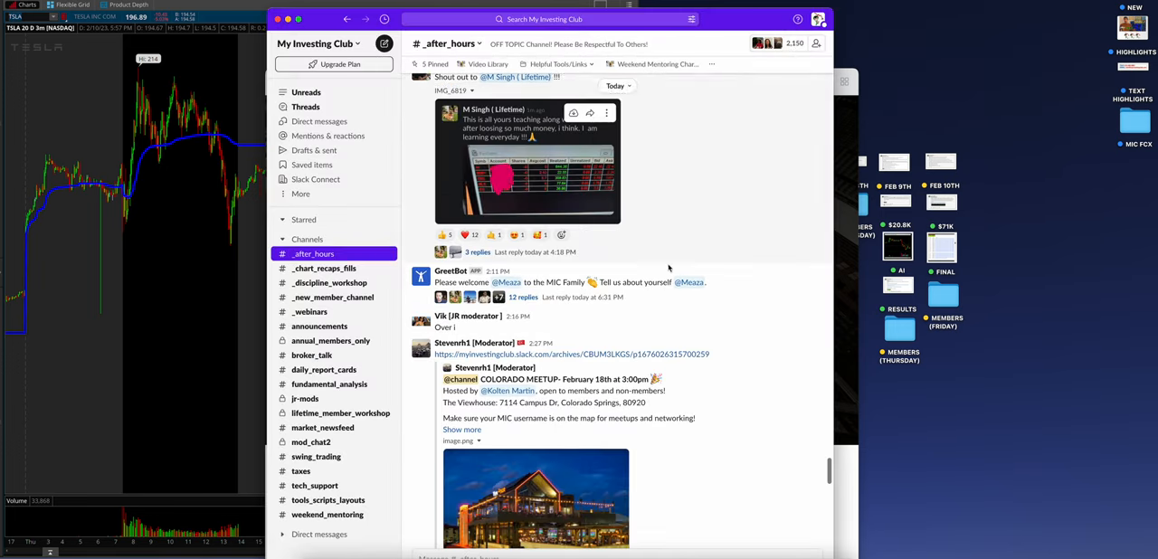
scroll(down, 3)
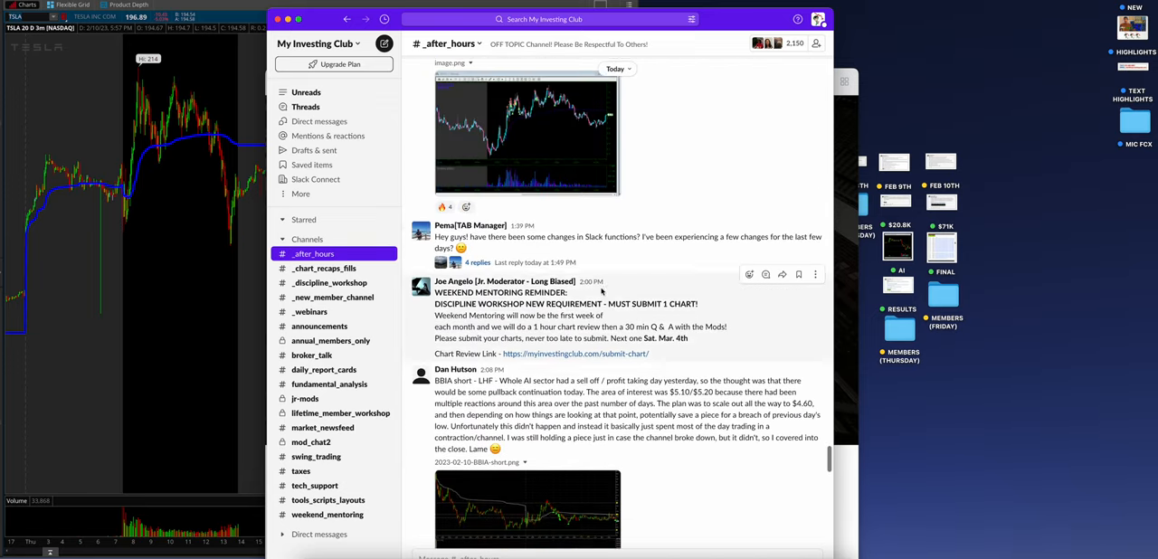
scroll(down, 3)
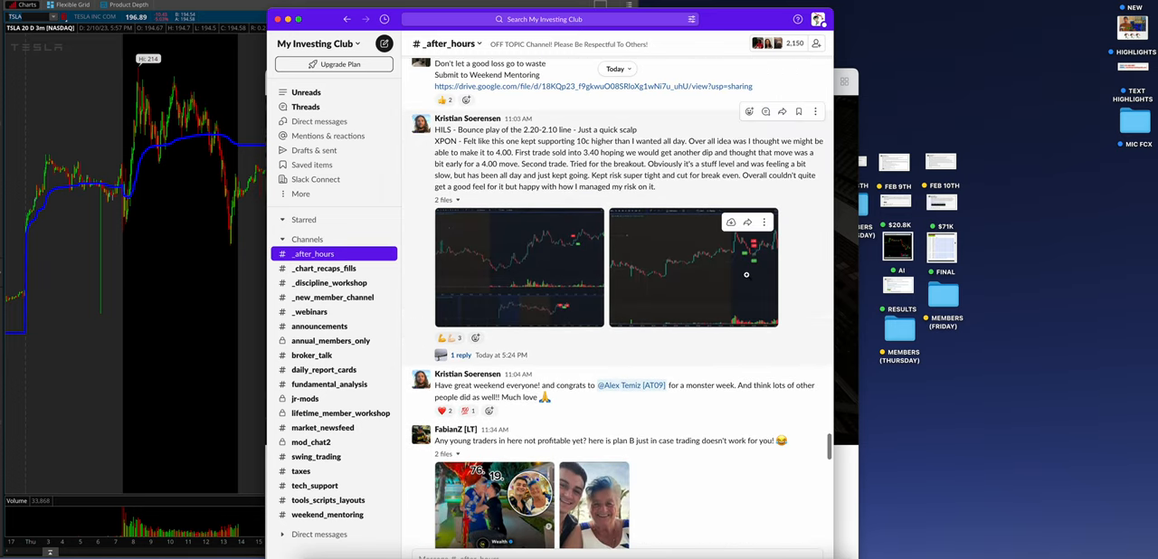
scroll(up, 3)
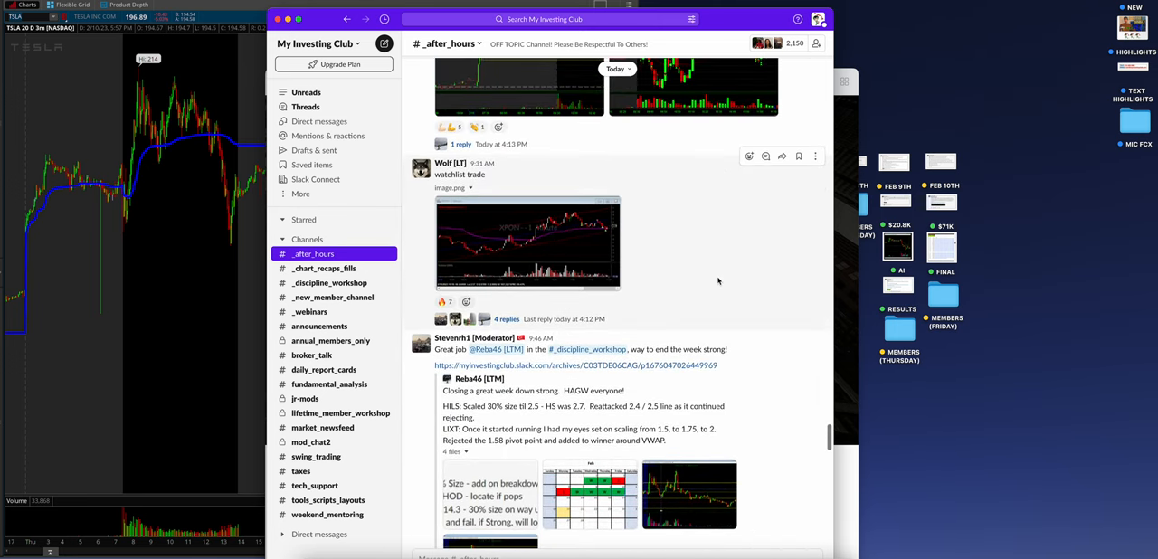
scroll(up, 3)
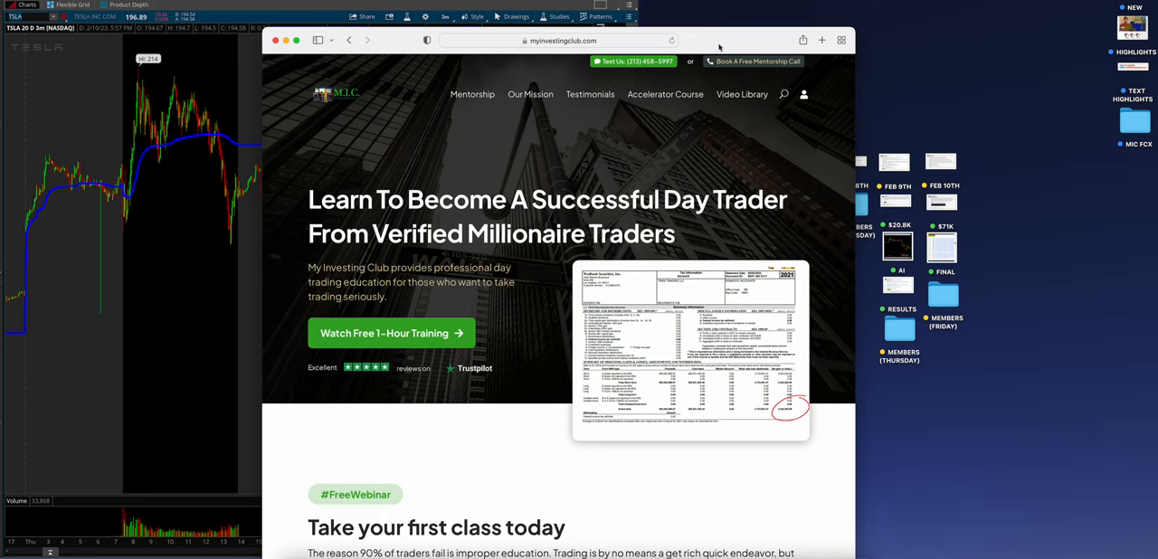
mouse_move(728, 83)
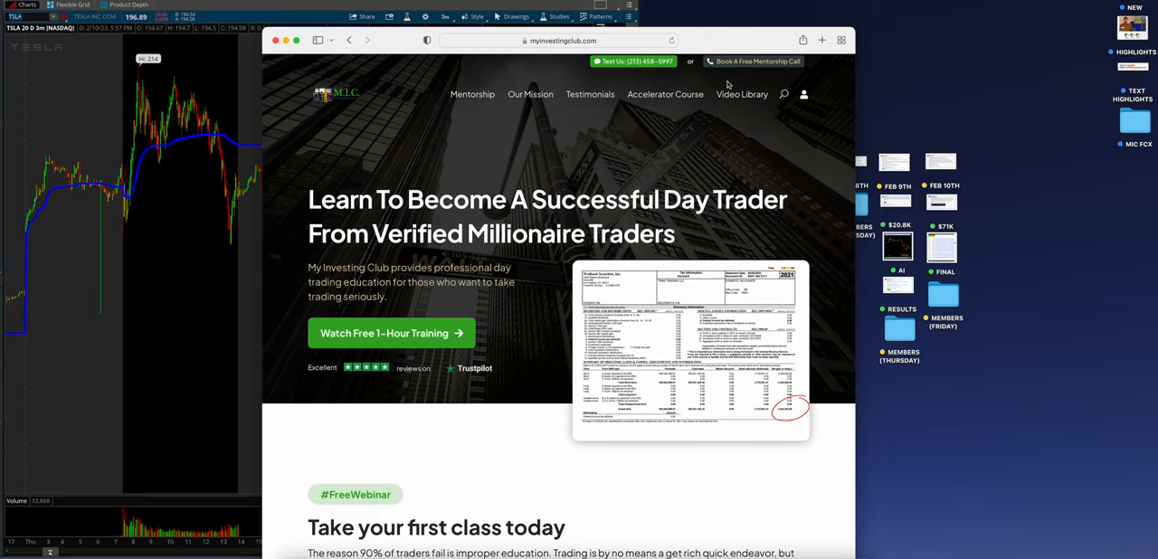
mouse_move(658, 73)
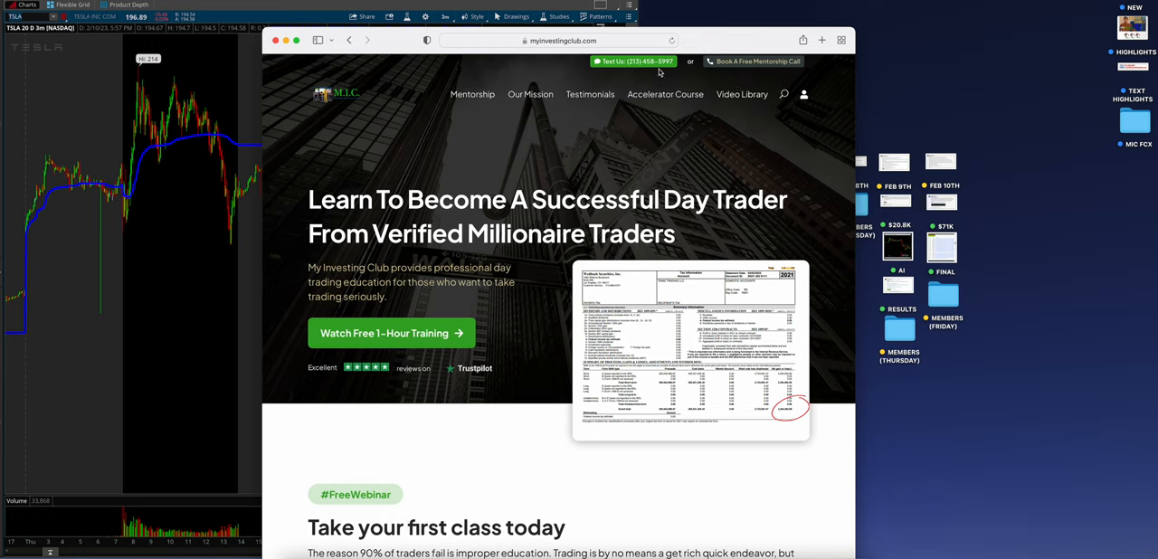
mouse_move(716, 74)
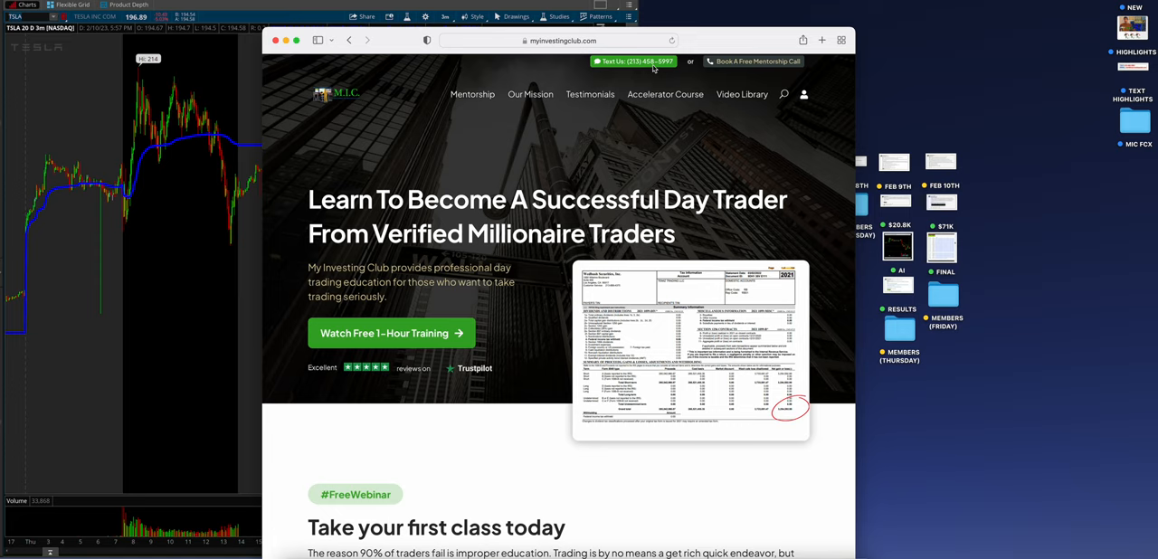
mouse_move(441, 338)
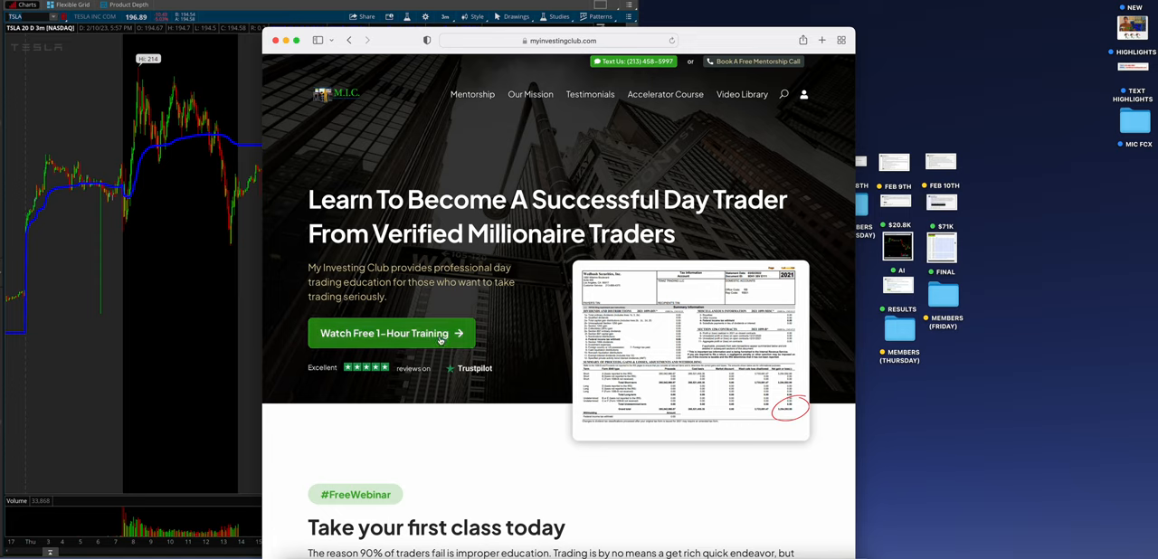
View the free one-hour training page, then return to the home page and scroll down toward Verified Earnings Statements.
click(391, 333)
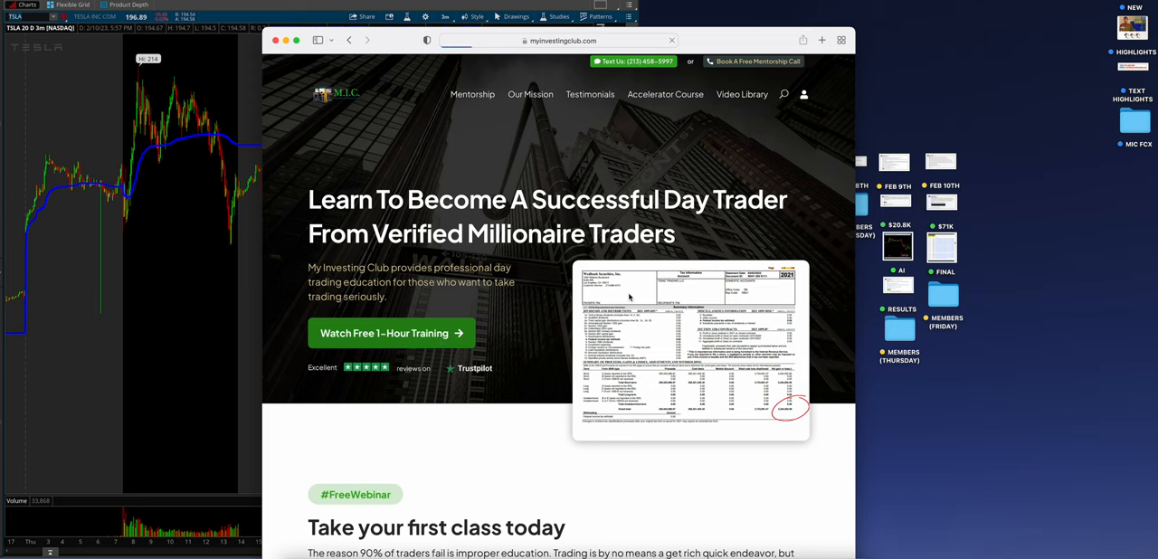
scroll(down, 3)
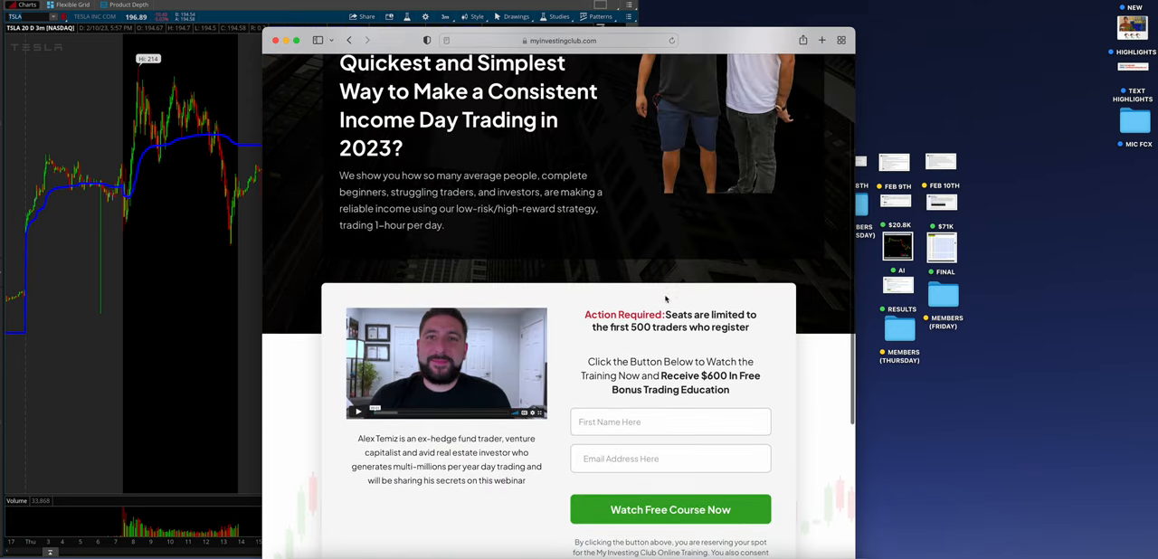
scroll(up, 3)
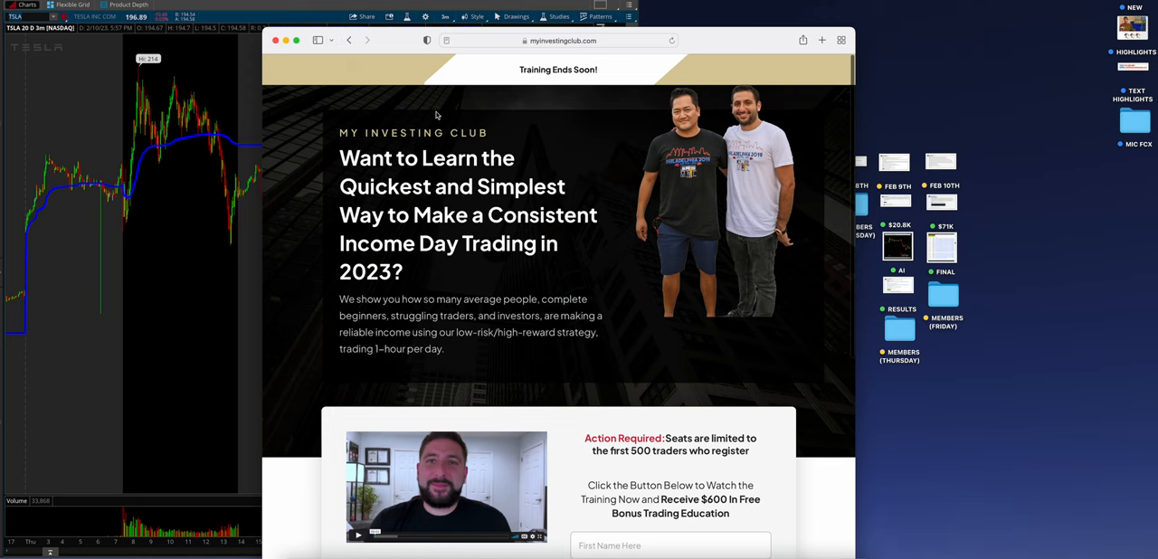
click(349, 40)
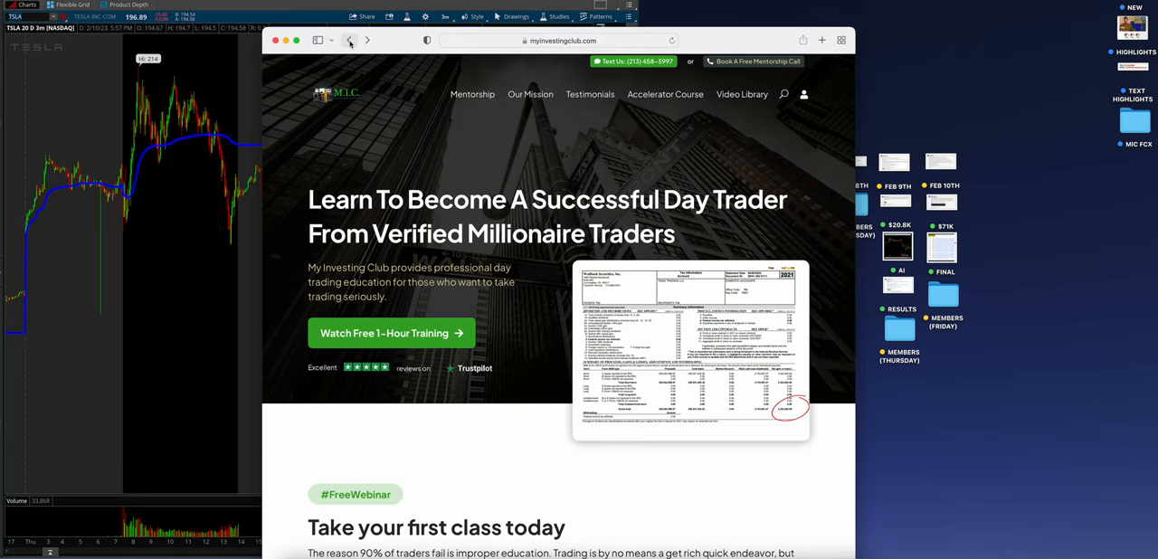
scroll(down, 3)
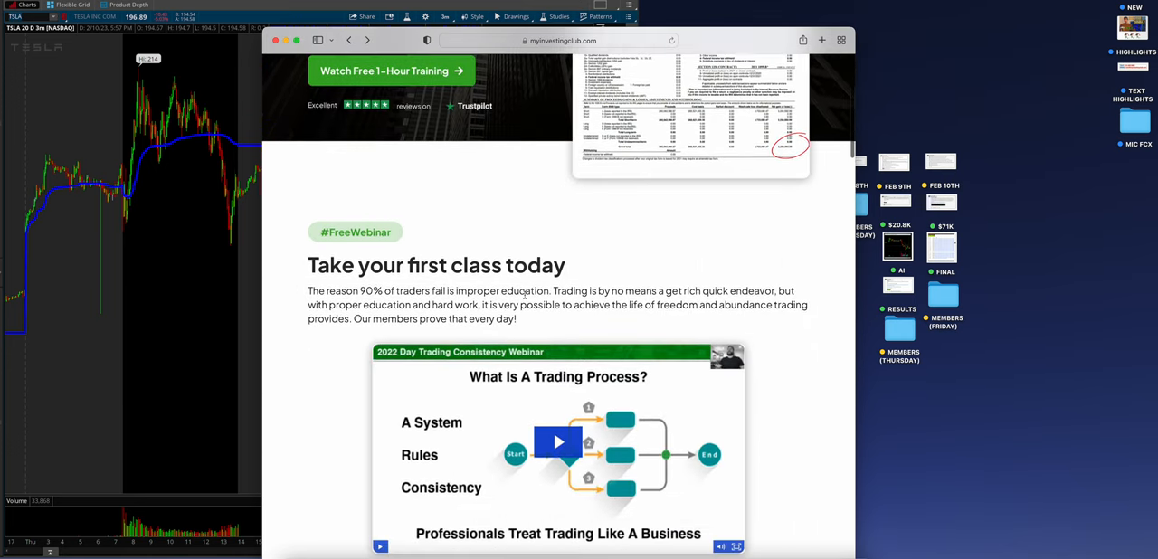
scroll(down, 3)
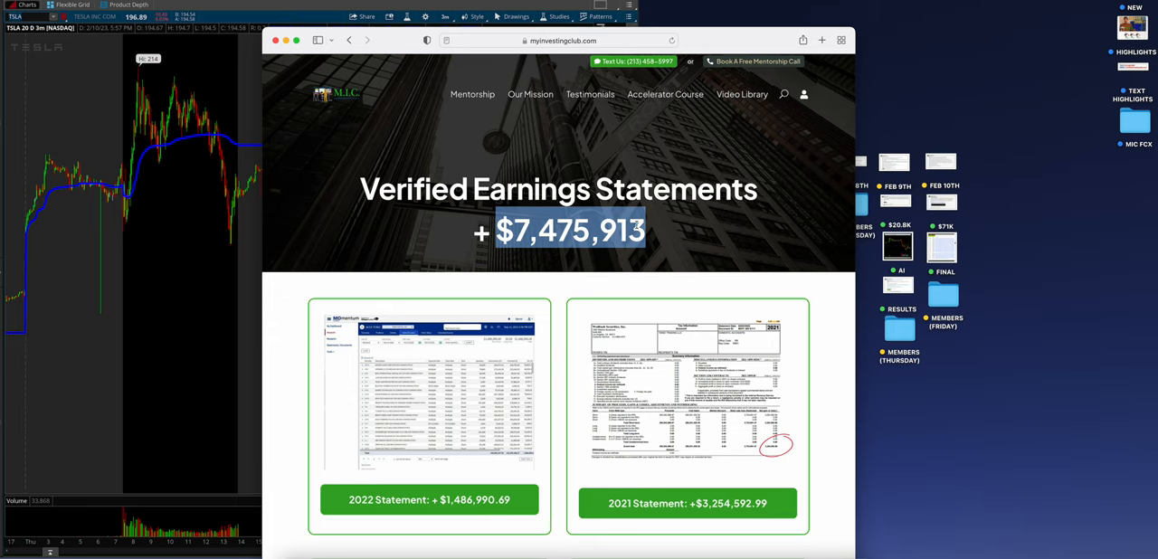
Scroll through the 2022, 2021 and 2020 statements, then back up to the $7,475,913 verified total header.
scroll(down, 3)
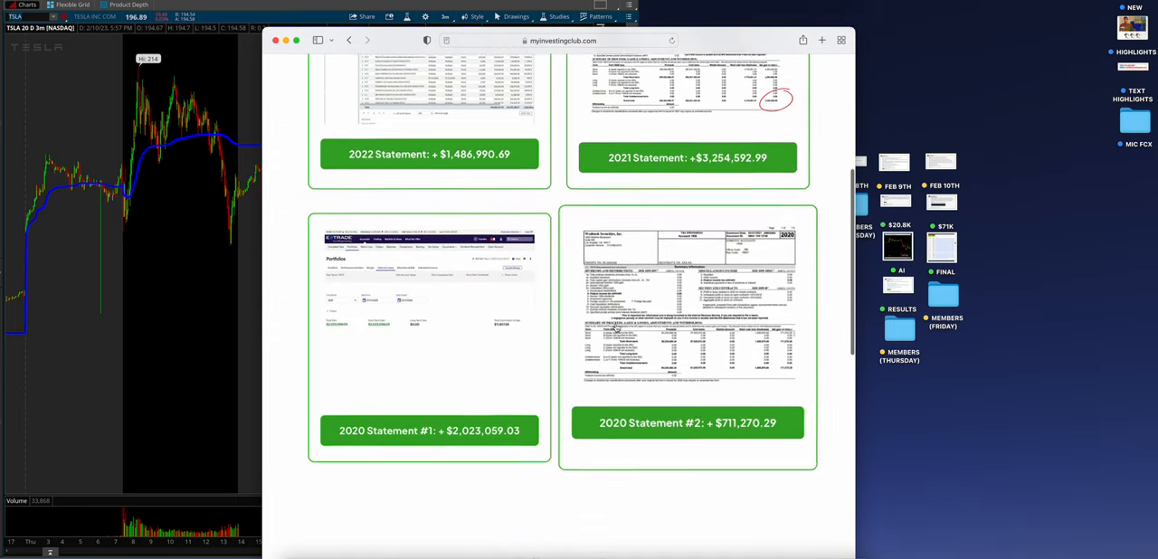
scroll(down, 3)
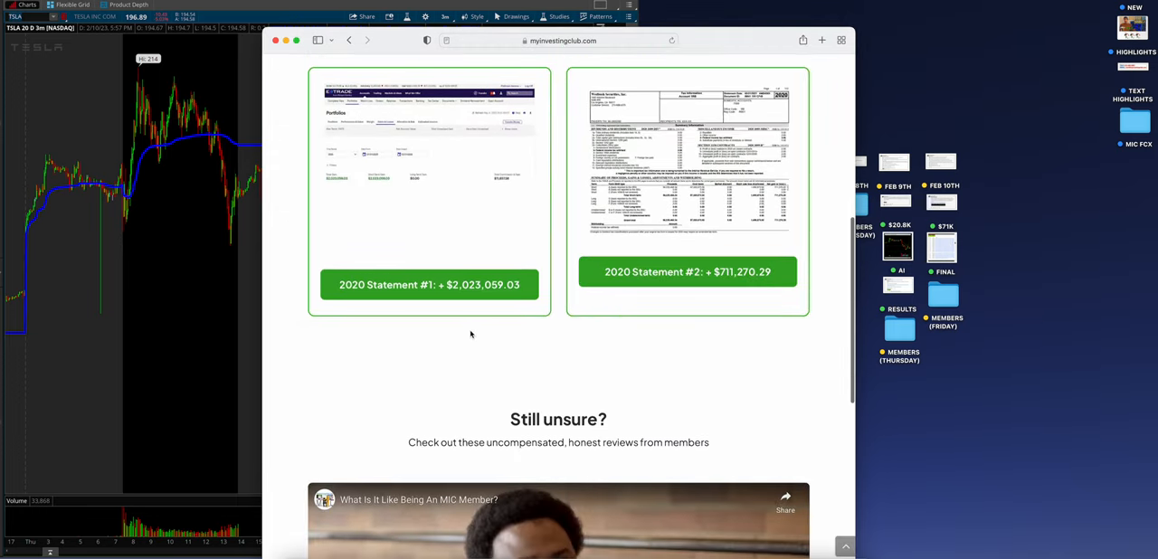
scroll(up, 3)
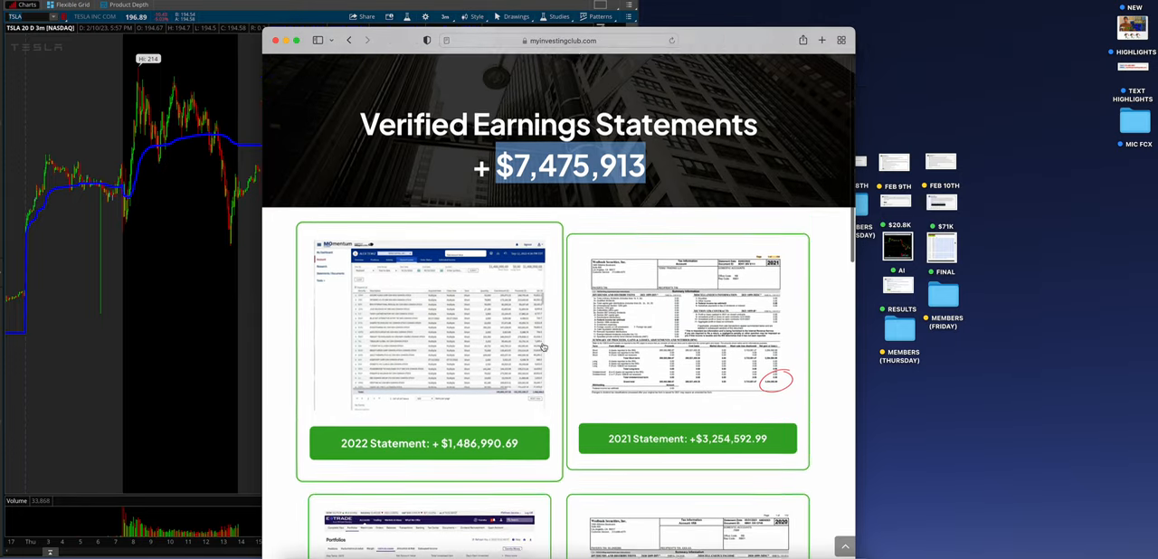
scroll(up, 3)
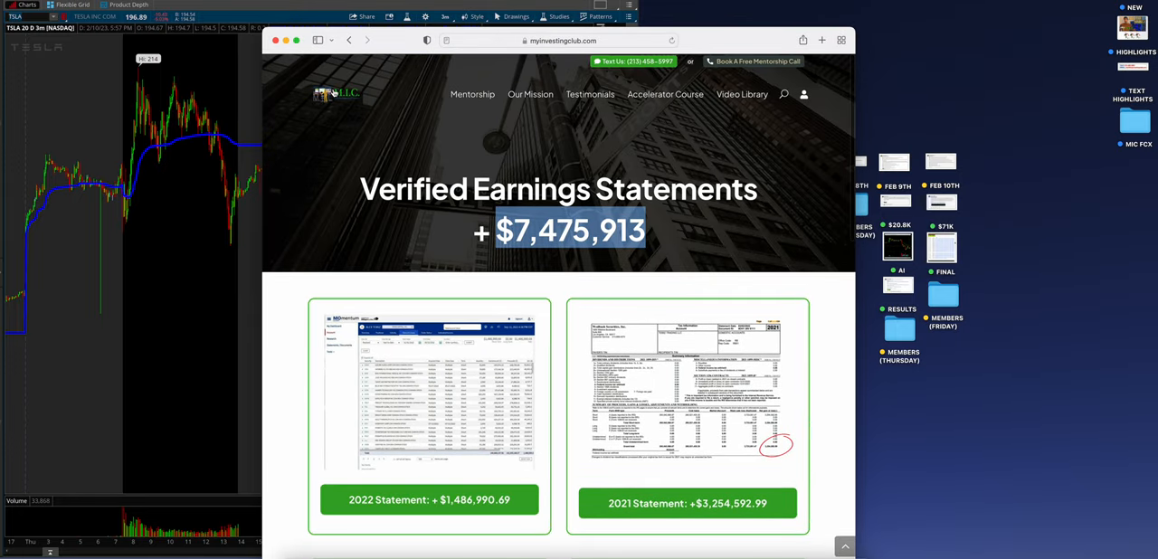
mouse_move(345, 106)
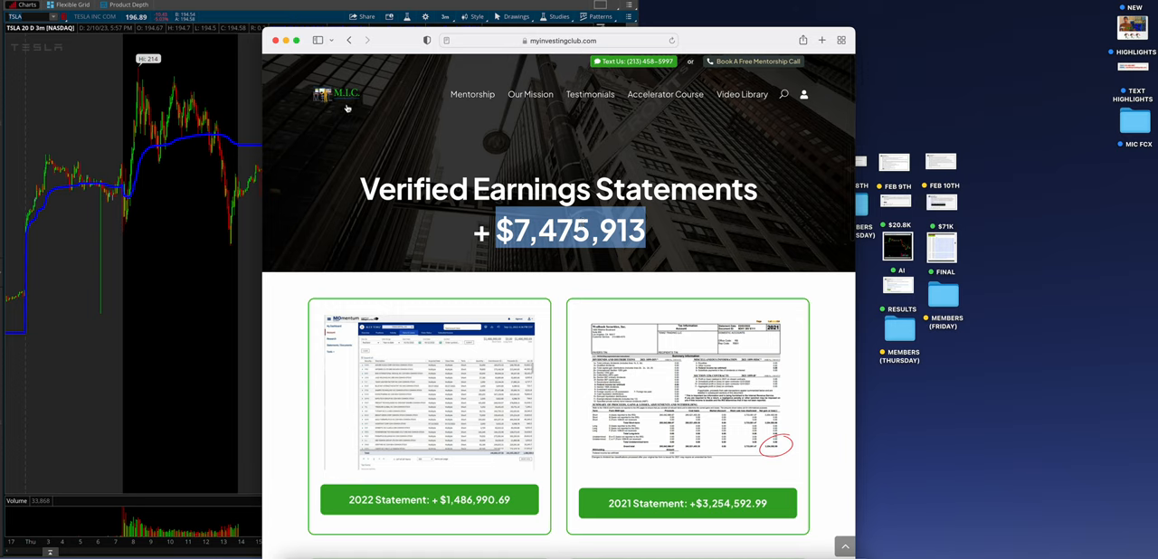
mouse_move(445, 101)
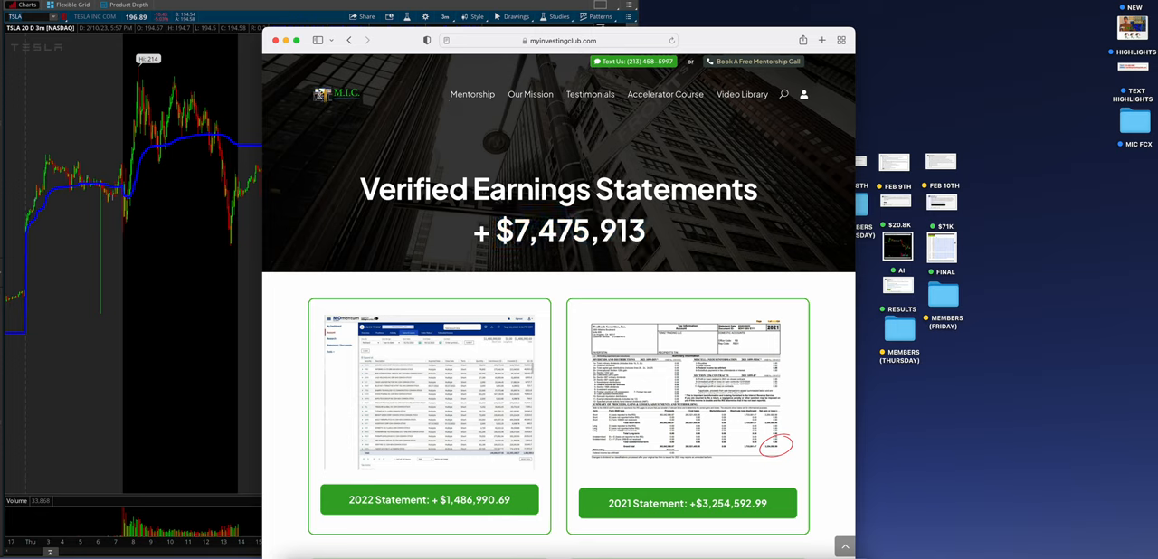
mouse_move(818, 107)
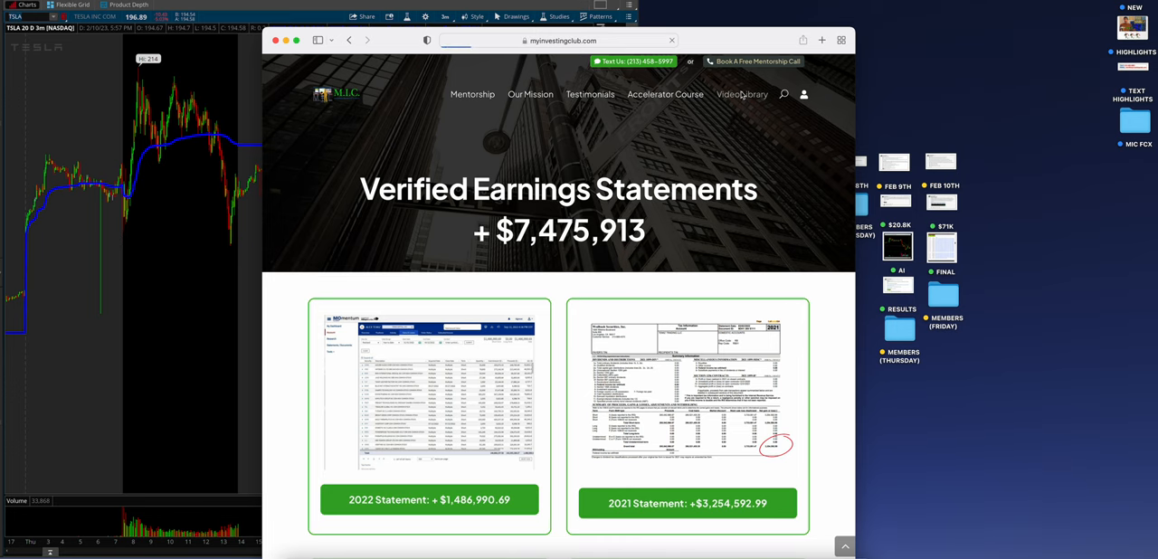
Browse the video library to Alex's Live Trading videos, then bring up the Book A Free Mentorship Call form.
click(742, 94)
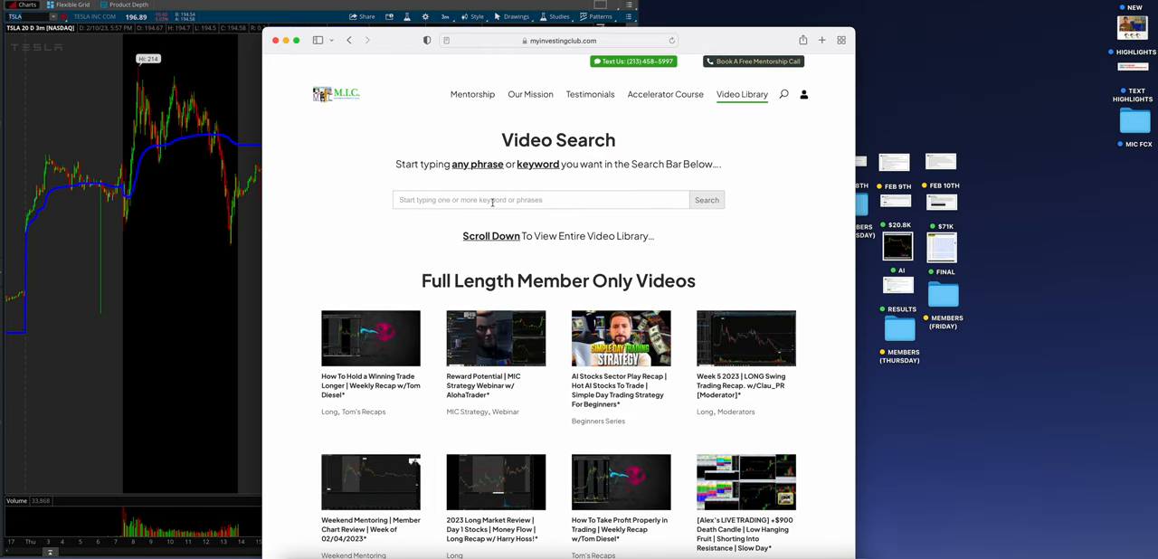
mouse_move(518, 201)
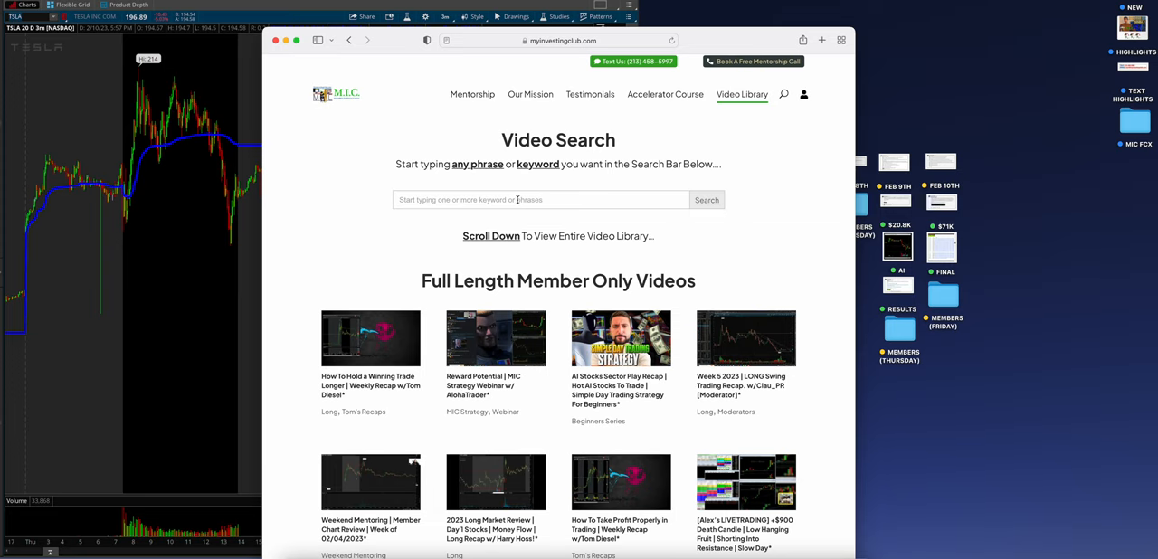
scroll(down, 3)
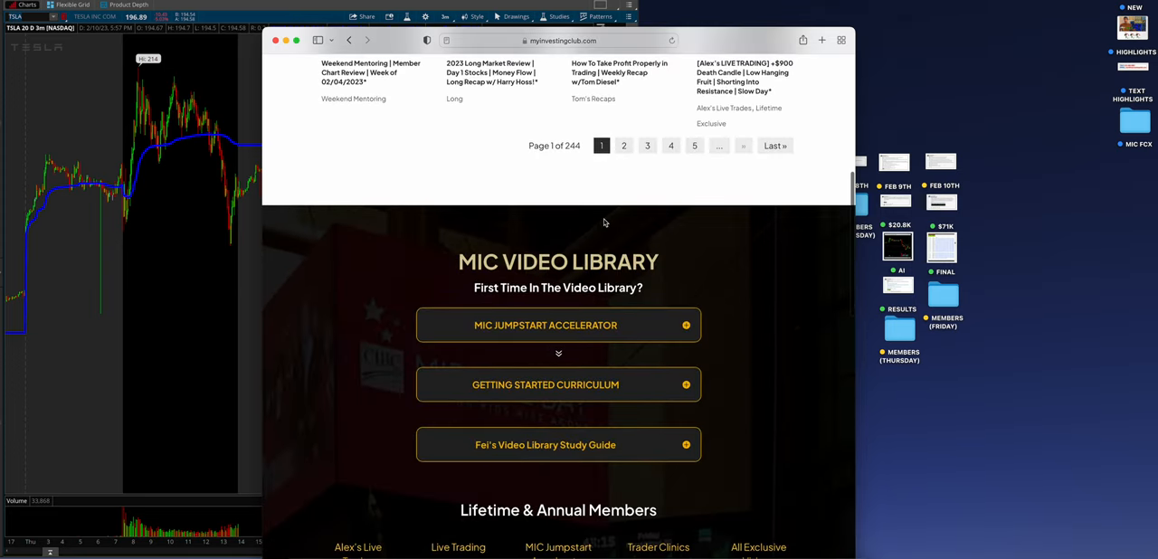
scroll(down, 3)
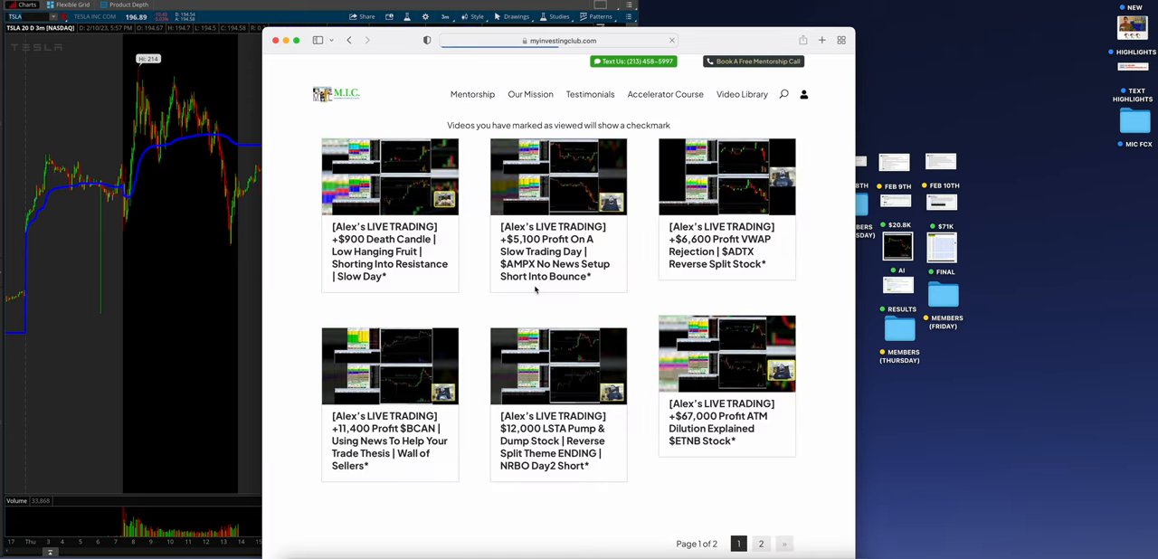
click(783, 94)
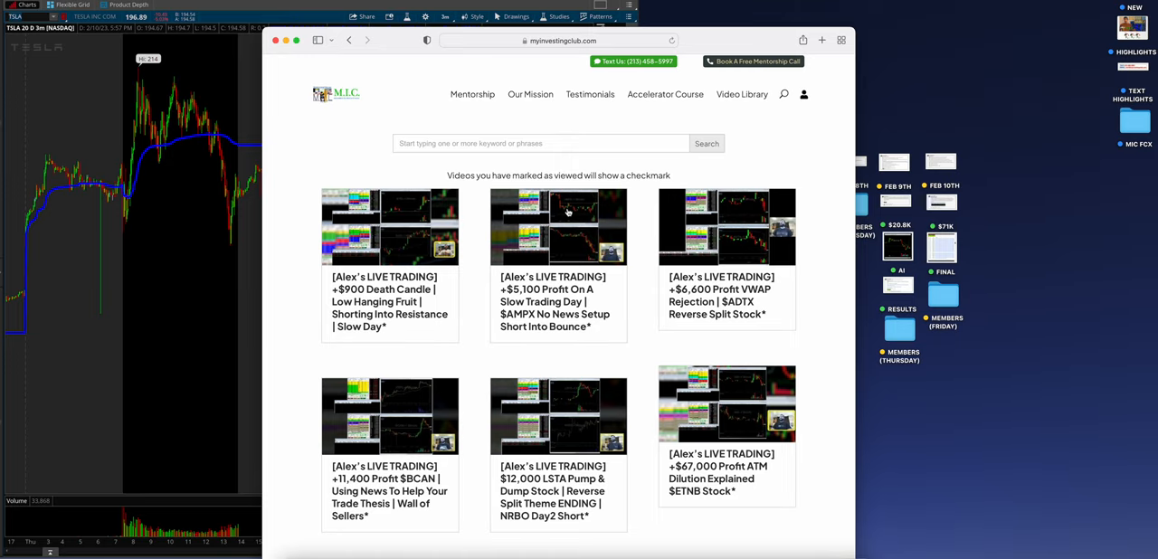
scroll(down, 3)
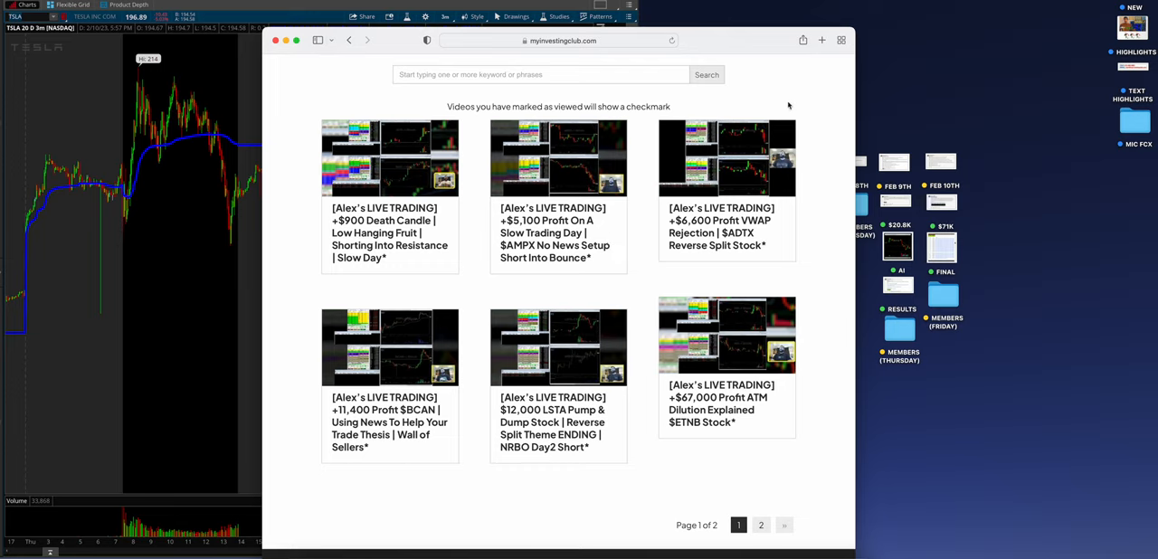
mouse_move(914, 243)
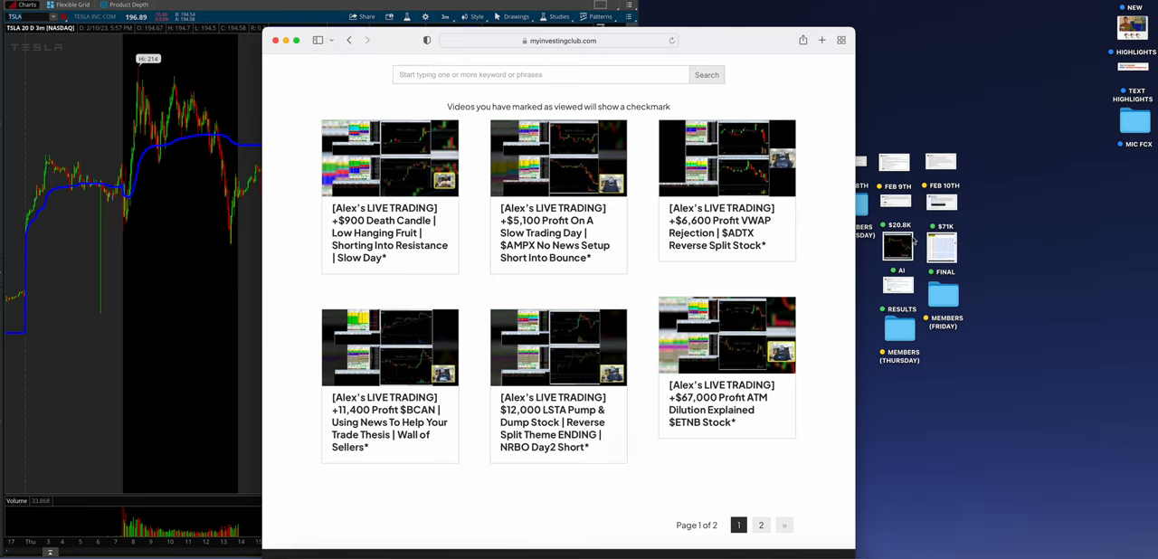
scroll(up, 3)
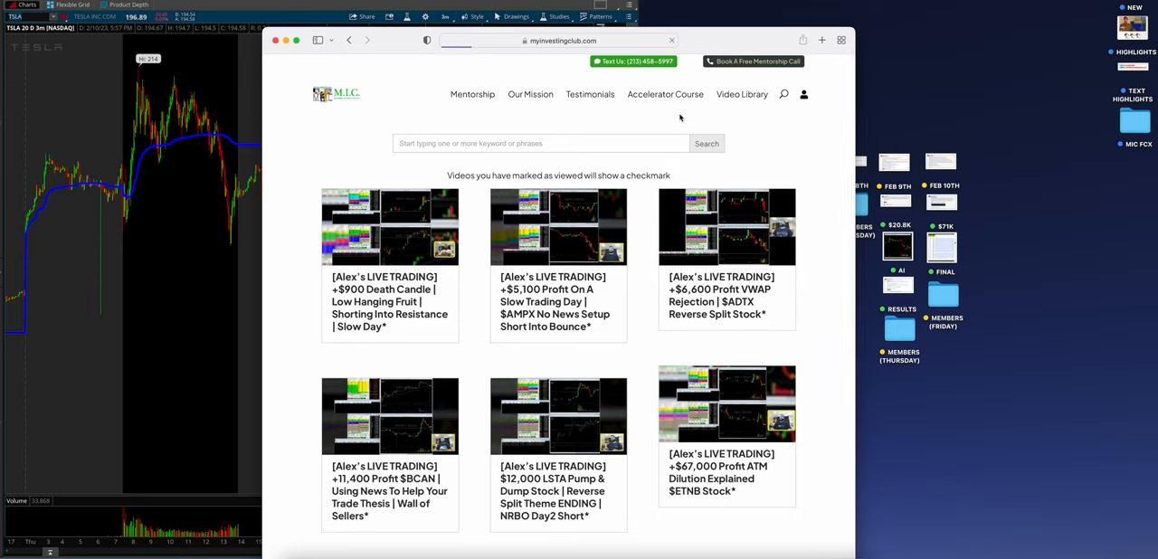
click(753, 61)
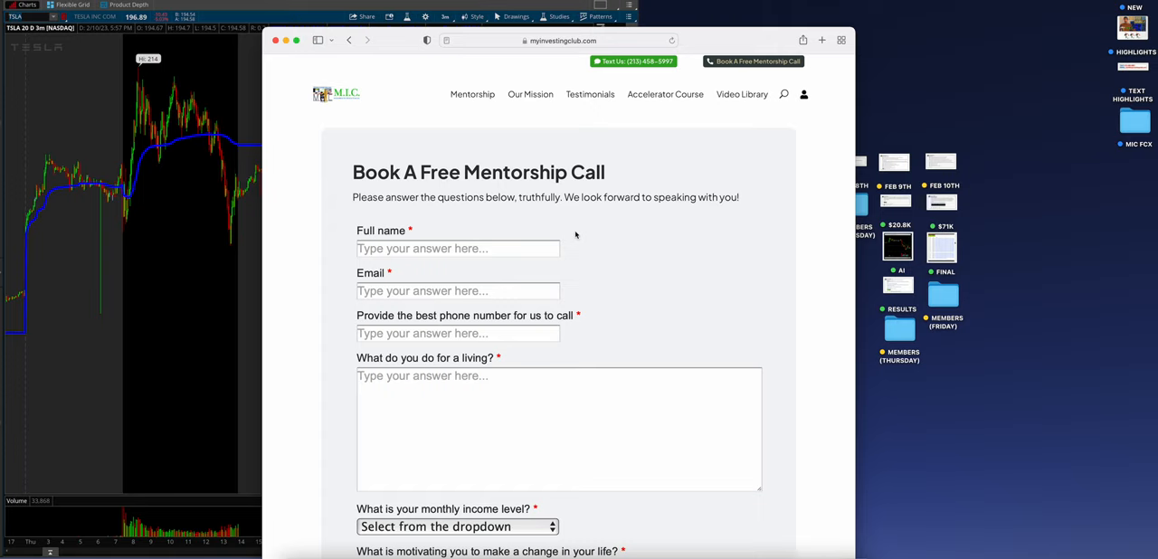
mouse_move(586, 304)
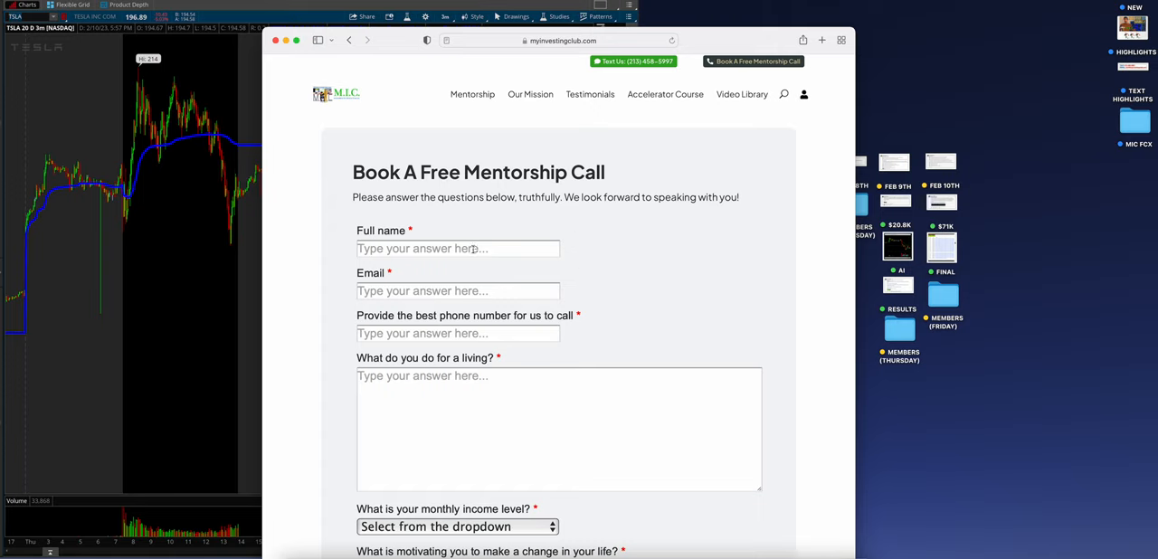
mouse_move(646, 231)
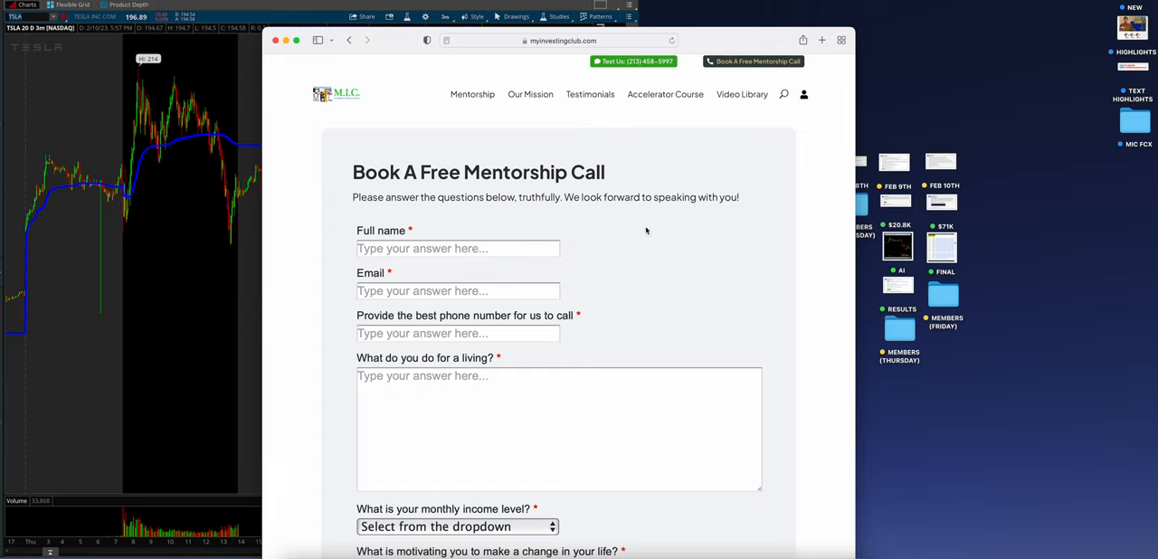
mouse_move(811, 205)
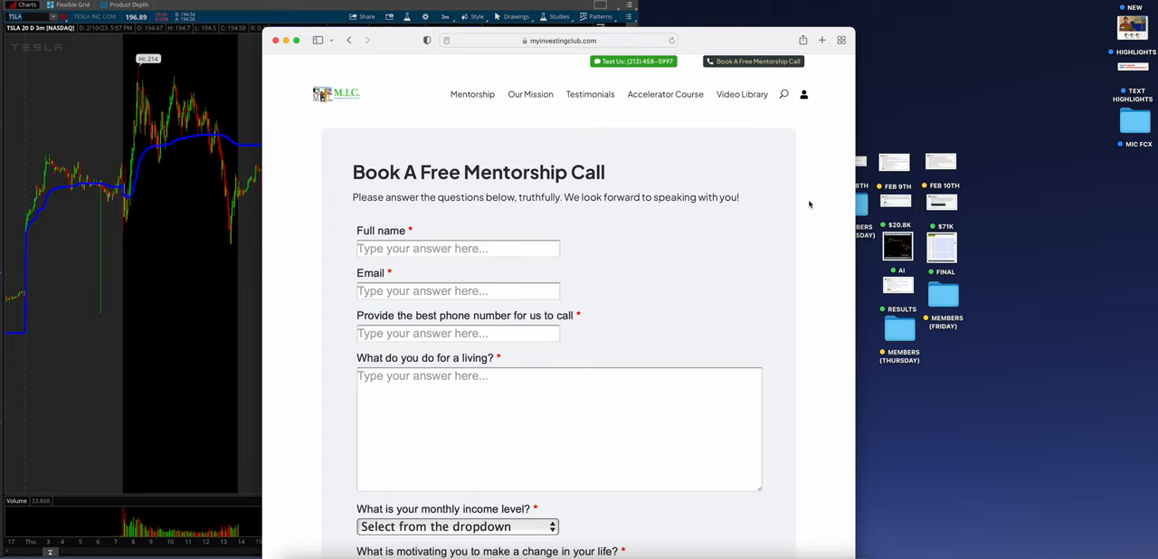
mouse_move(307, 58)
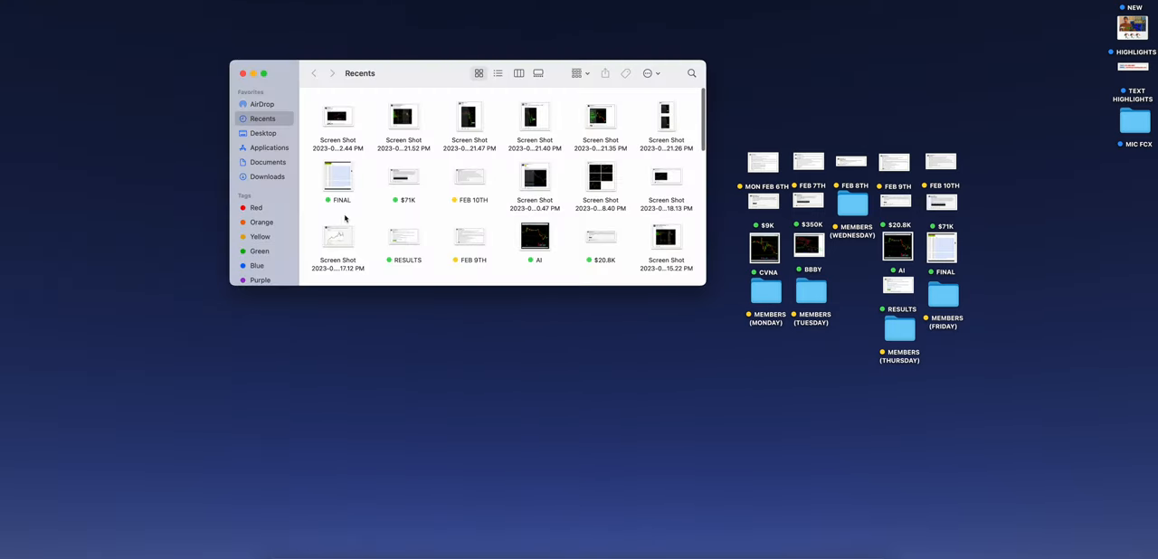
Launch Calculator from the Finder Applications folder and close the Finder window.
click(268, 146)
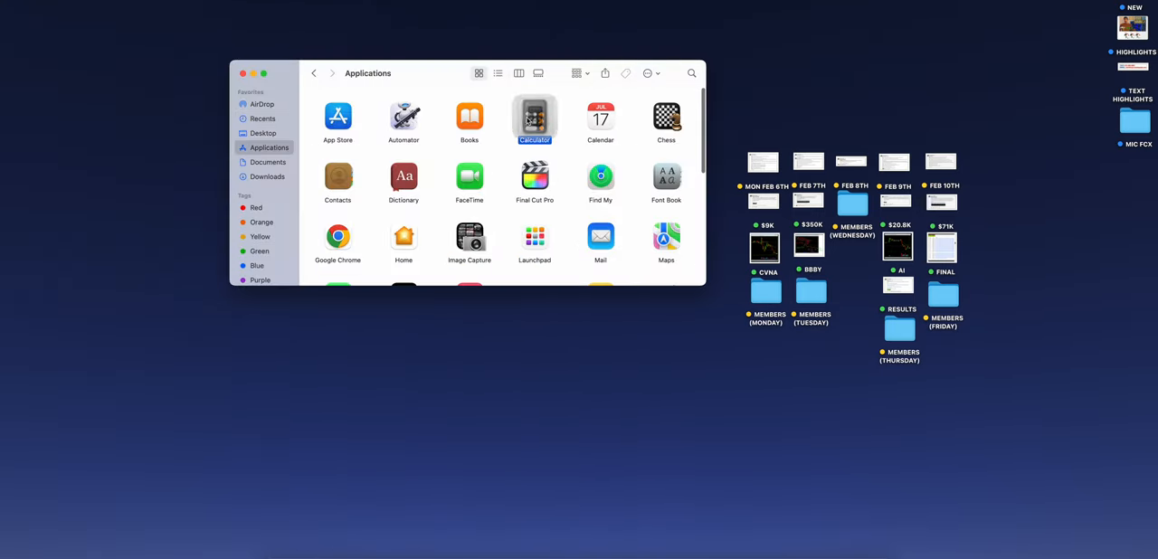
double_click(536, 118)
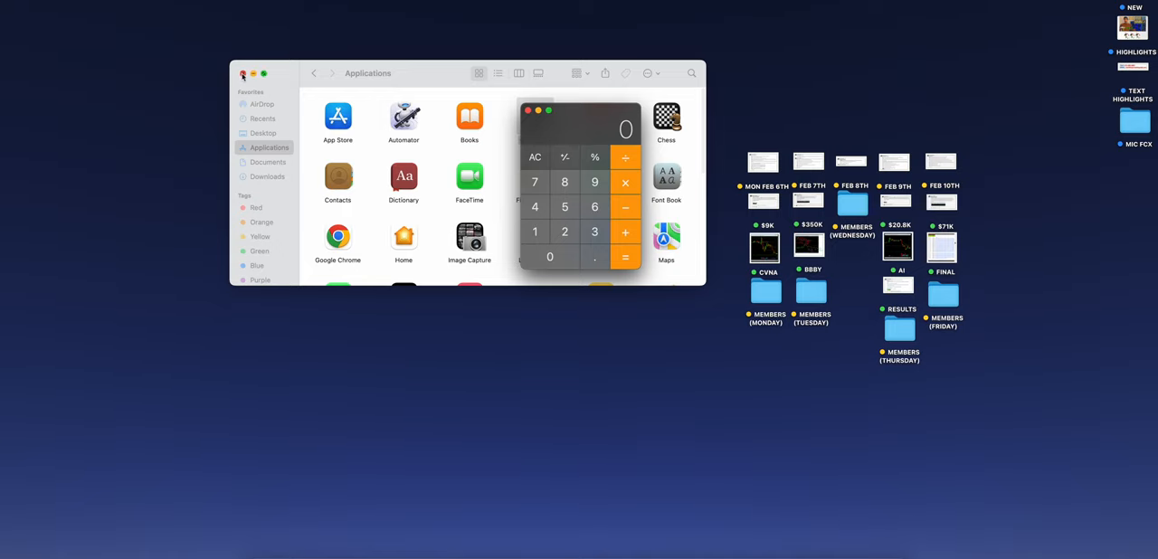
click(243, 74)
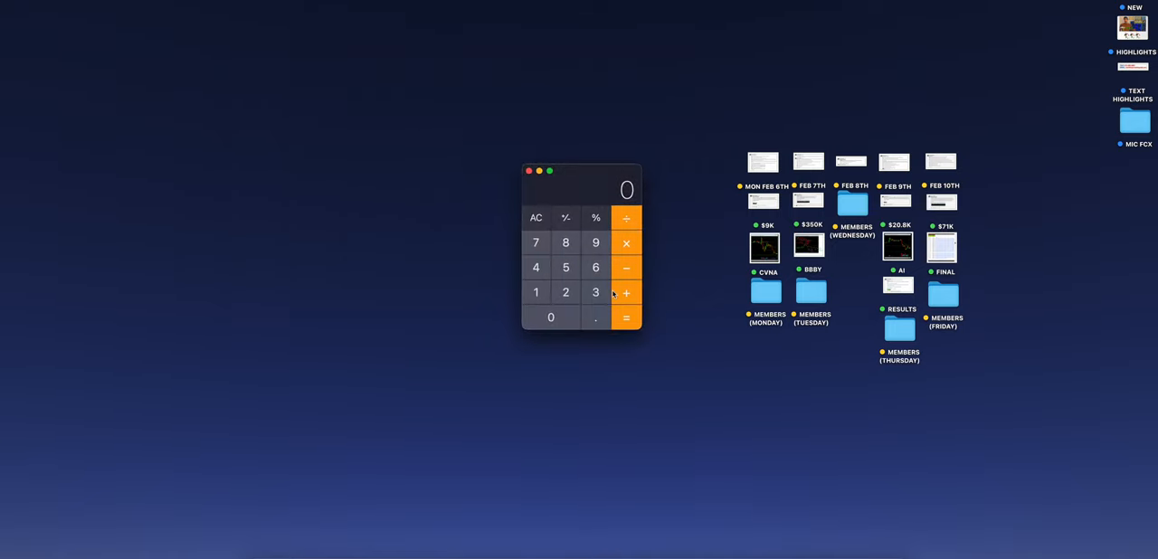
Sum the weekly profit figures (9,000, 359,000, 710 and others) to reach a total of 450,800.
click(550, 319)
text(9000)
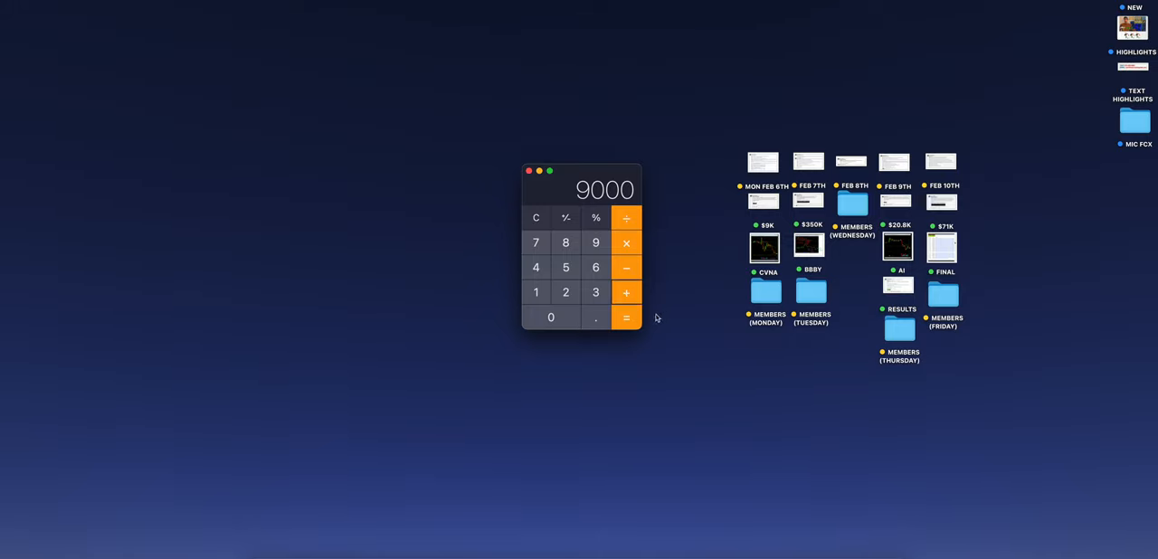
click(550, 319)
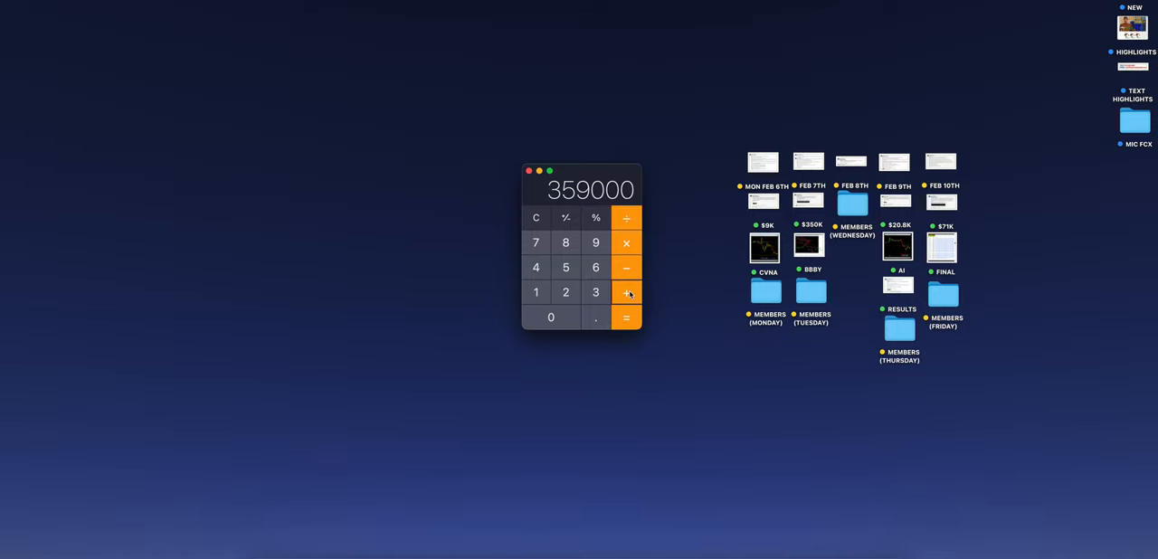
mouse_move(687, 279)
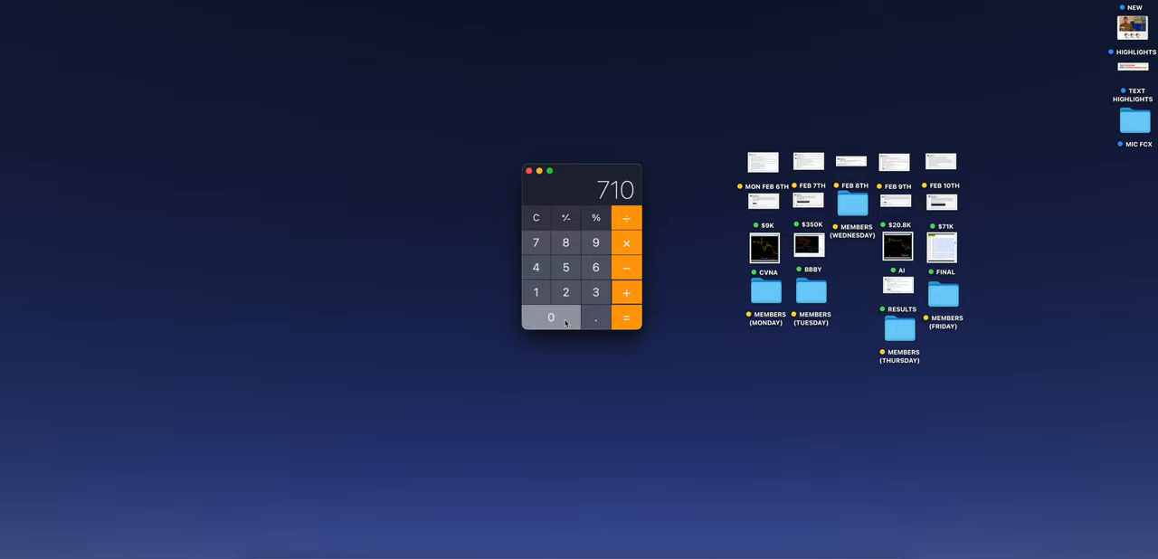
click(626, 318)
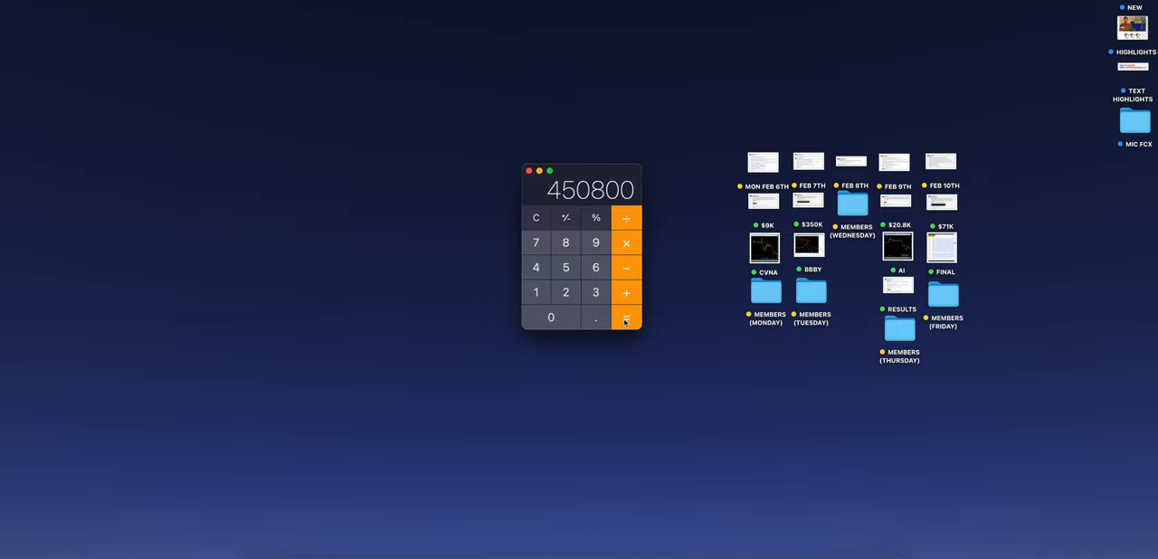
mouse_move(719, 257)
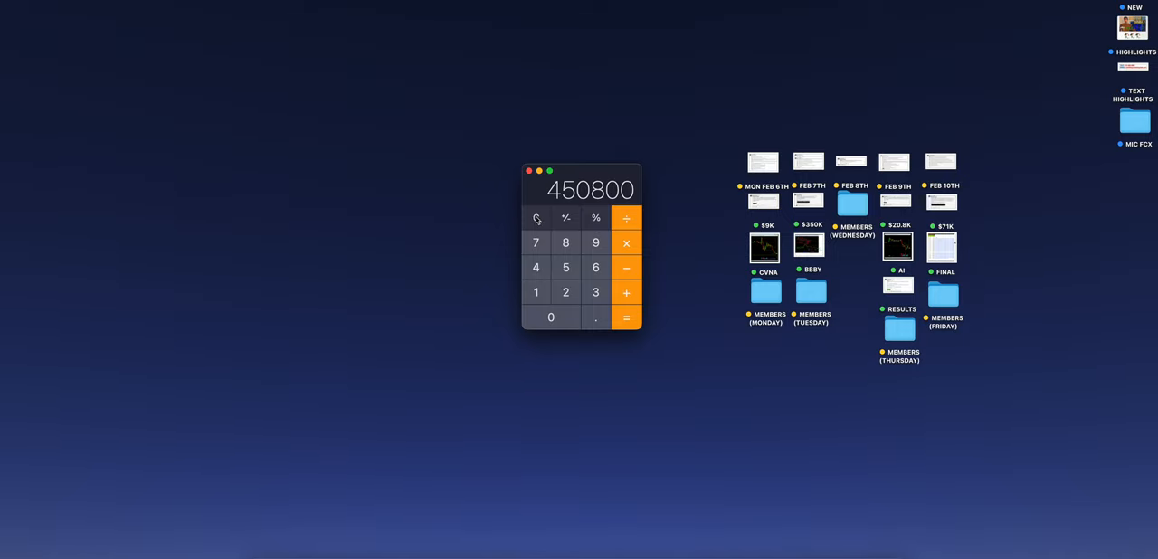
Close the Calculator window so only the desktop of recap folders remains.
click(528, 171)
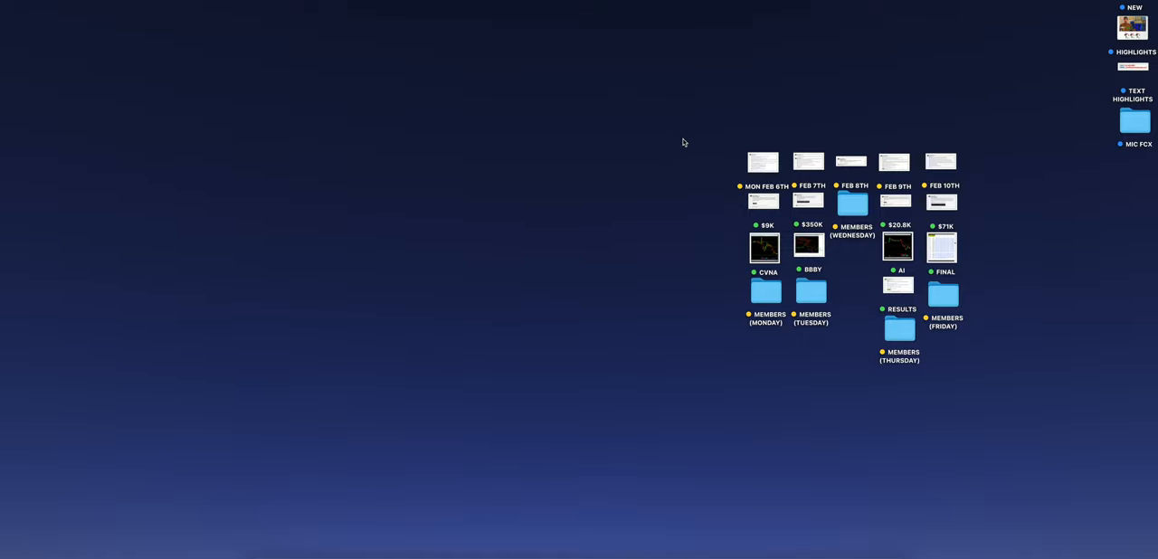
mouse_move(692, 141)
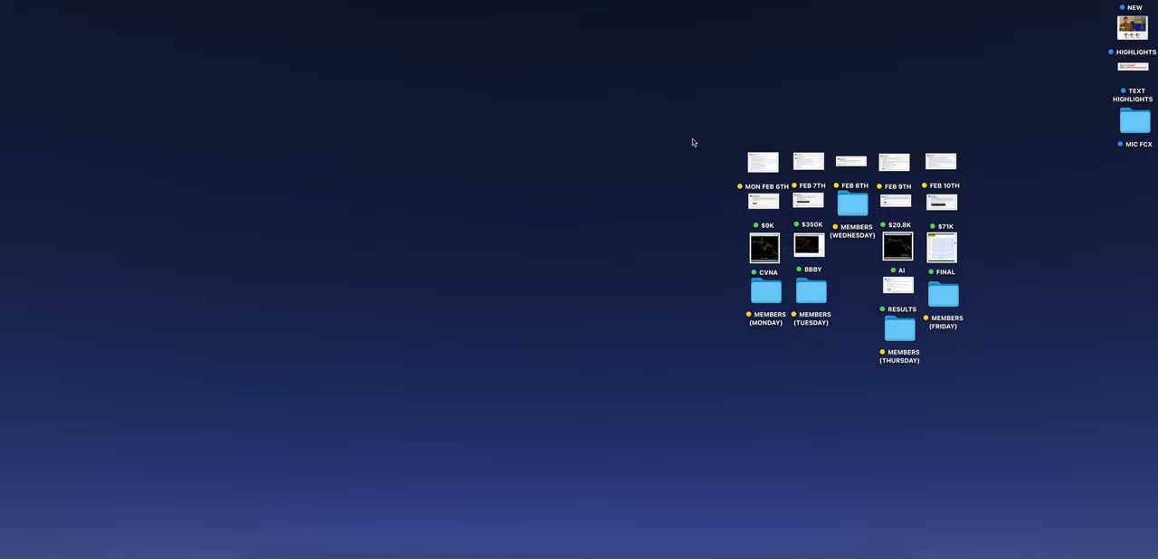